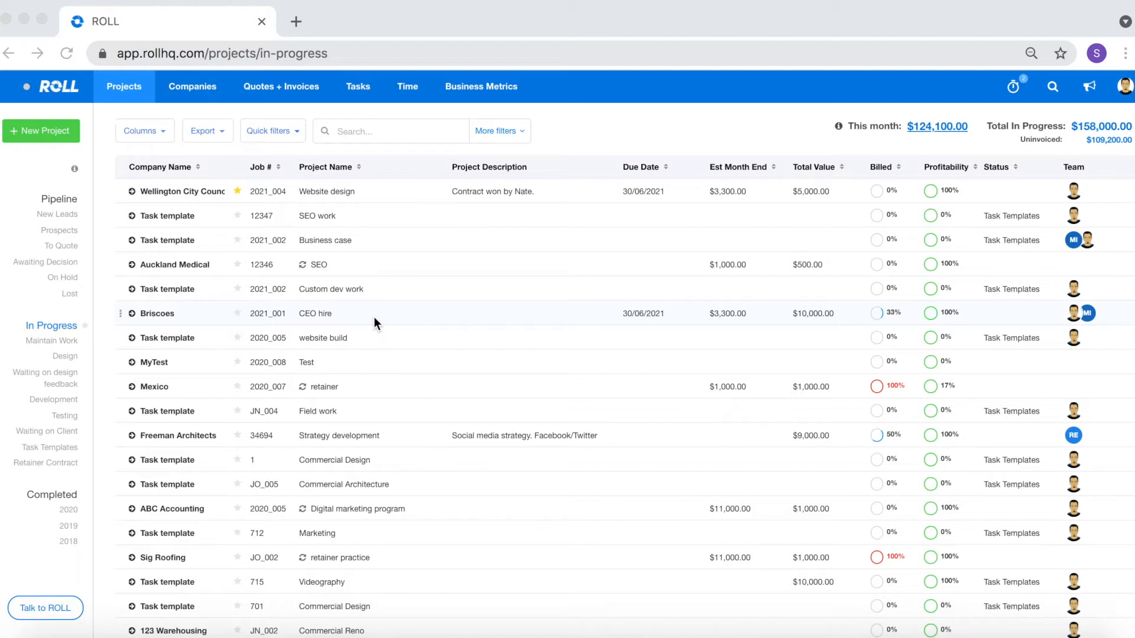
mouse_move(167, 201)
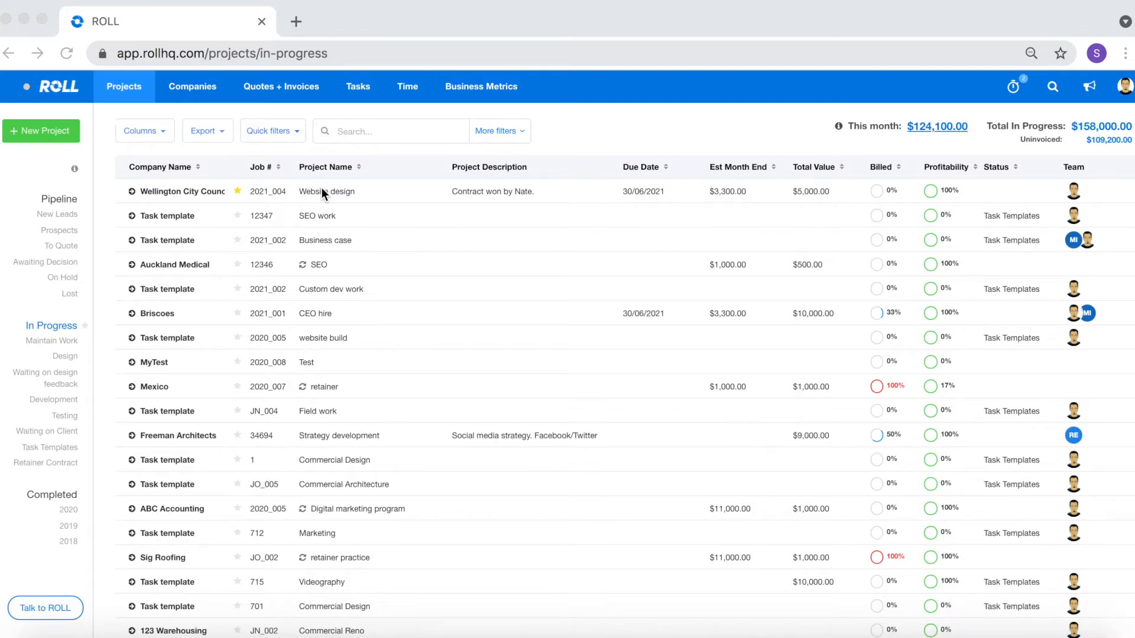
mouse_move(385, 160)
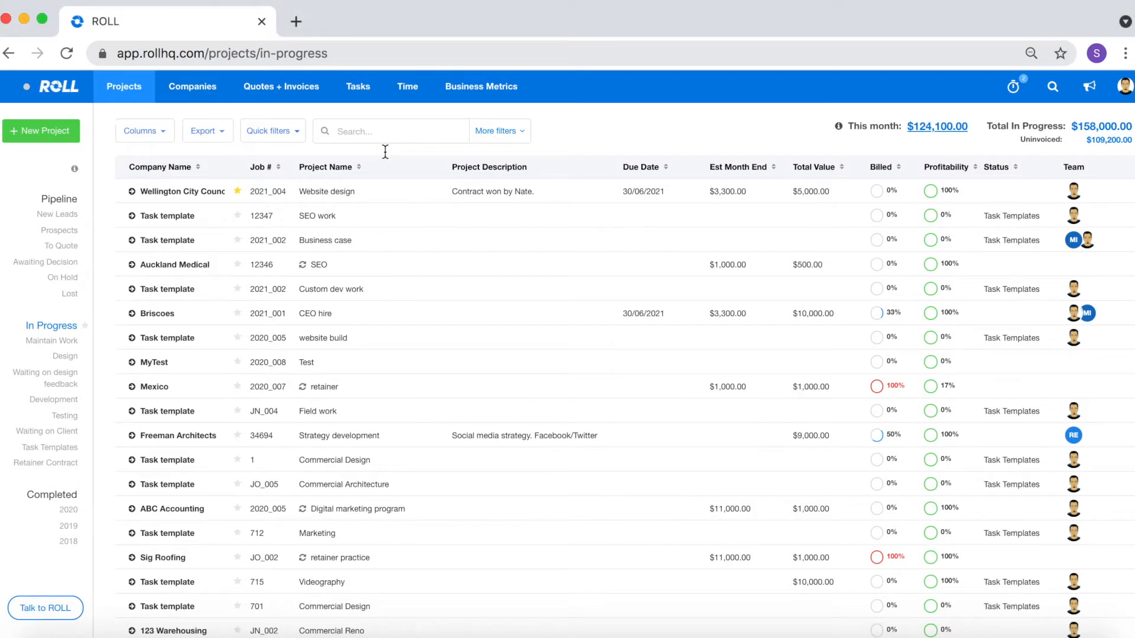
- In the Website design project's Time records, enter 3 hours for a new entry
left_click(326, 192)
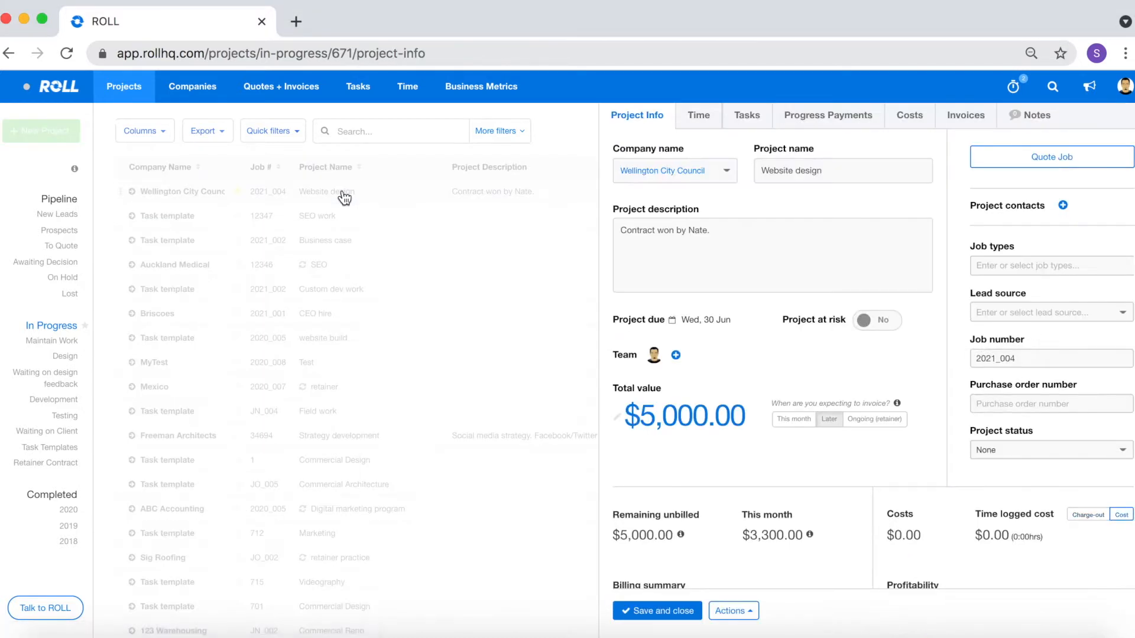
left_click(697, 116)
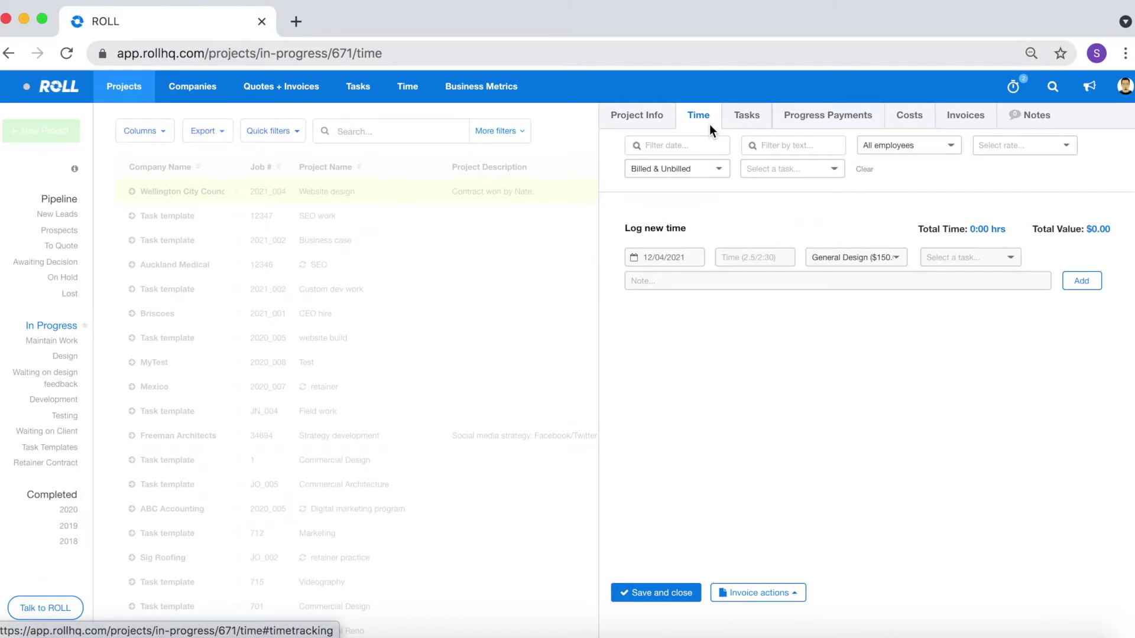
left_click(763, 281)
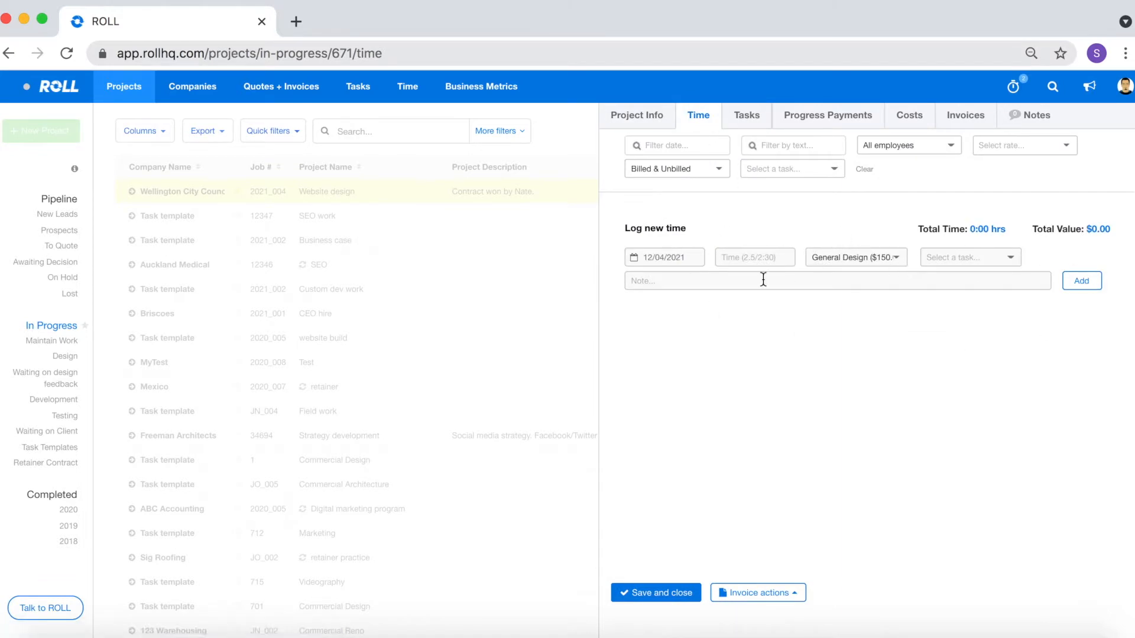
left_click(664, 258)
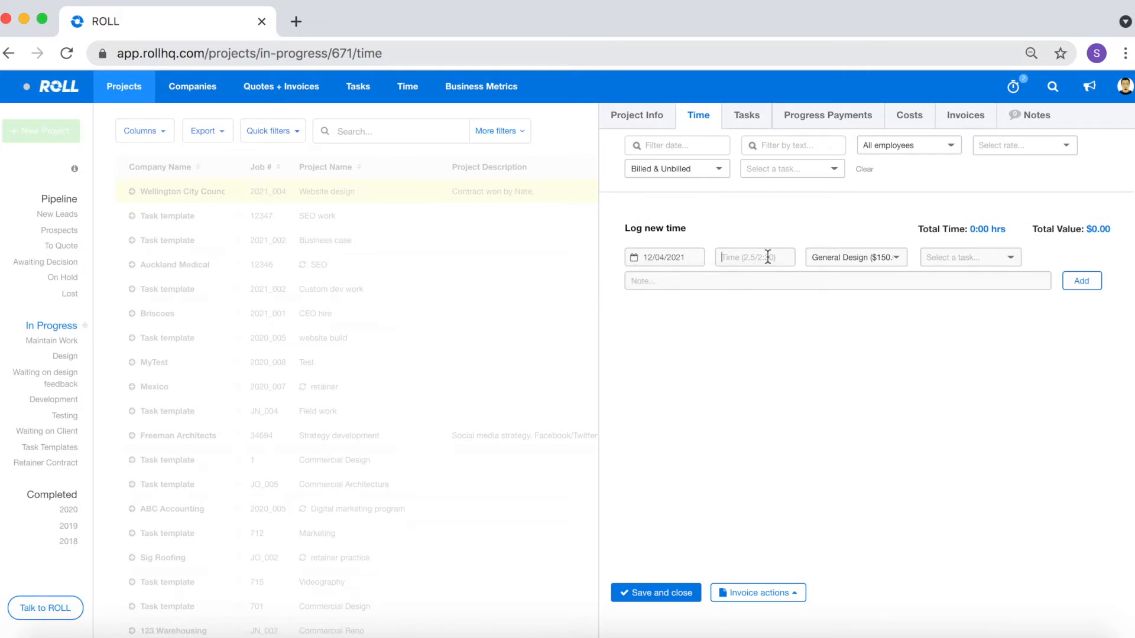
type("3")
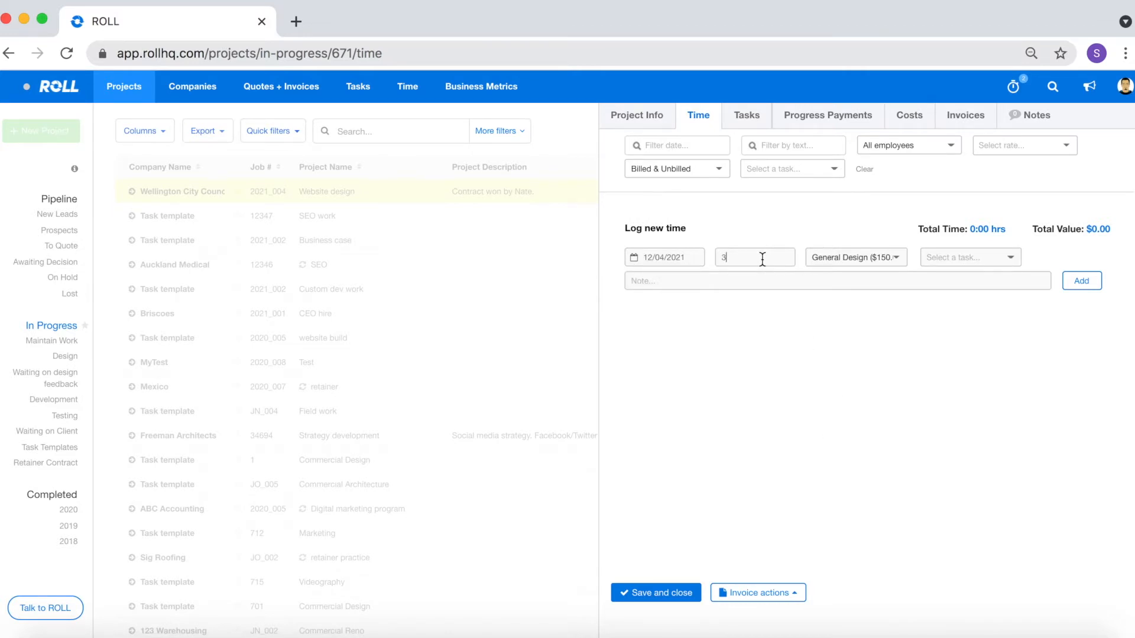
- Bill it at the General Design rate with note 'design work', add it ($450.00) and expand the entries
left_click(856, 258)
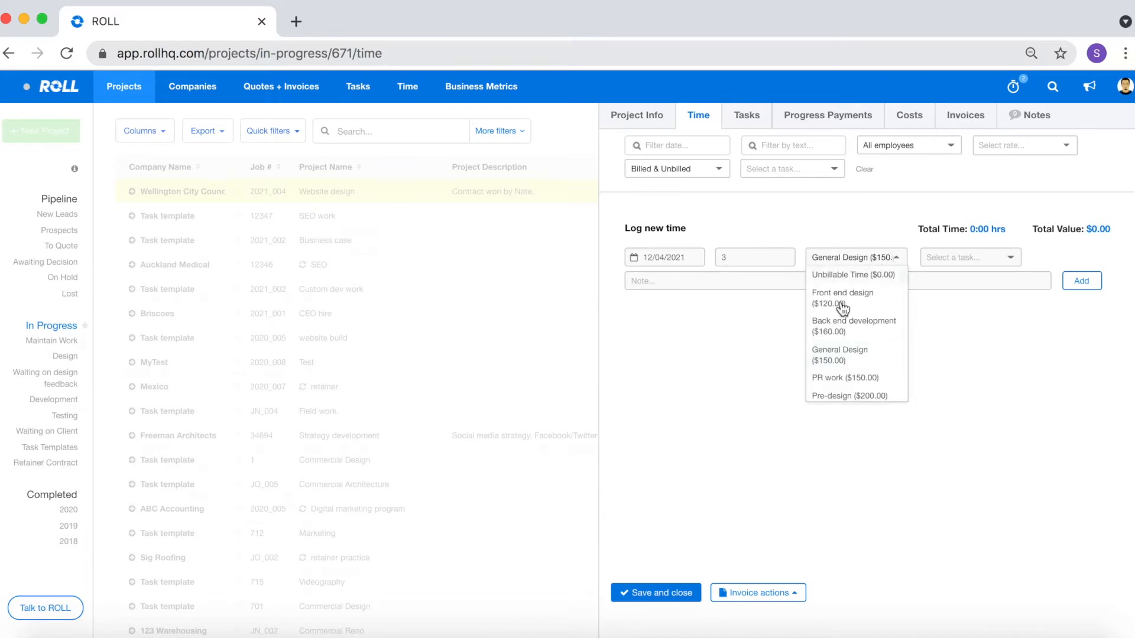
mouse_move(875, 359)
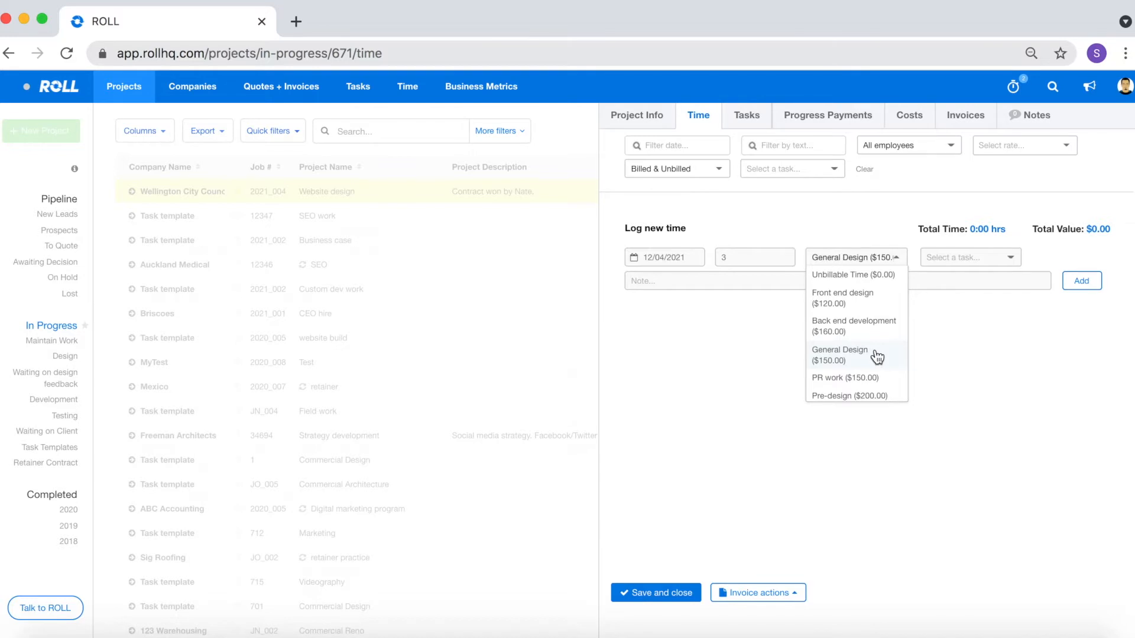
left_click(840, 355)
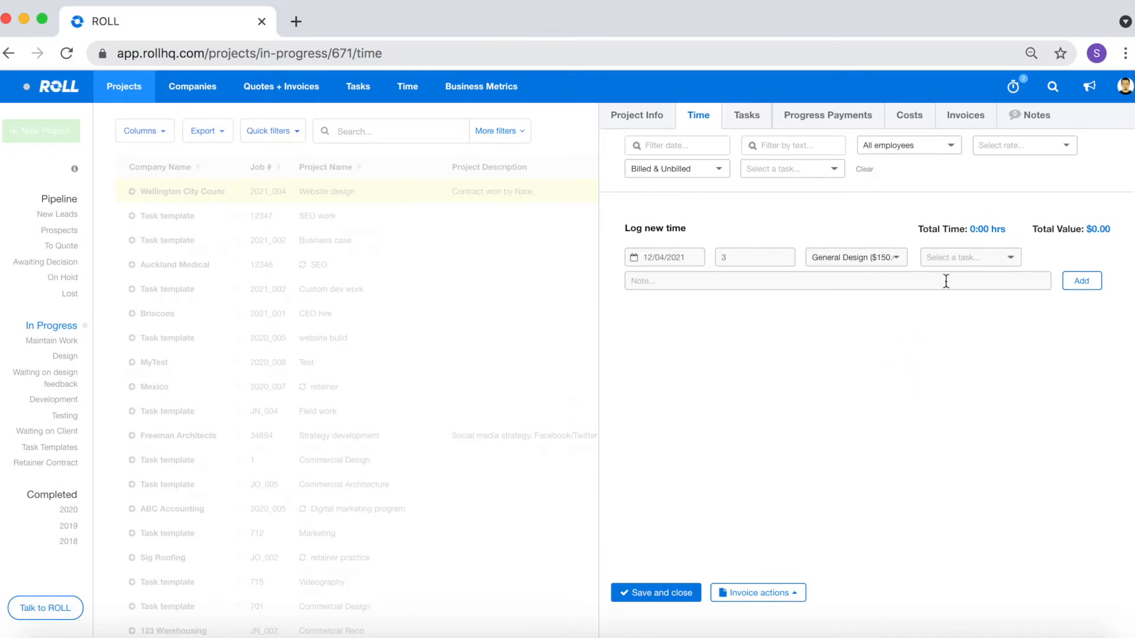
left_click(971, 258)
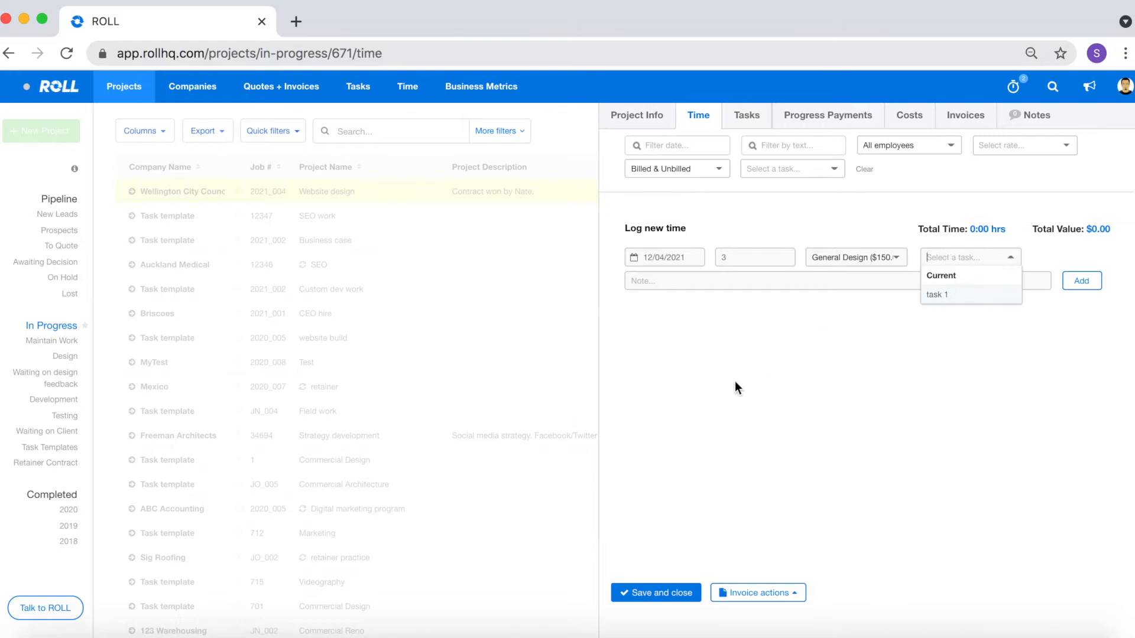
type("de")
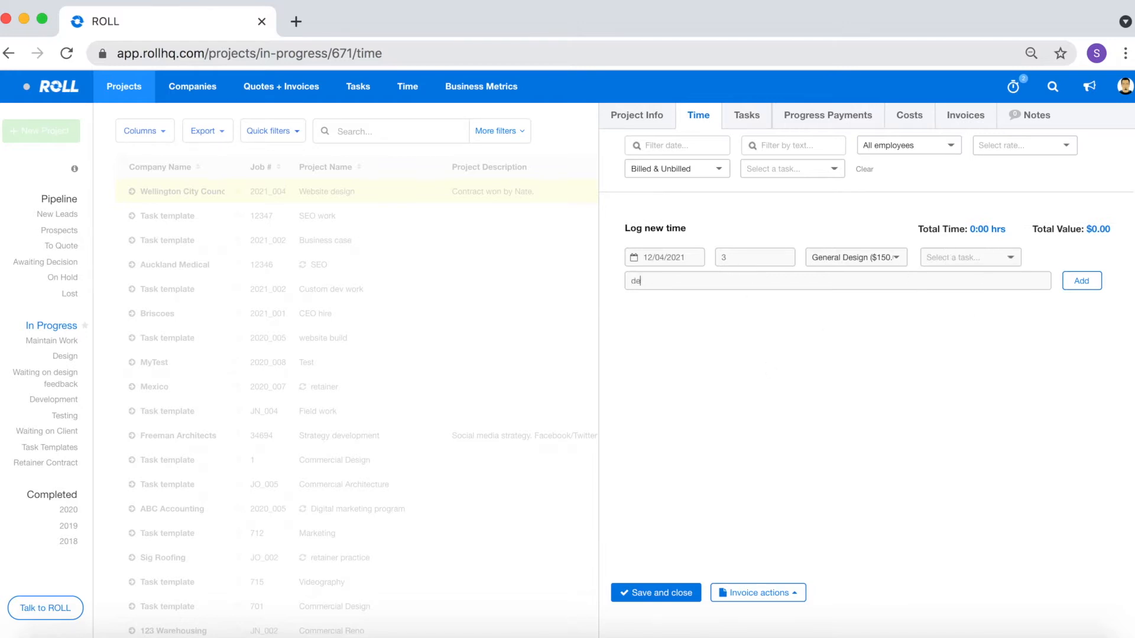
type("sign work")
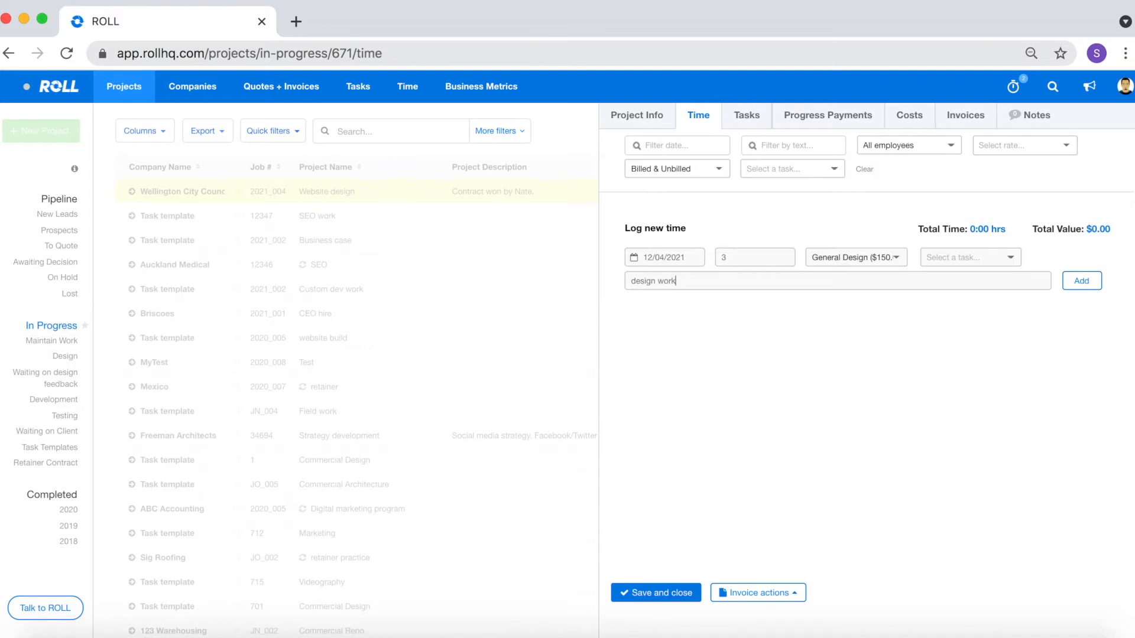
left_click(1081, 281)
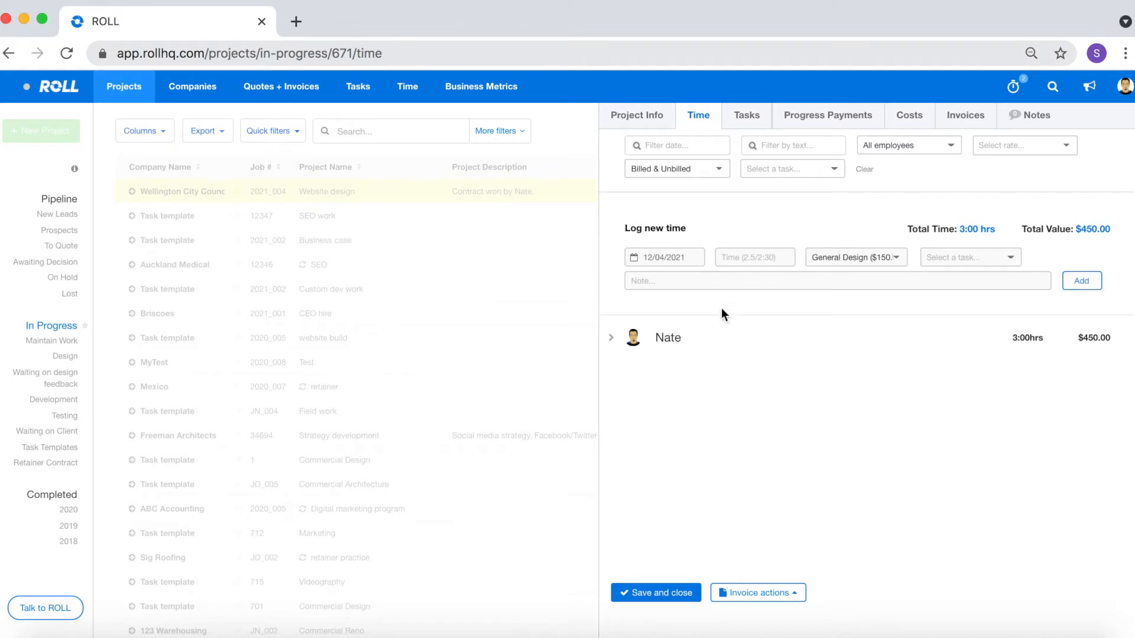
left_click(610, 338)
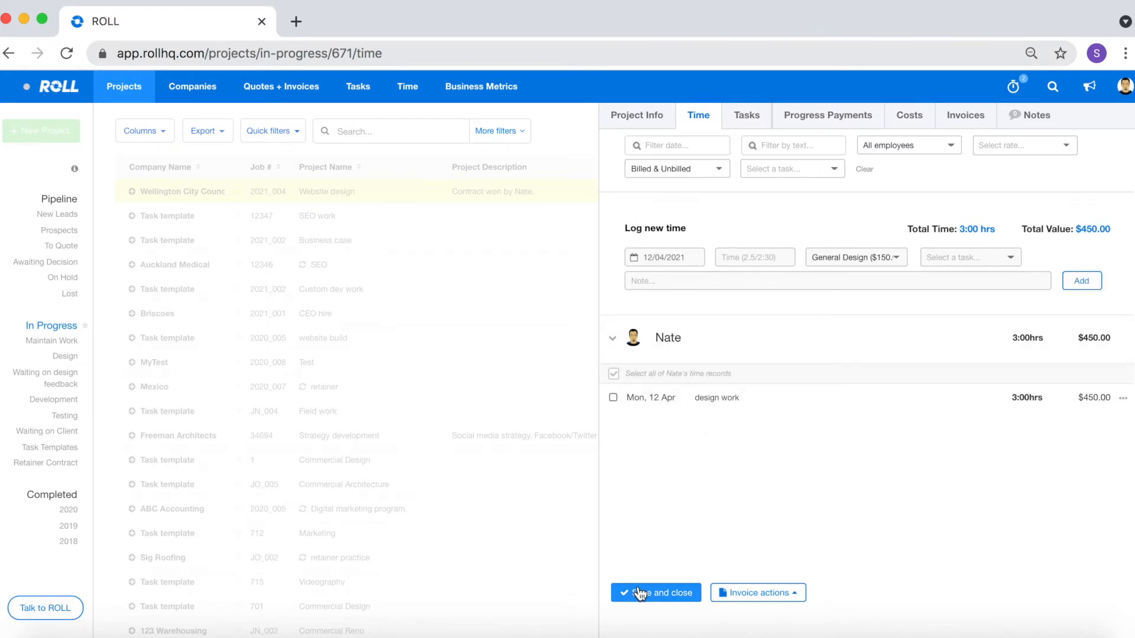
- Save and close the project, then view My Timesheet showing the 3:00 hrs Website design entry
left_click(655, 594)
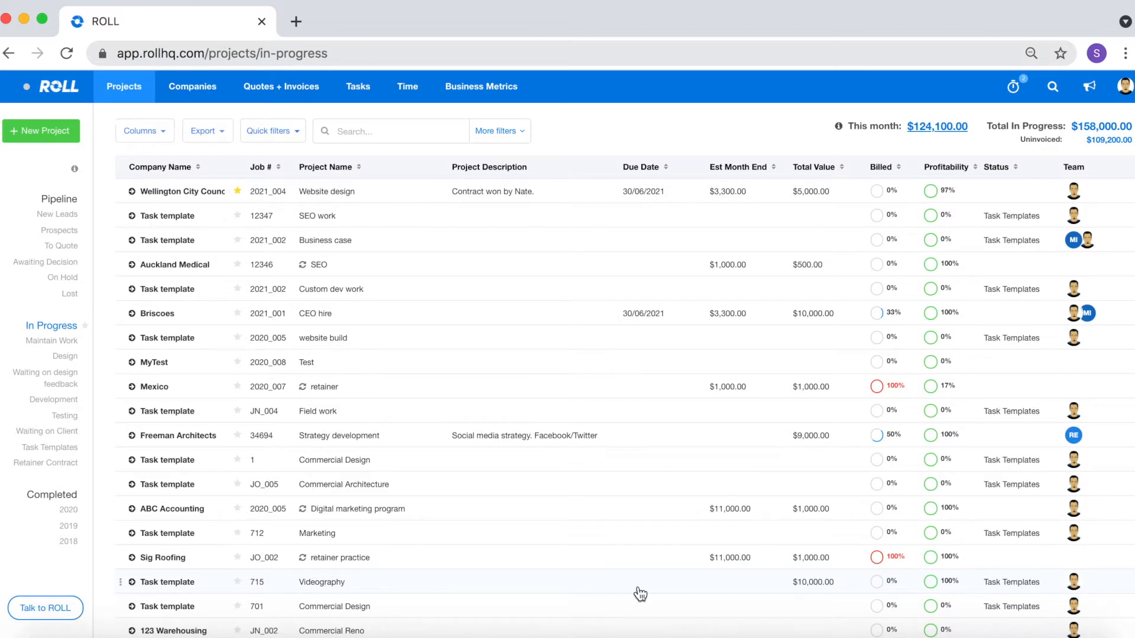
mouse_move(424, 97)
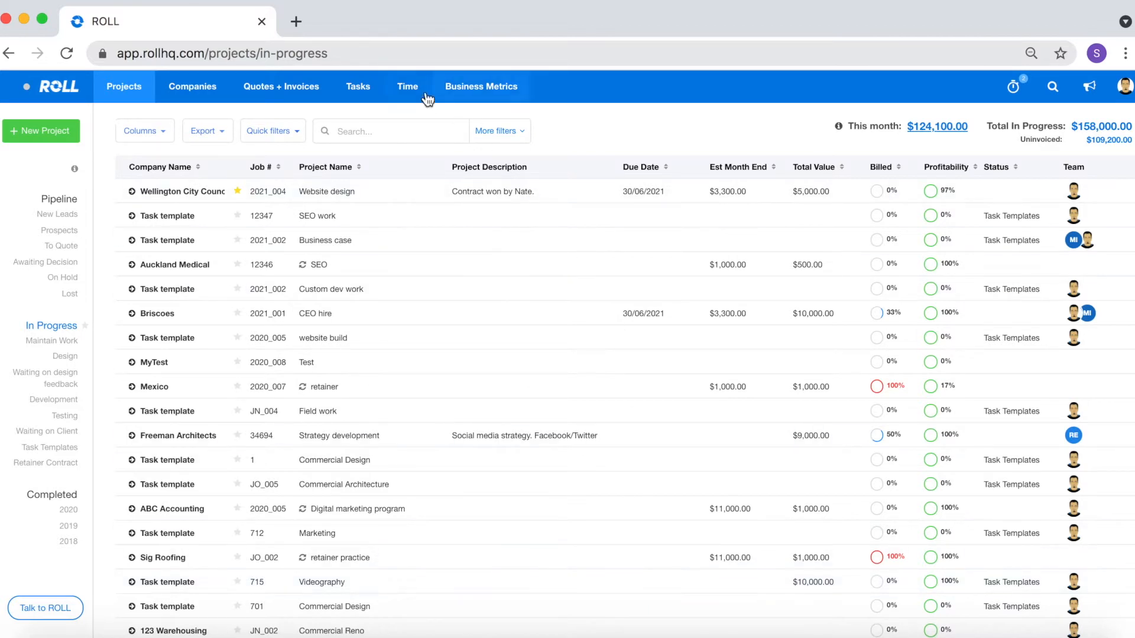
left_click(407, 86)
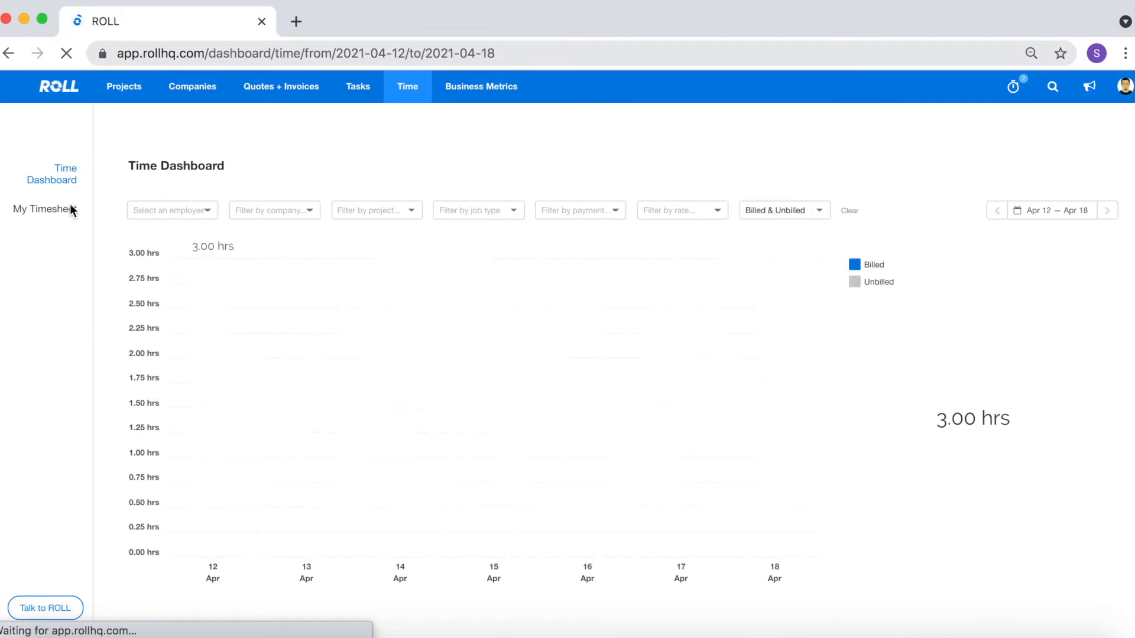
left_click(40, 210)
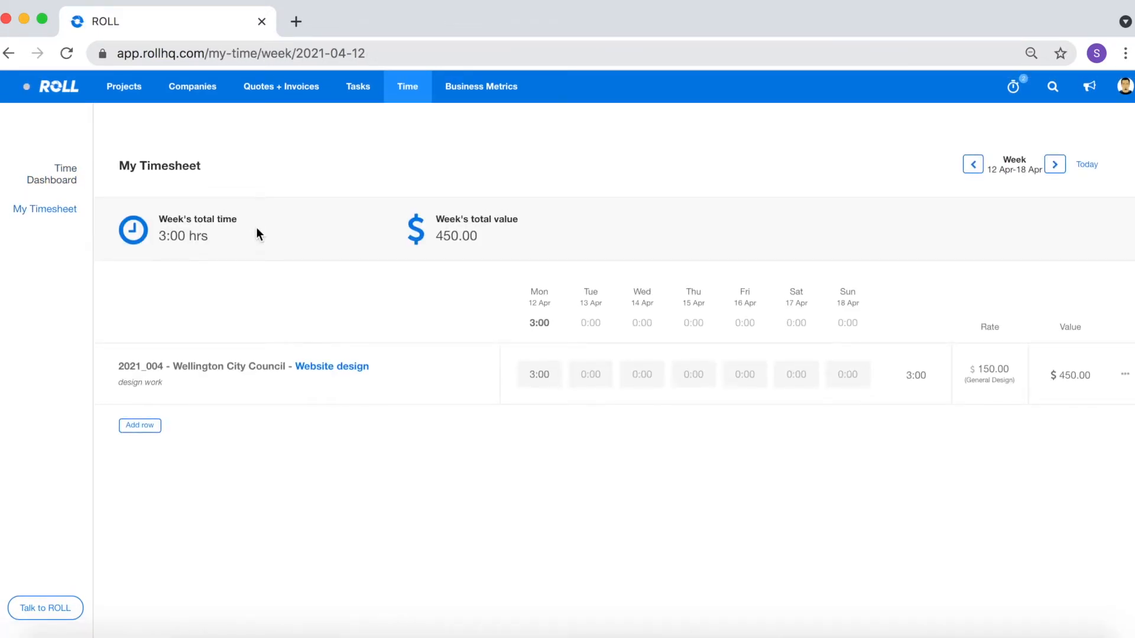
mouse_move(516, 338)
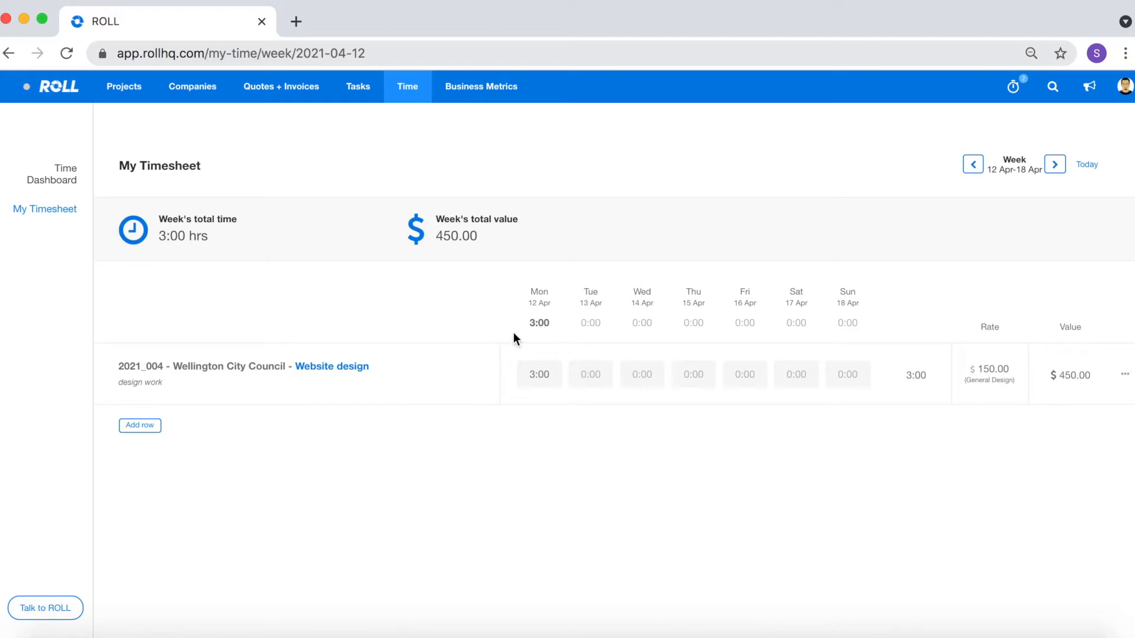
mouse_move(977, 143)
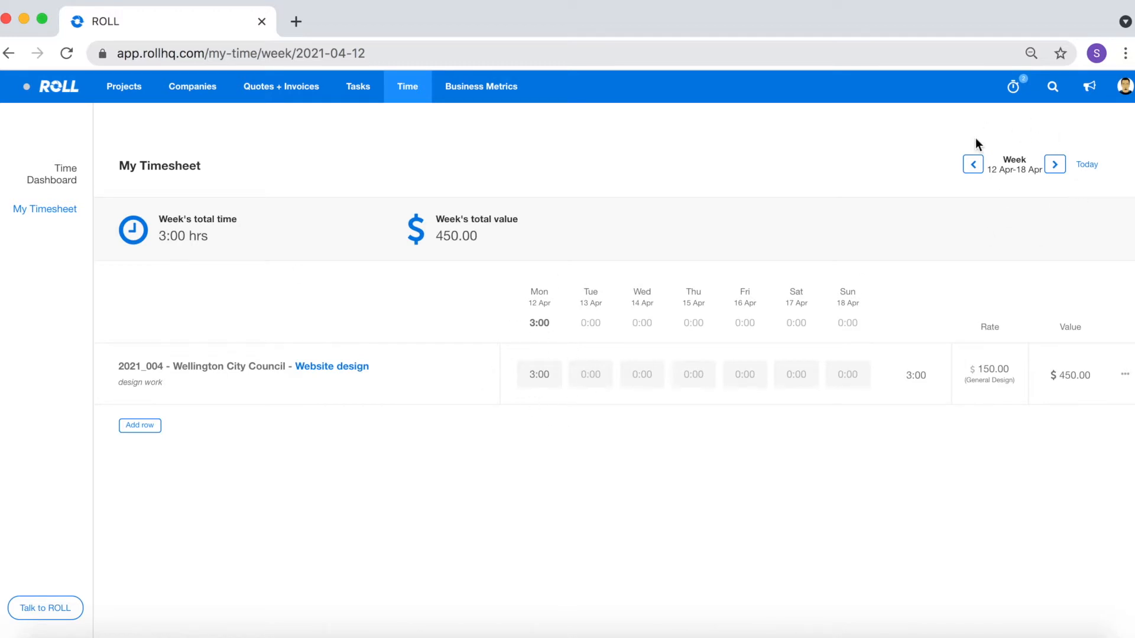
mouse_move(979, 234)
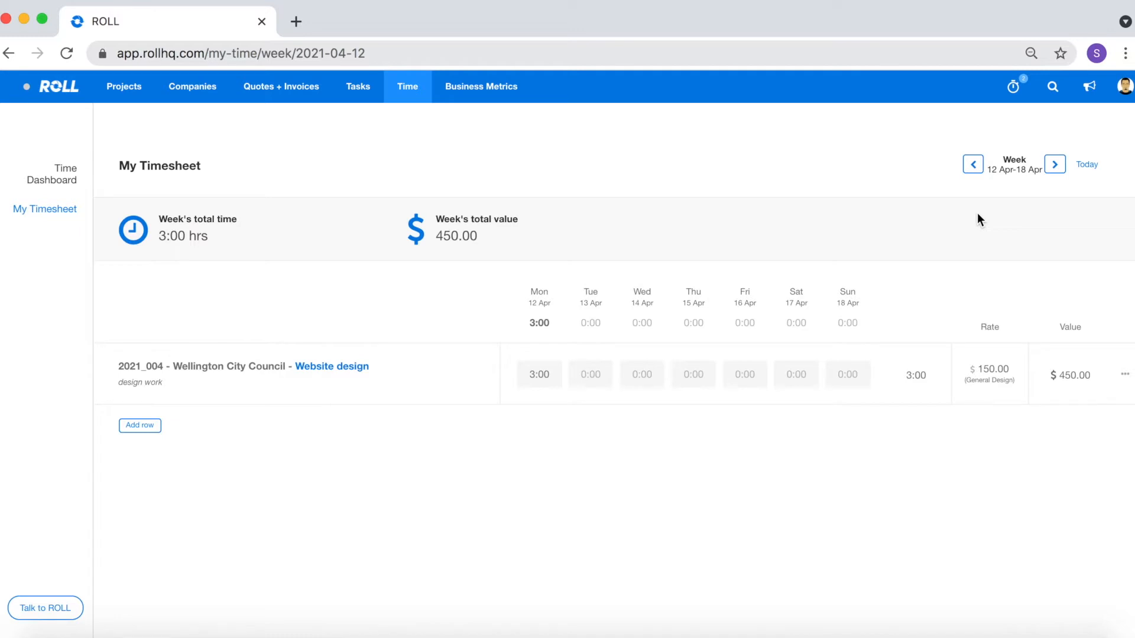
mouse_move(684, 296)
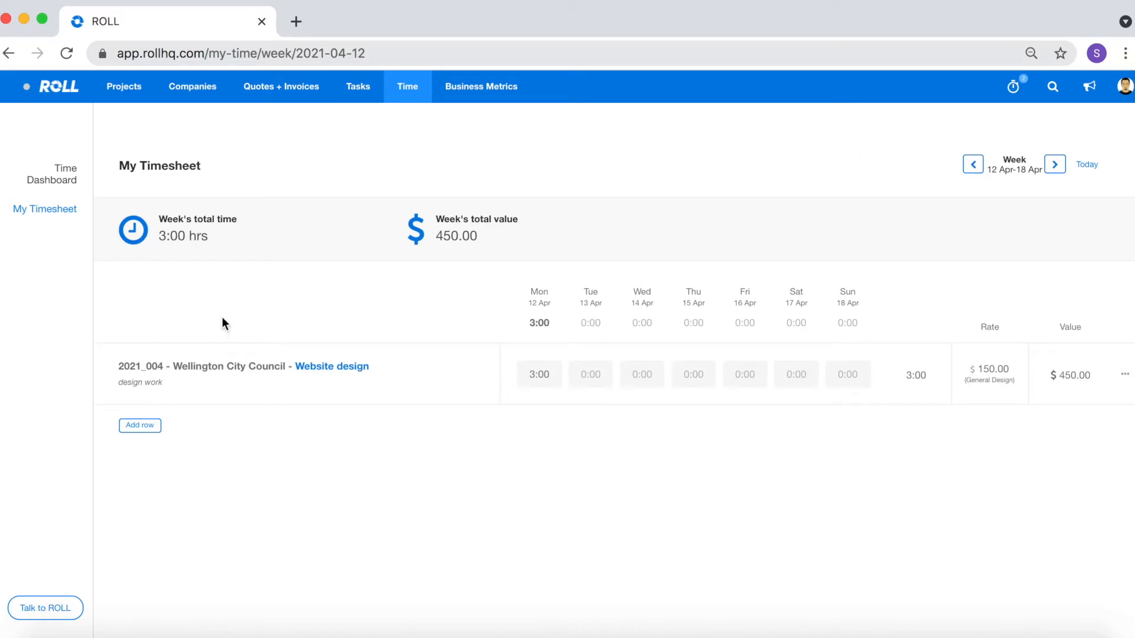
- Fill the Website design row with 2, 5, 4 and 3 hours Tuesday–Friday, totalling 17 hours
left_click(140, 425)
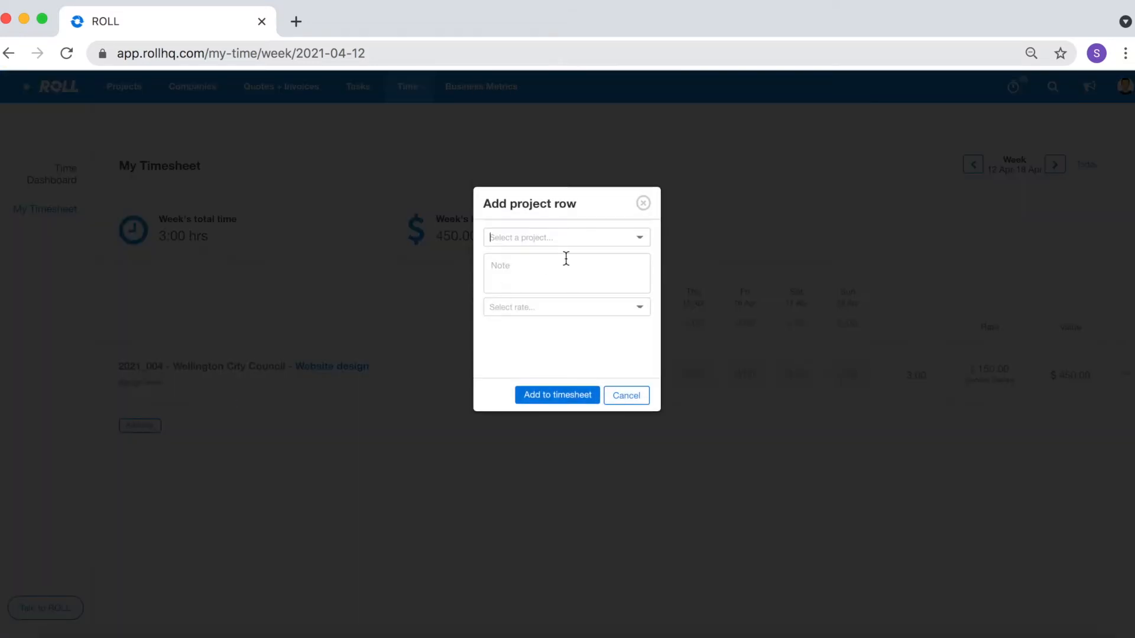
left_click(568, 237)
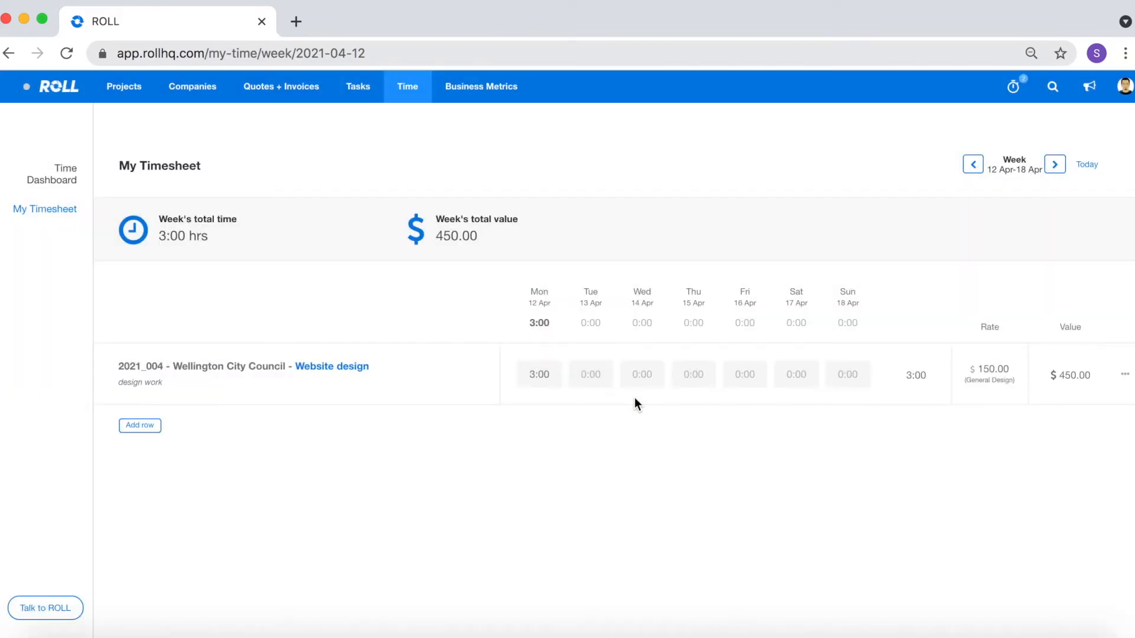
mouse_move(196, 345)
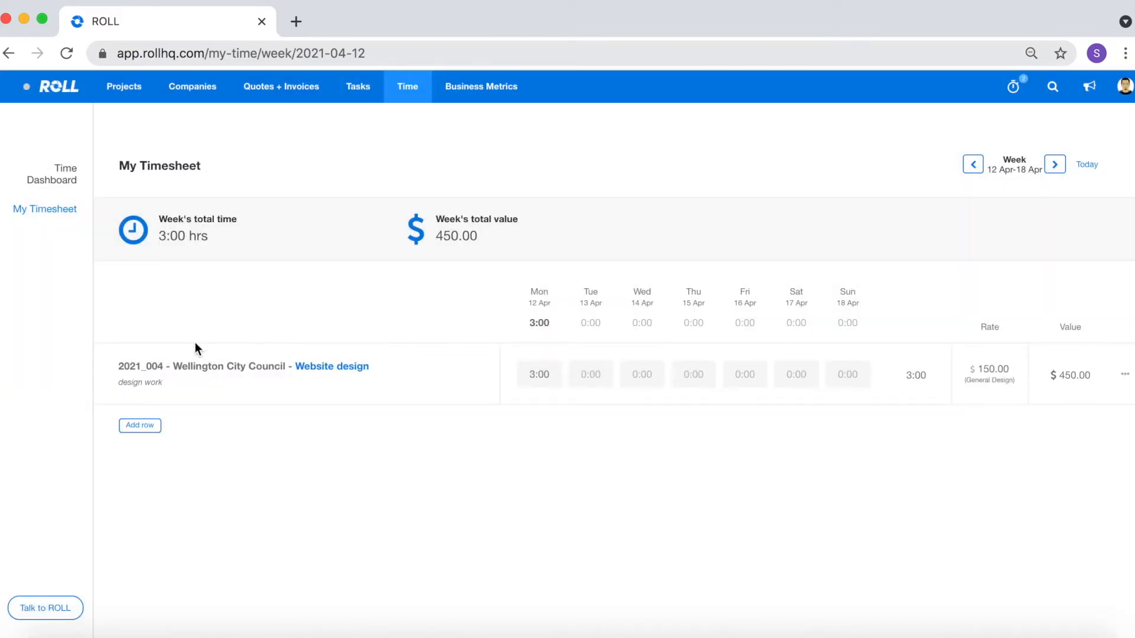
mouse_move(237, 369)
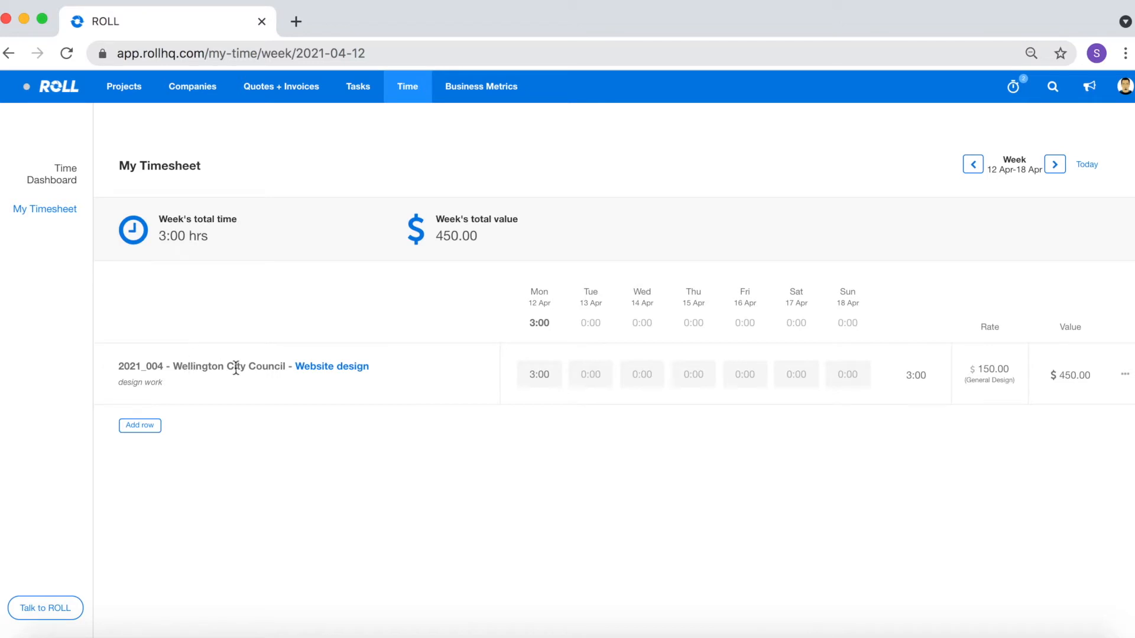
left_click(591, 374)
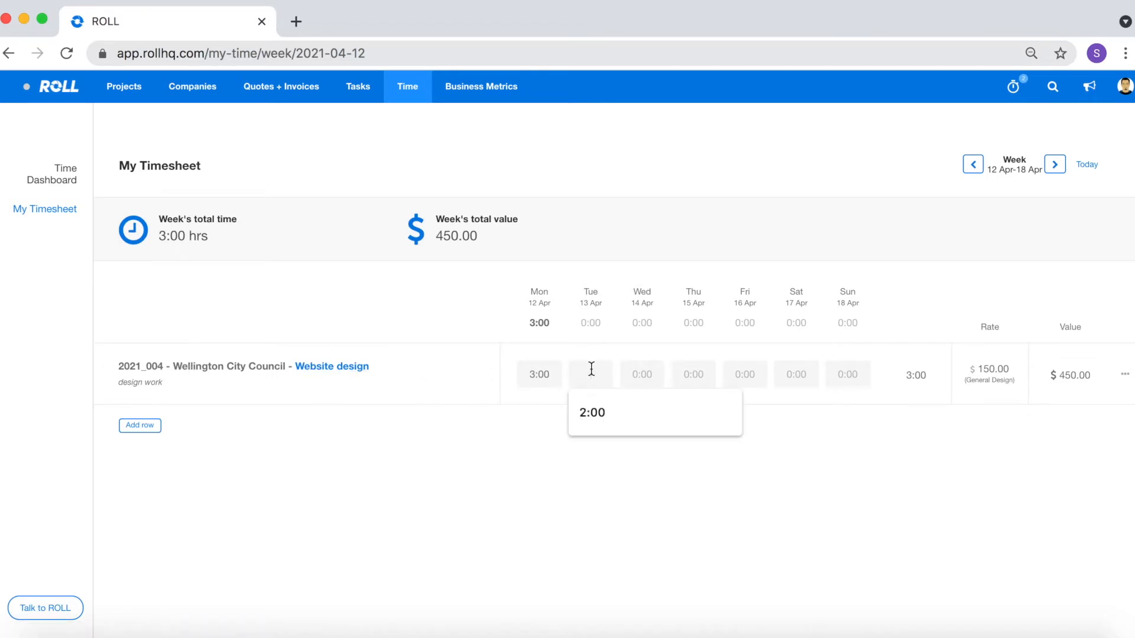
type("2")
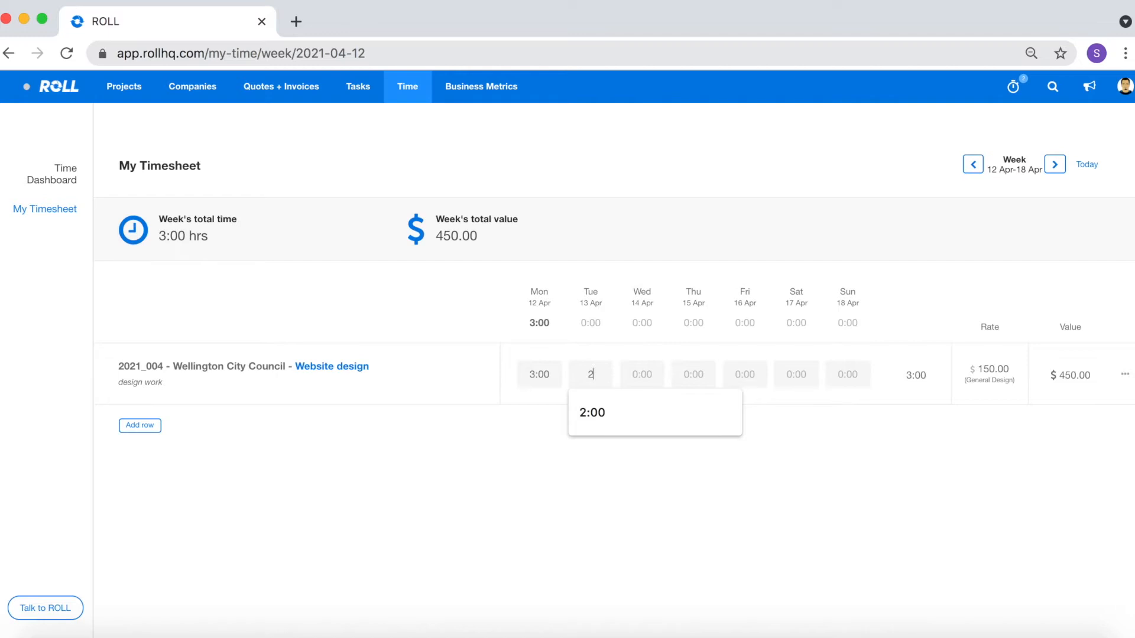
mouse_move(643, 378)
type("4")
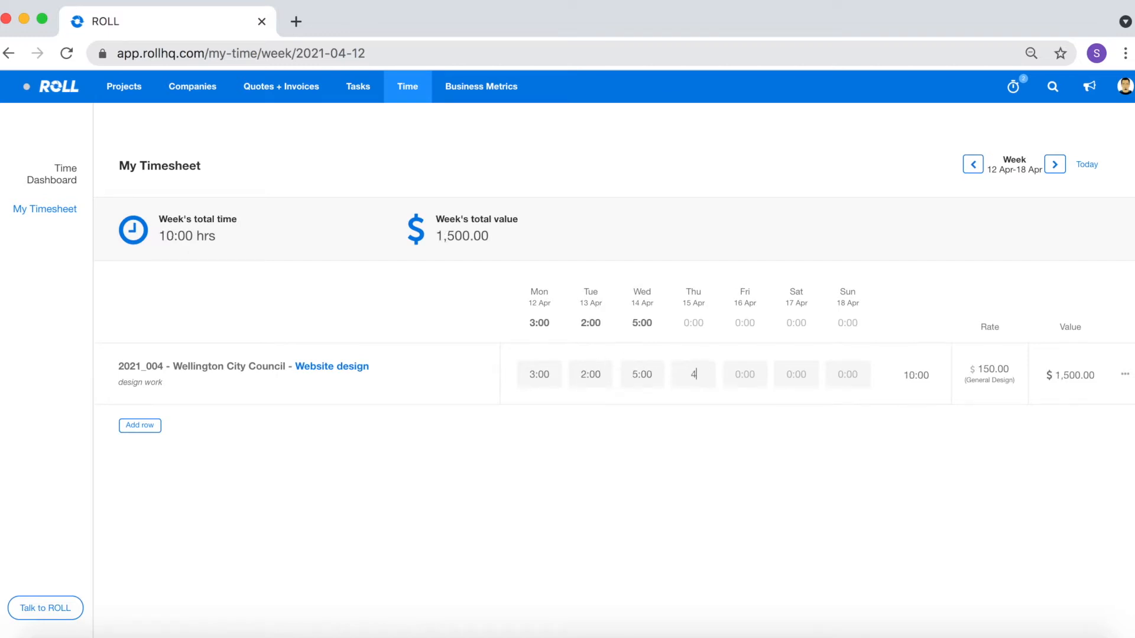
type("3")
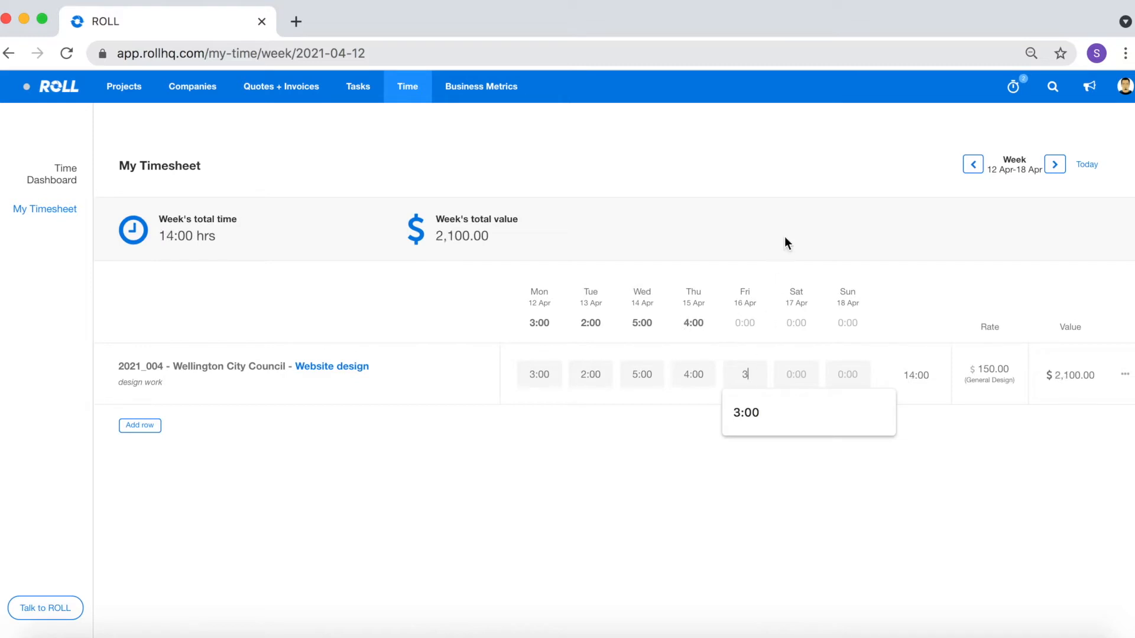
key("Enter")
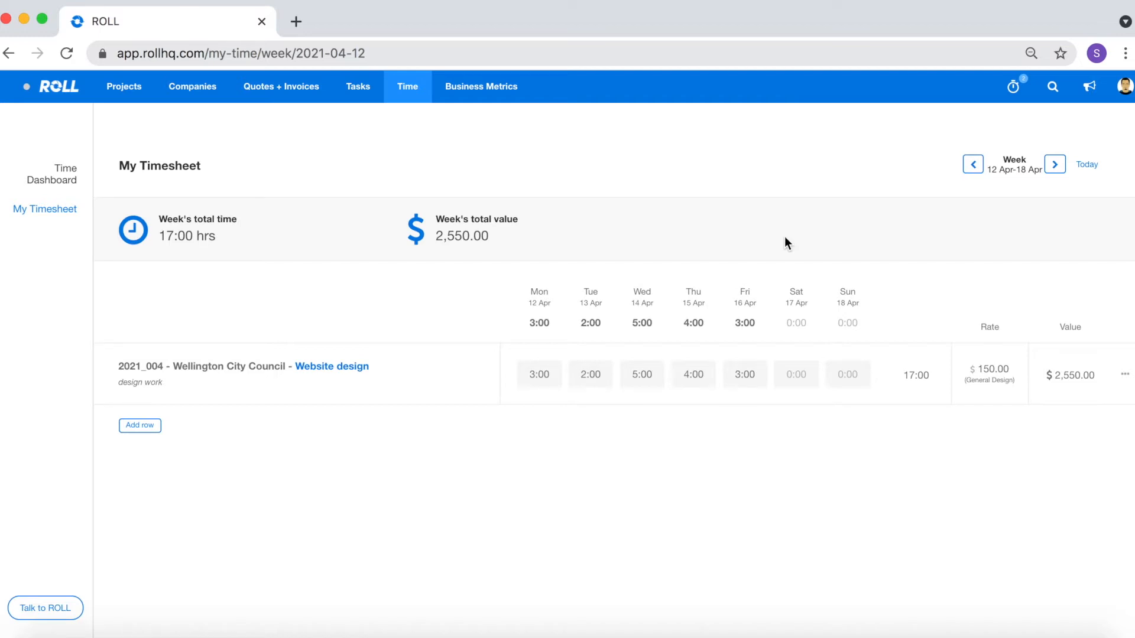
- From the projects list, review the Website design project's five daily time entries totalling 17:00 hrs
left_click(124, 86)
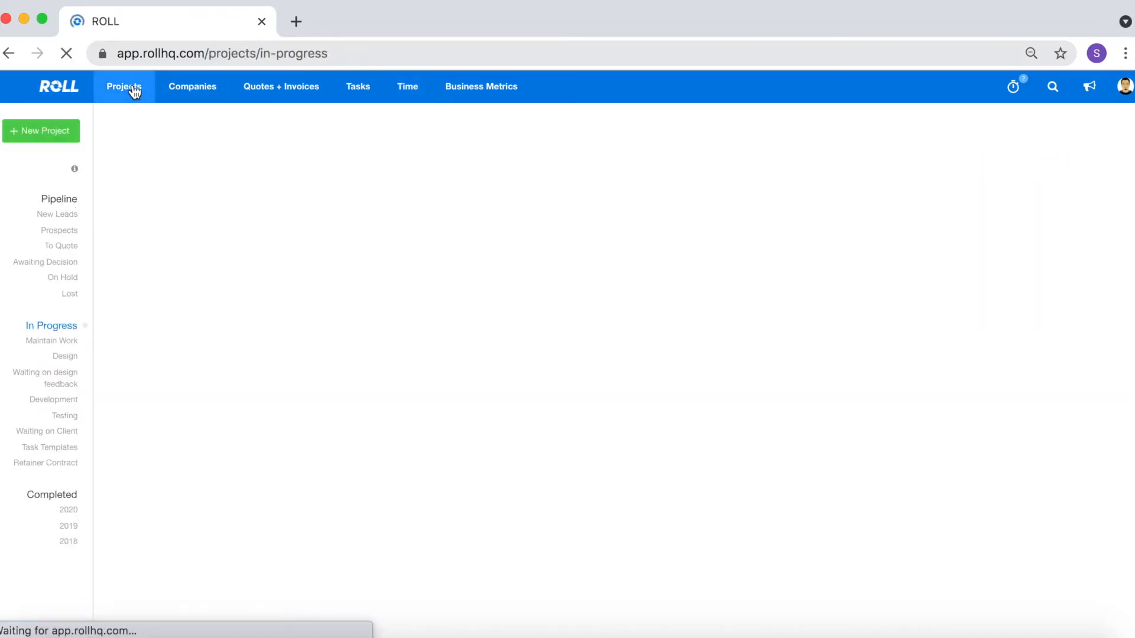
left_click(124, 86)
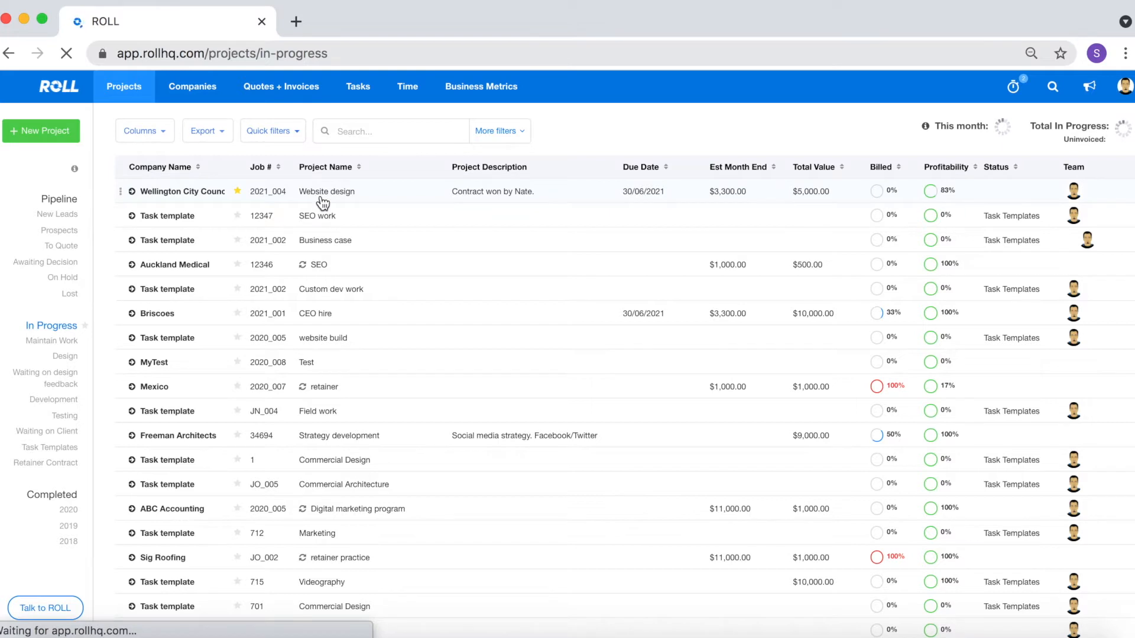
left_click(327, 191)
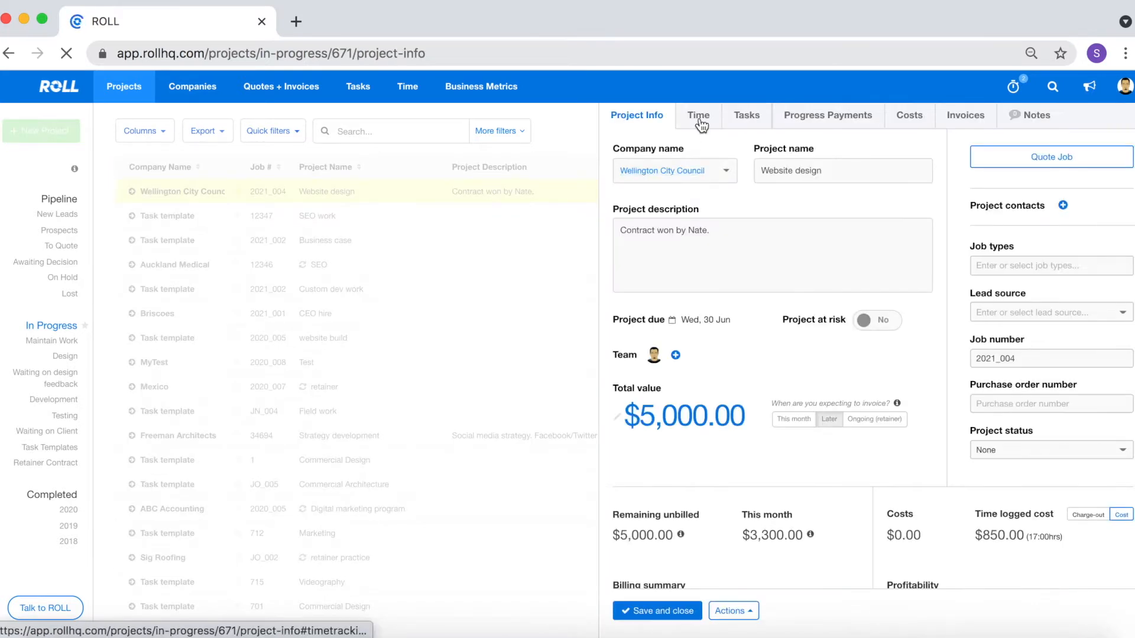
left_click(698, 116)
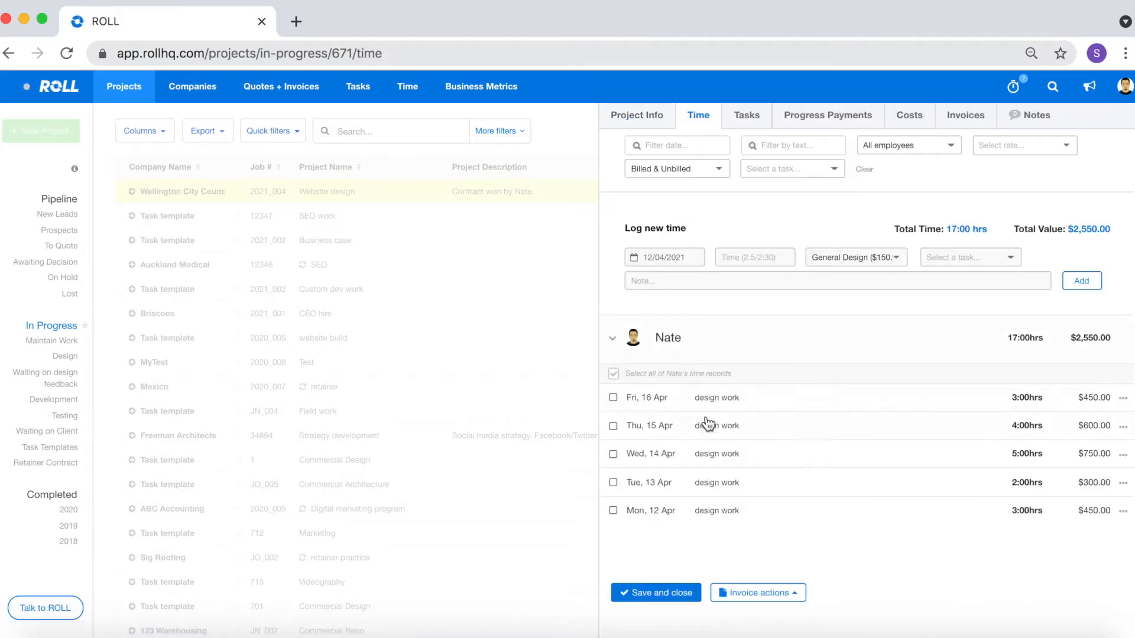
mouse_move(745, 508)
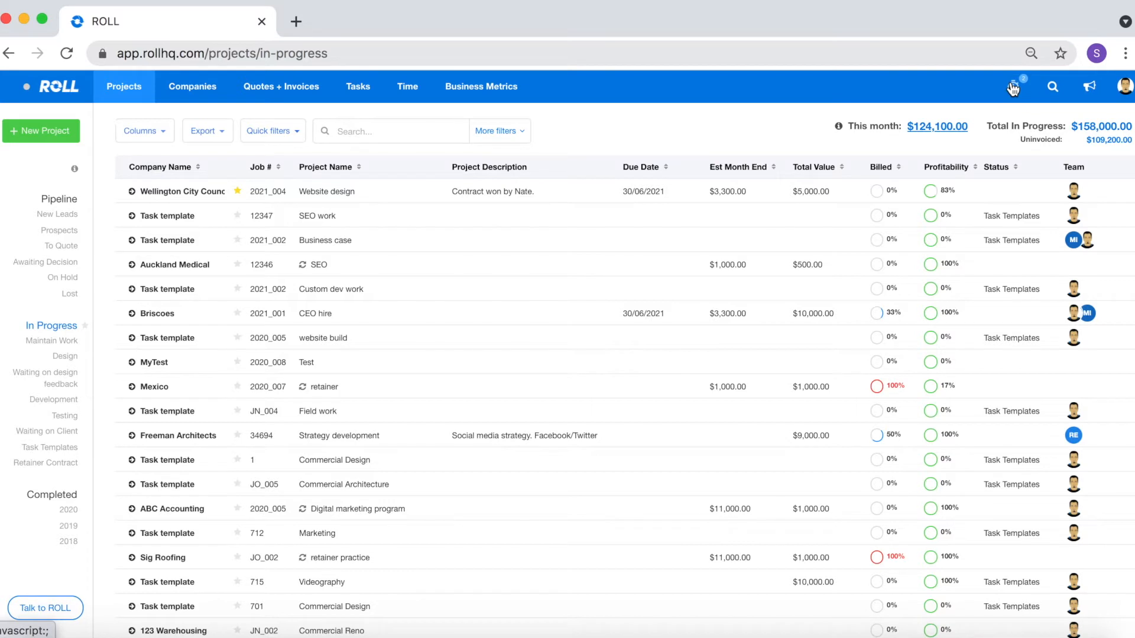
- Start a new timer assigned to the Website design project
left_click(1012, 88)
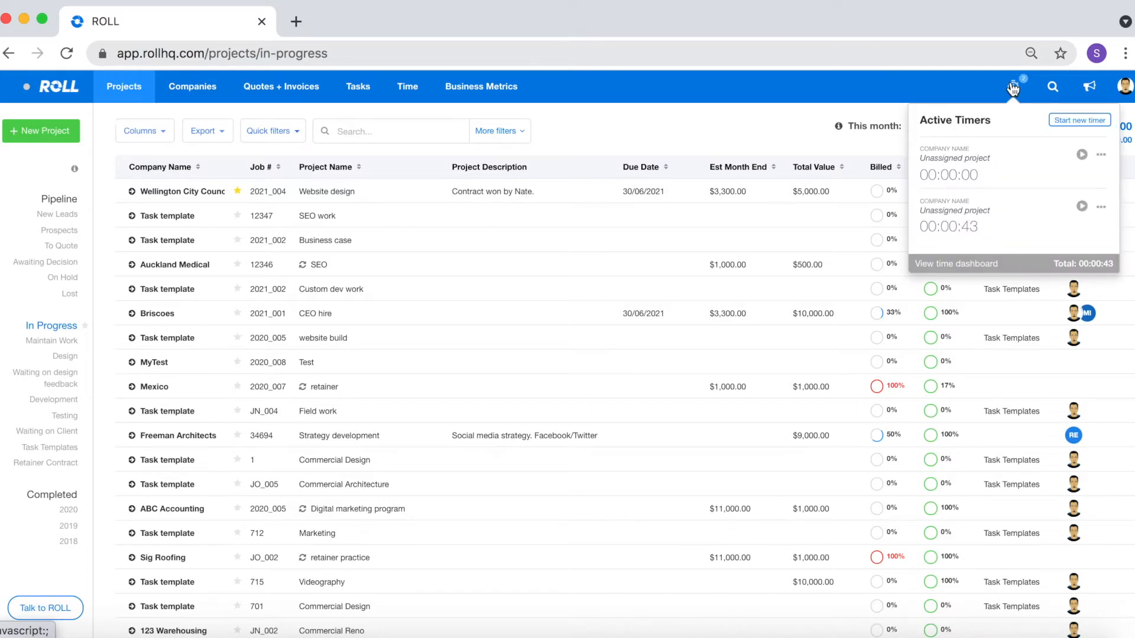
left_click(1080, 120)
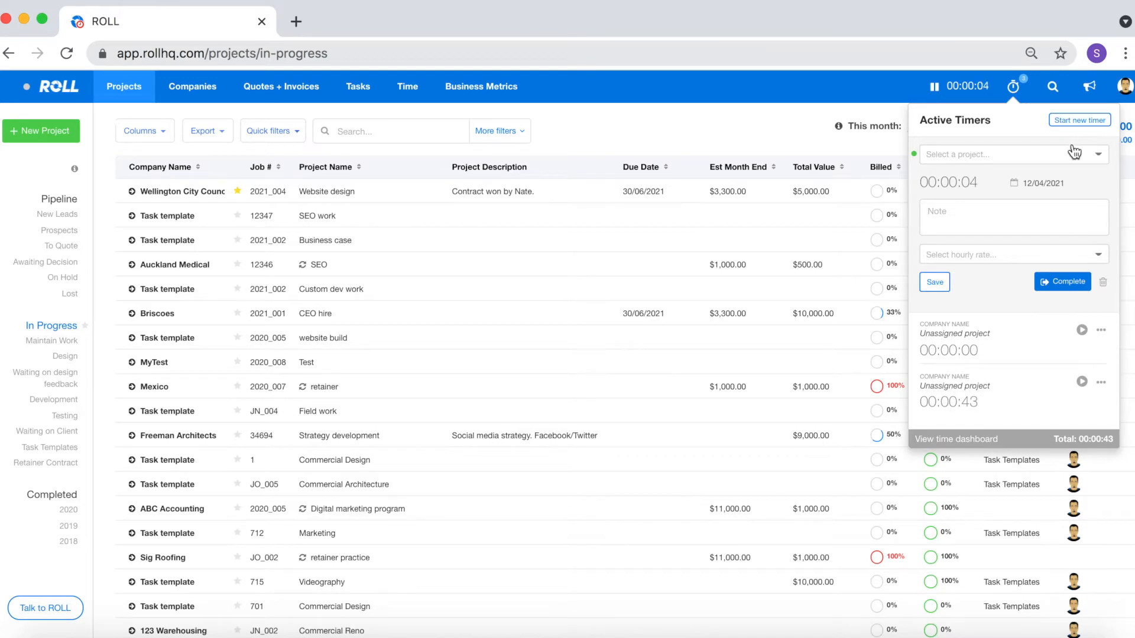
left_click(1014, 154)
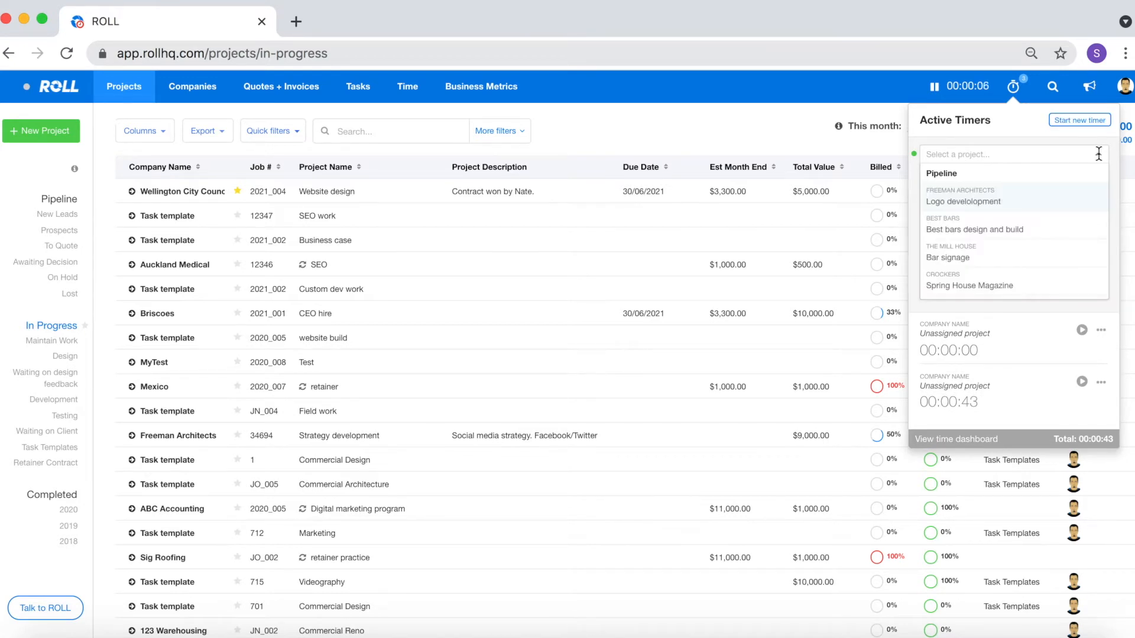
type("website")
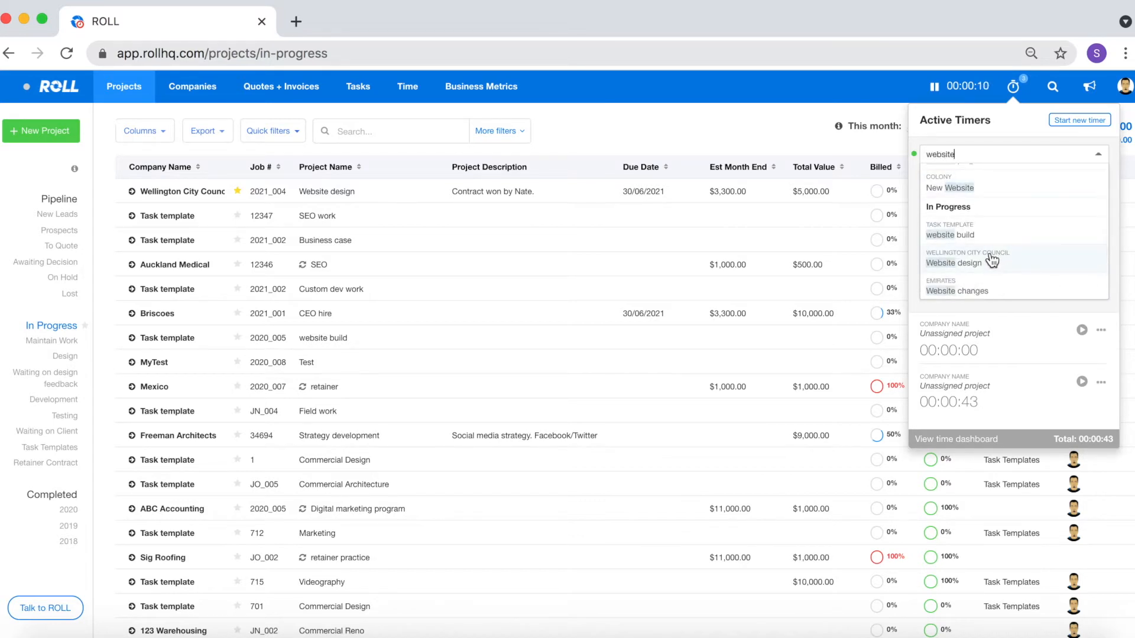
left_click(950, 263)
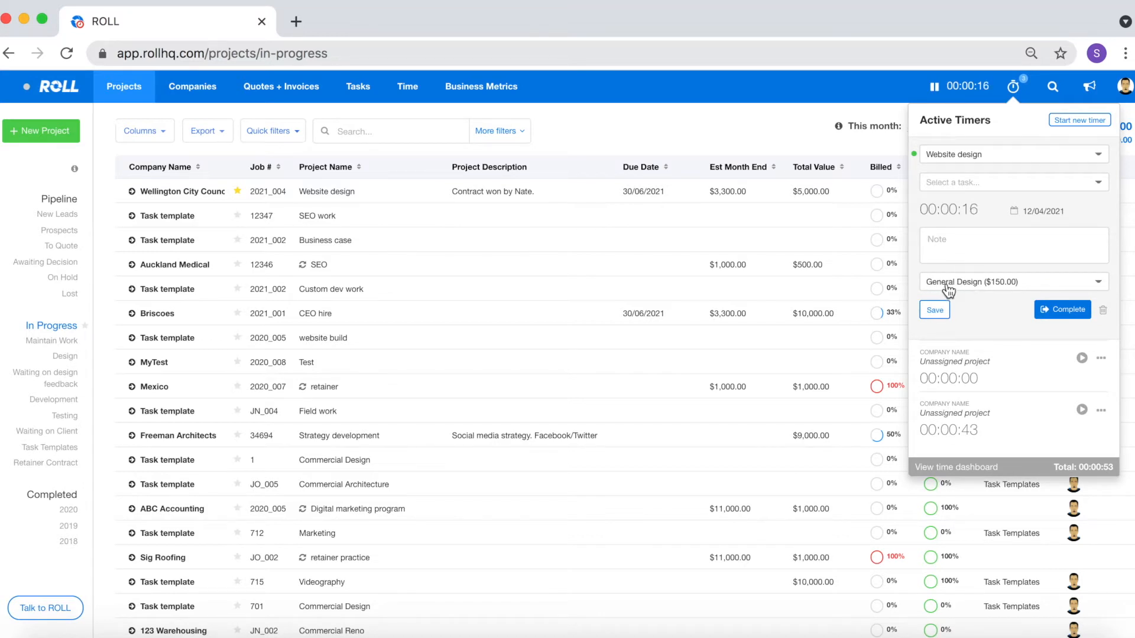
mouse_move(1017, 298)
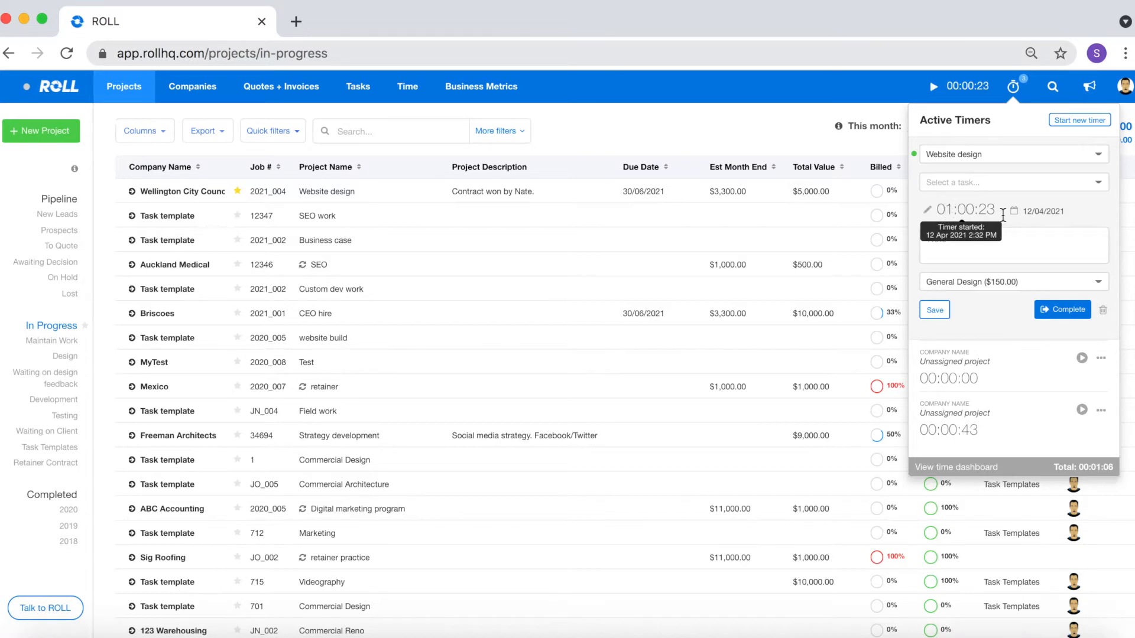
- Set the timer duration to exactly 01:00:00 and complete it, logging the hour to the project
left_click(963, 210)
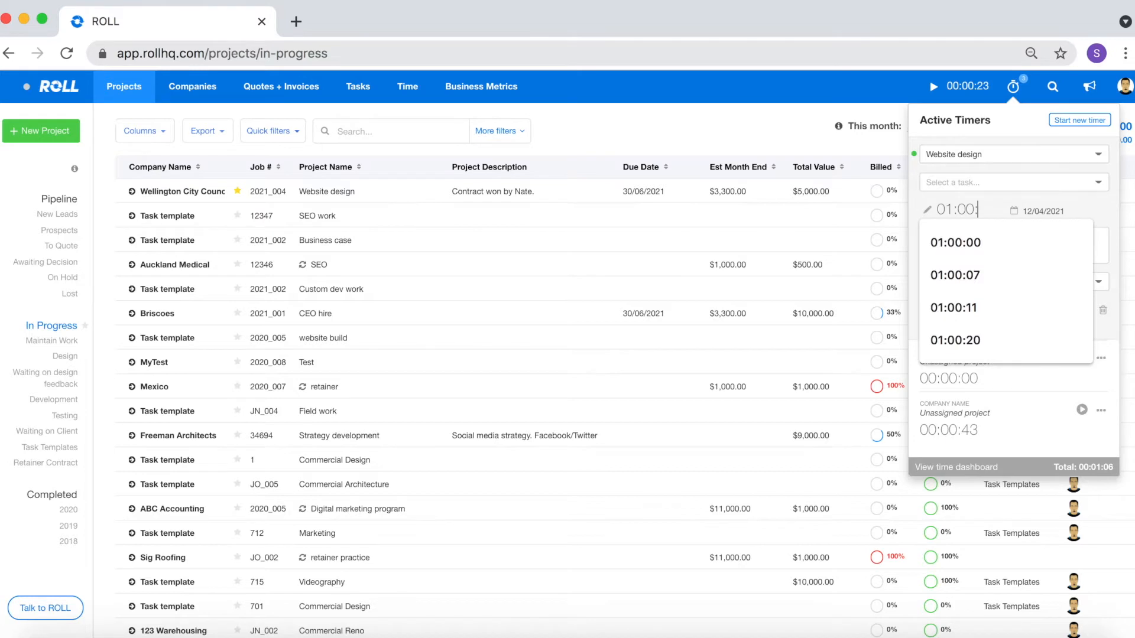
left_click(955, 242)
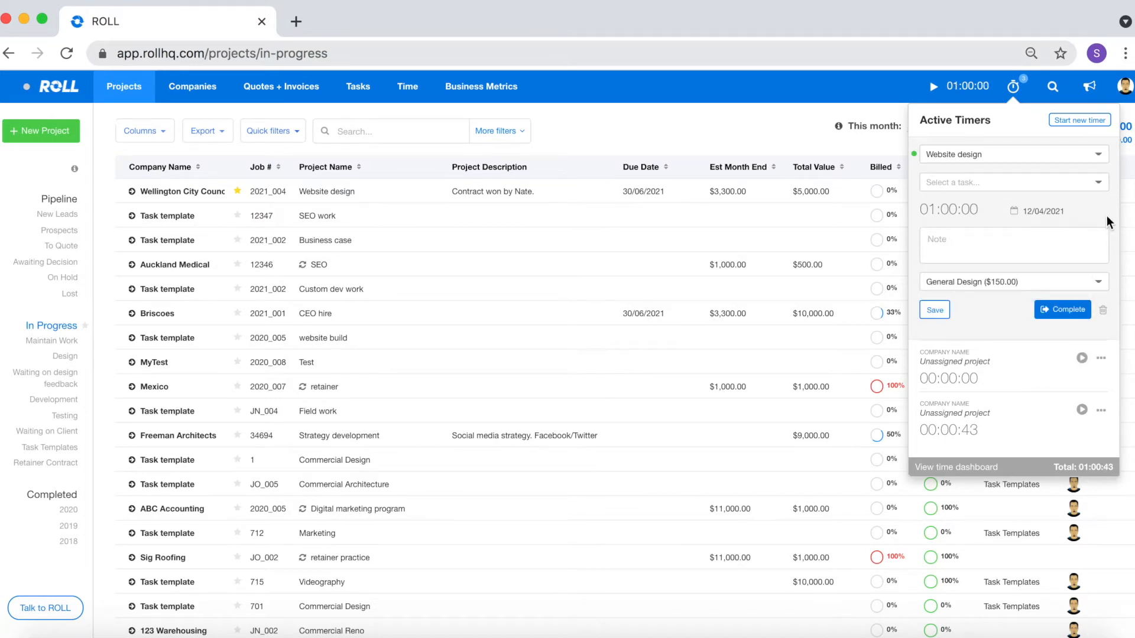
mouse_move(1098, 186)
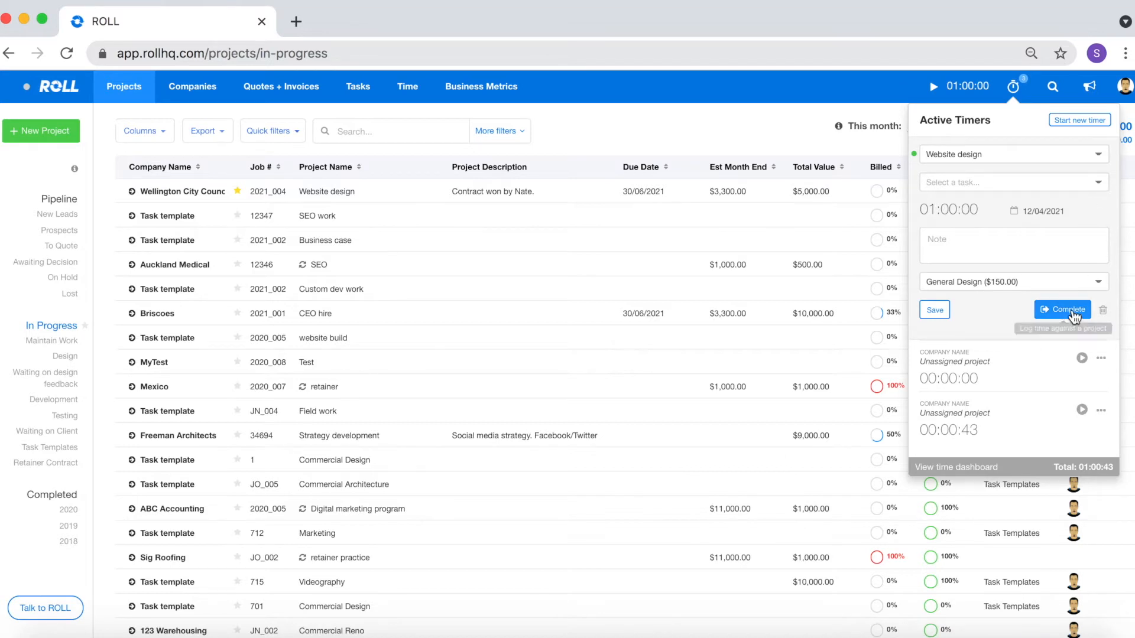
left_click(1066, 310)
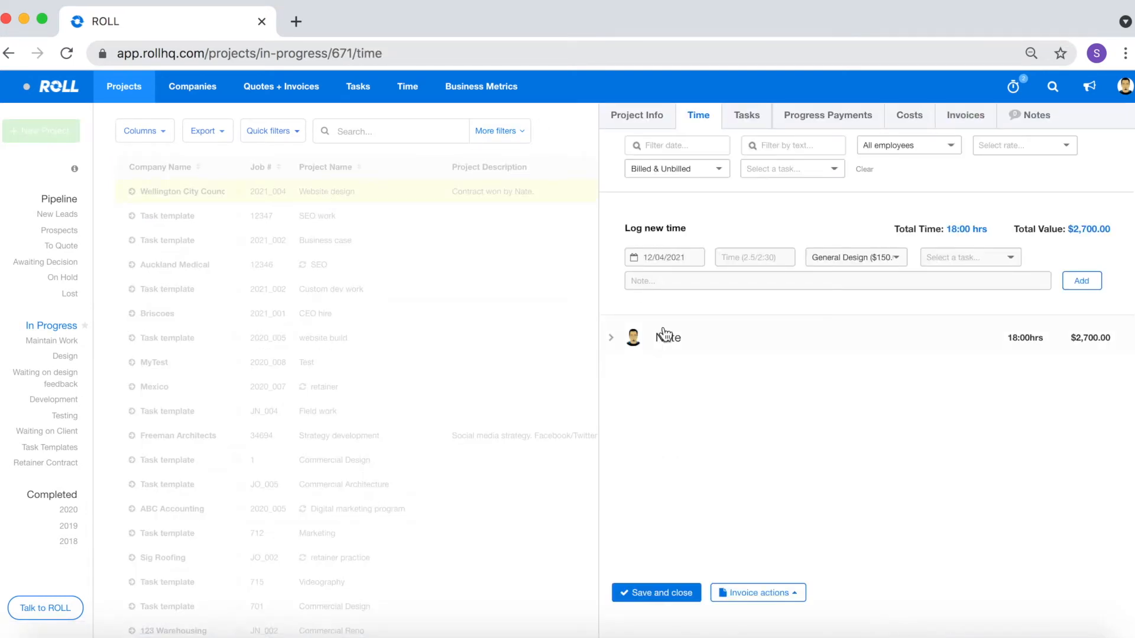
- Expand Nate's time records to confirm the new 1-hour entry, then save and close the project
left_click(611, 338)
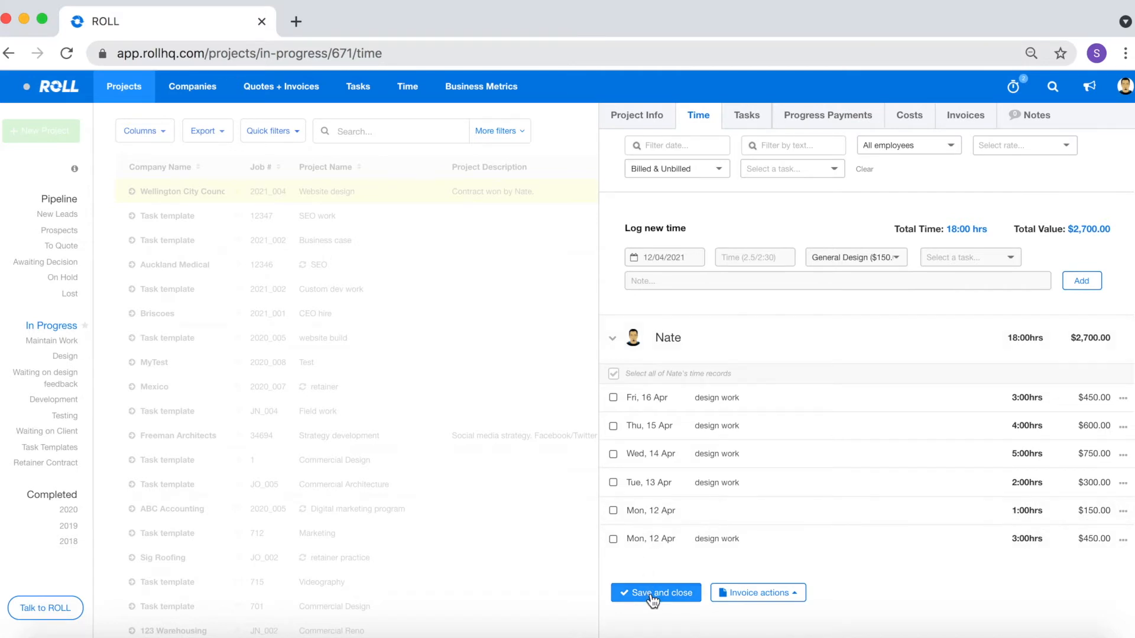
left_click(655, 593)
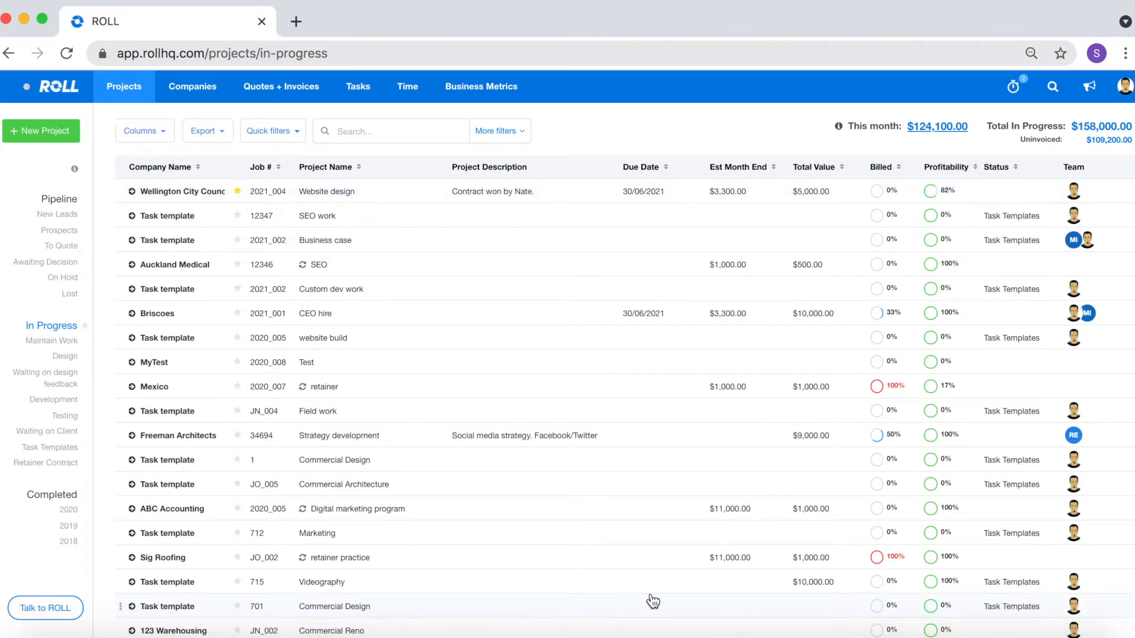
mouse_move(383, 241)
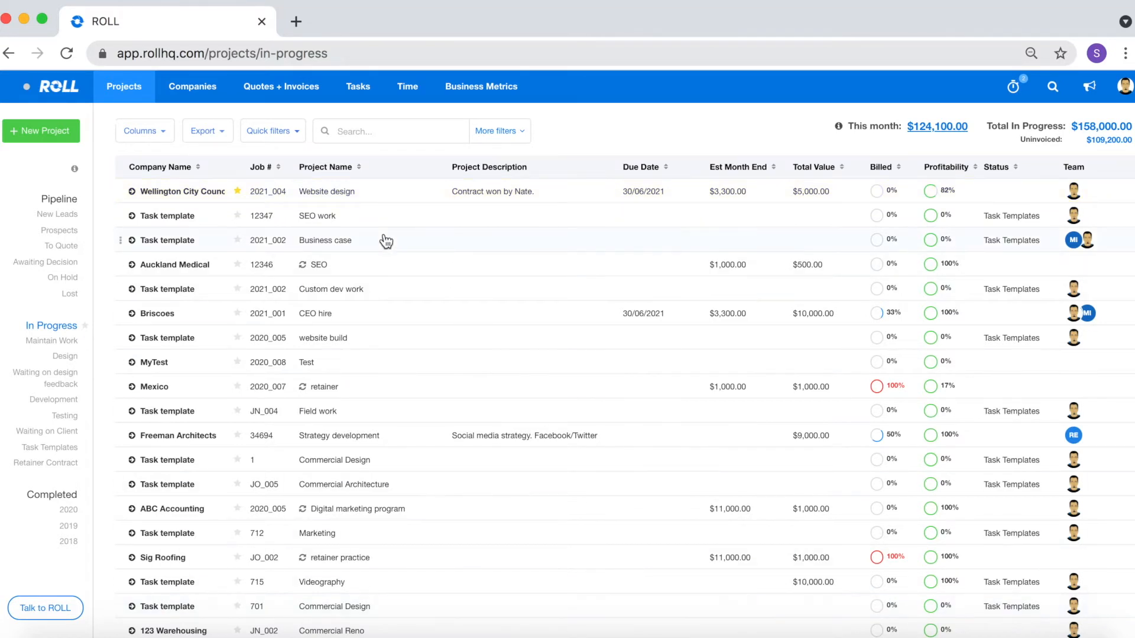
- Start a timer on task 1 of the Website design project from its Tasks options
left_click(326, 192)
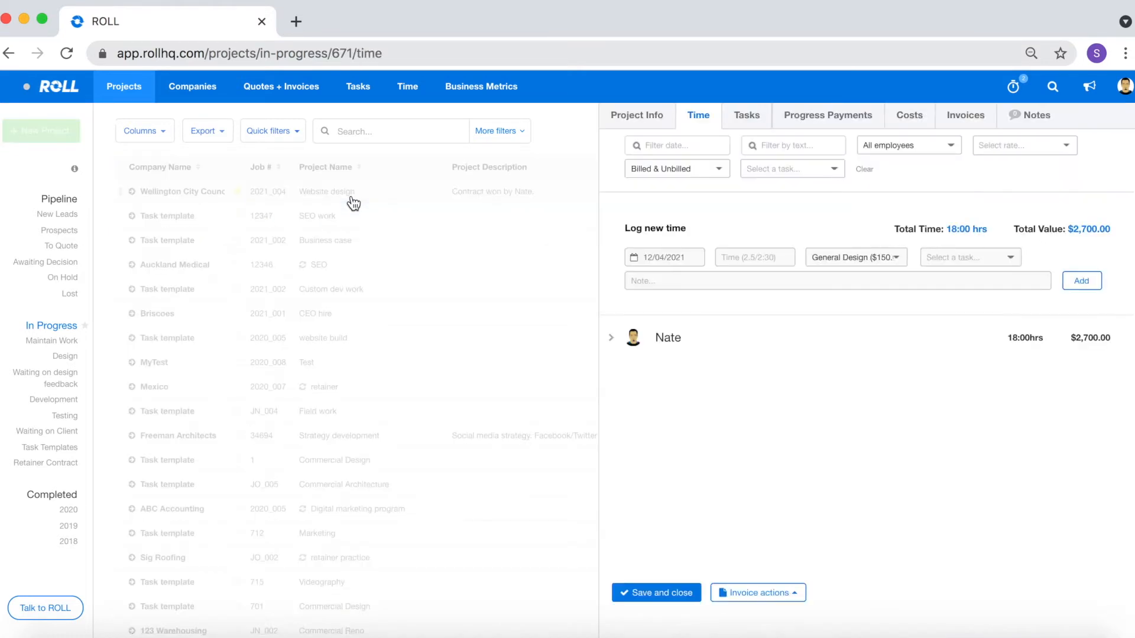
left_click(747, 116)
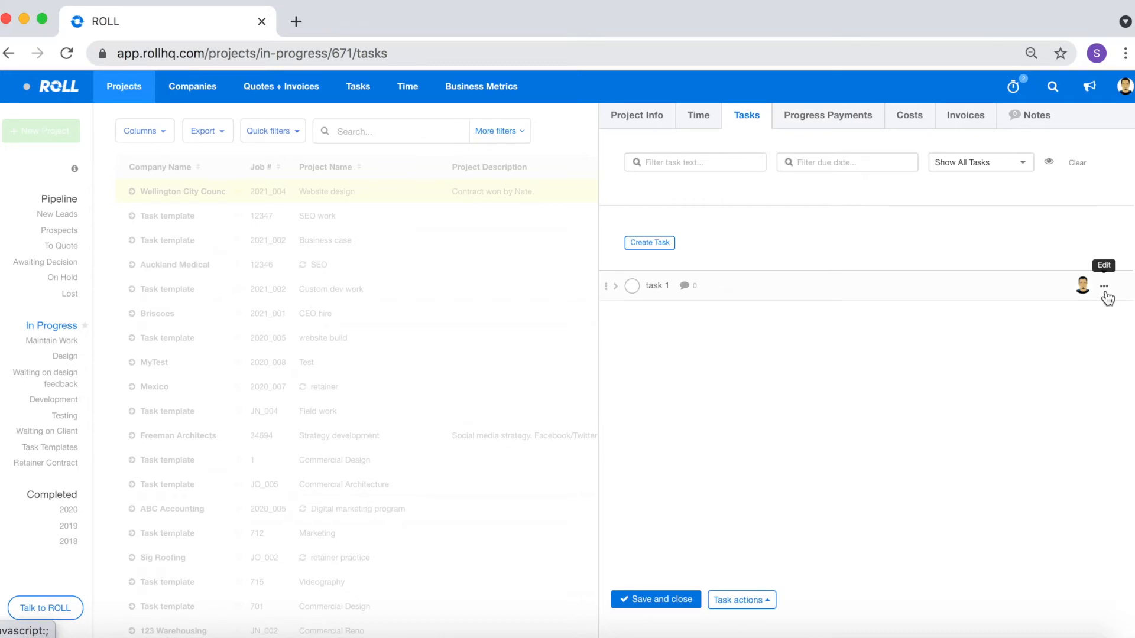
left_click(1104, 285)
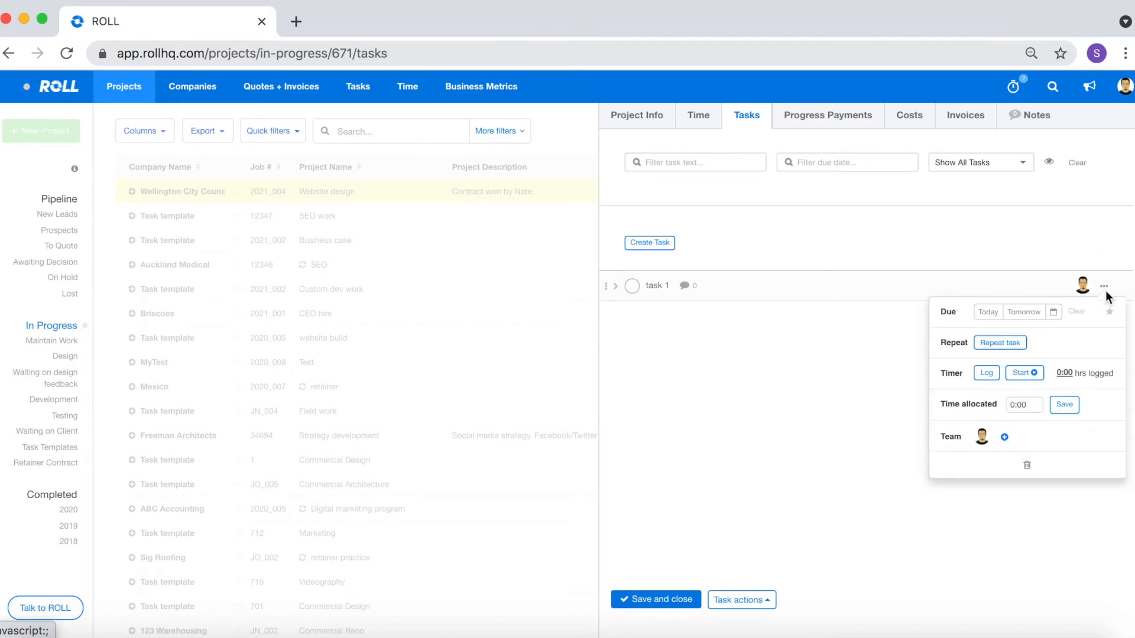
left_click(986, 372)
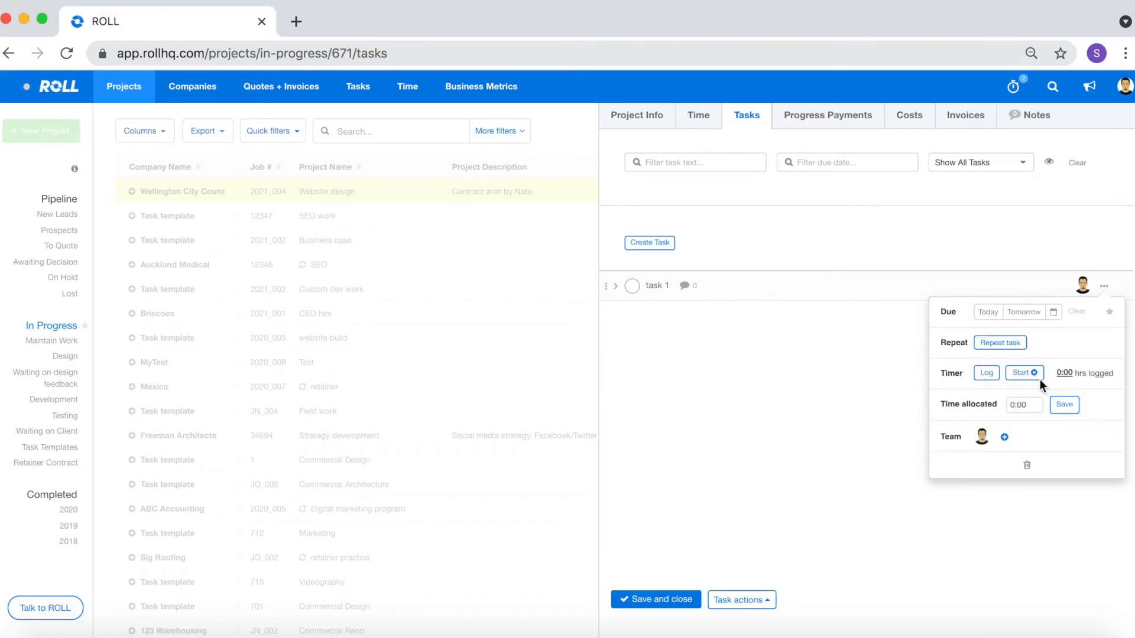
left_click(1023, 373)
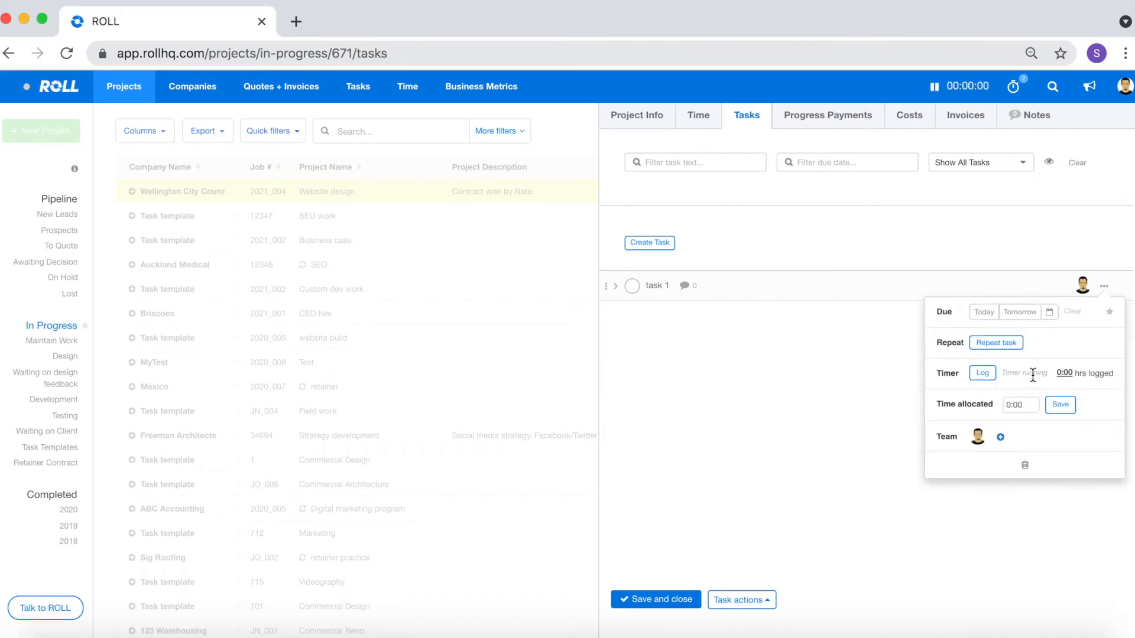
- Check the running Website design timer in Active Timers, then save and close the project
left_click(1012, 87)
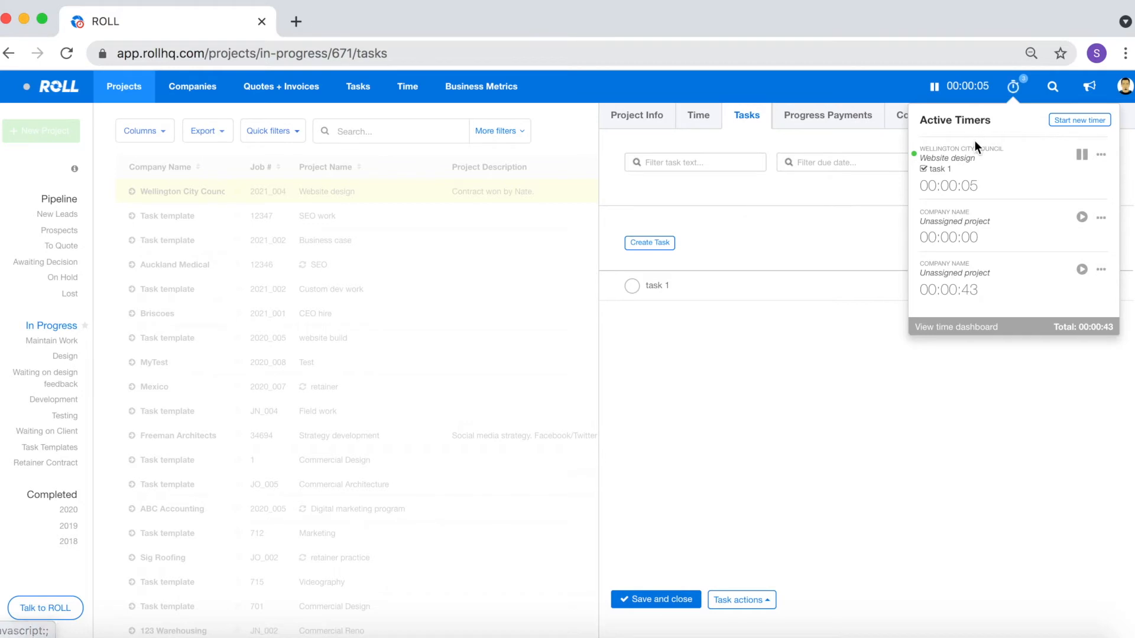
double_click(965, 159)
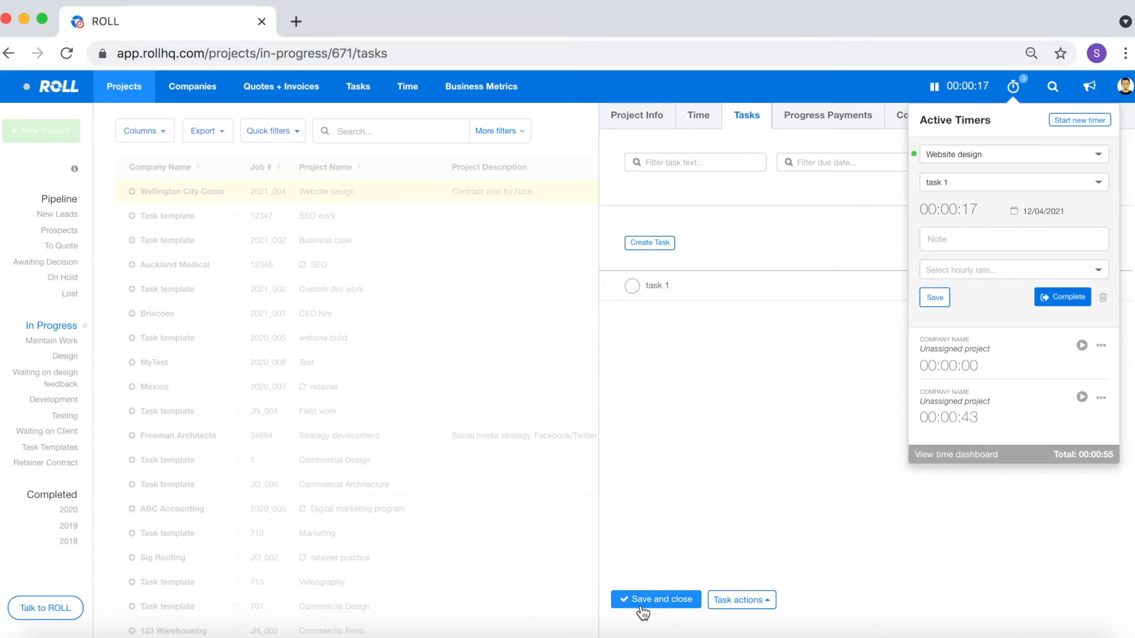
left_click(655, 599)
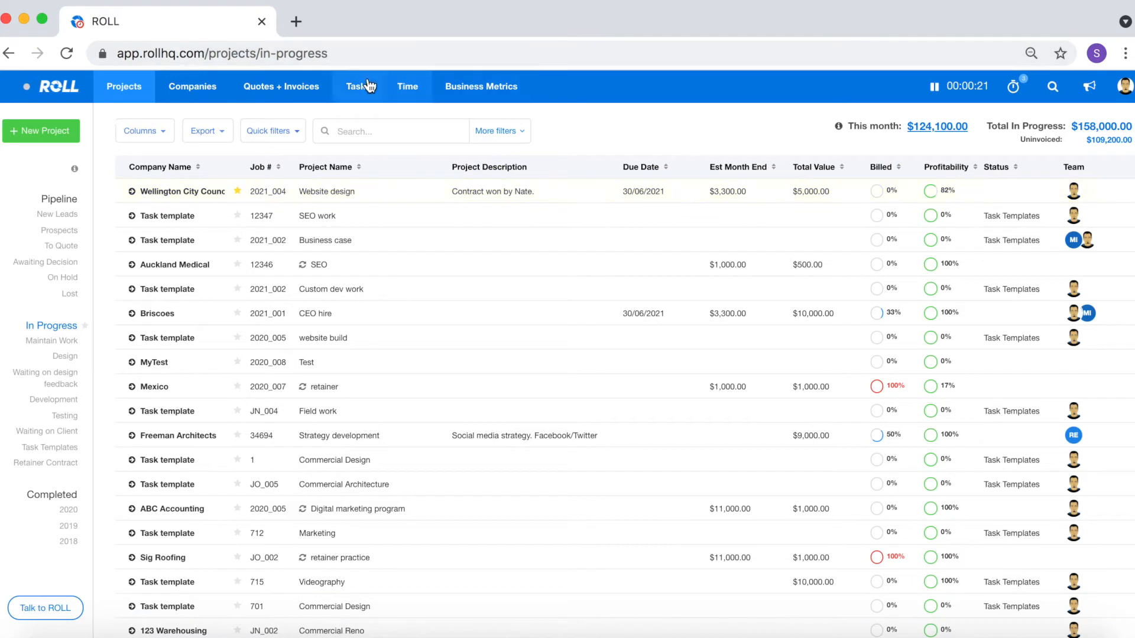
- Start a timer on Commercial Reno task 3 from the Tasks page and return to the projects list
left_click(357, 86)
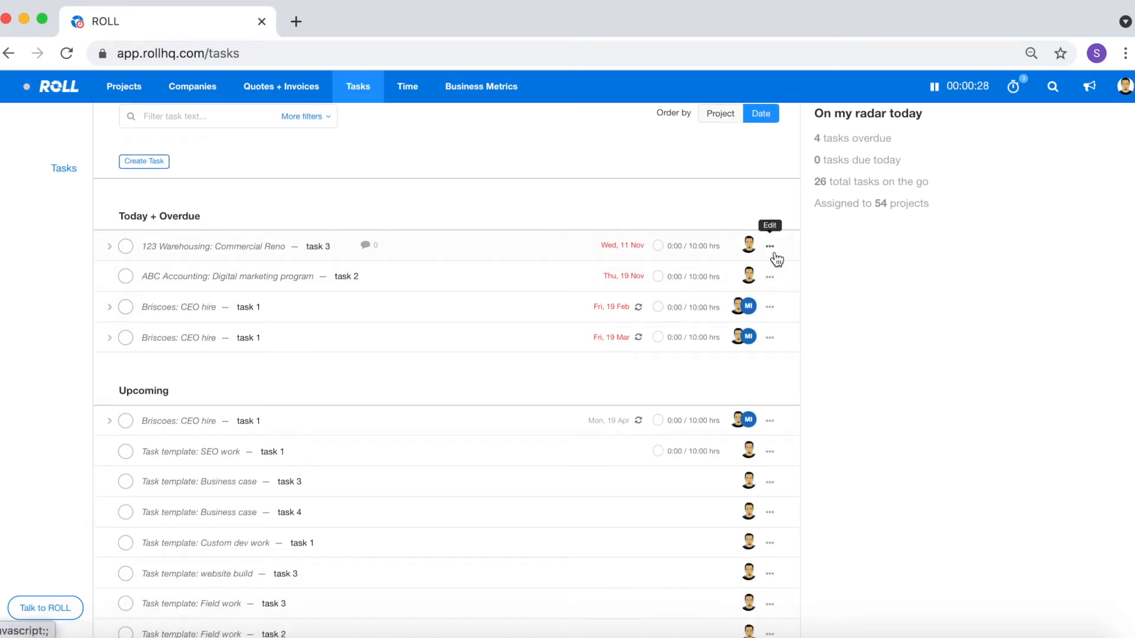
left_click(769, 246)
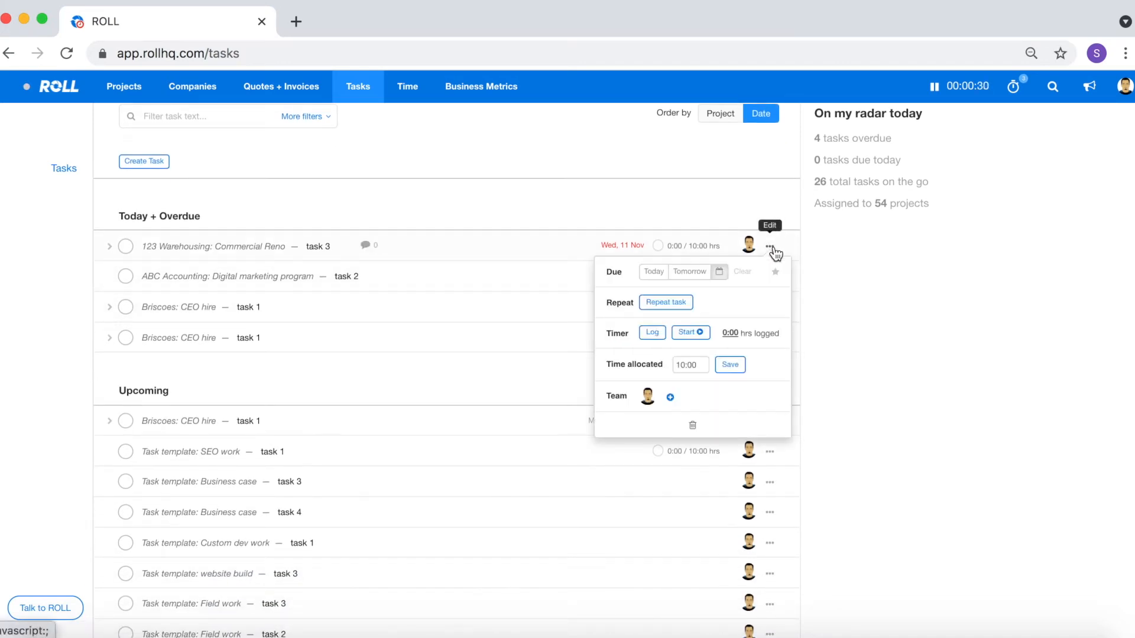
left_click(653, 333)
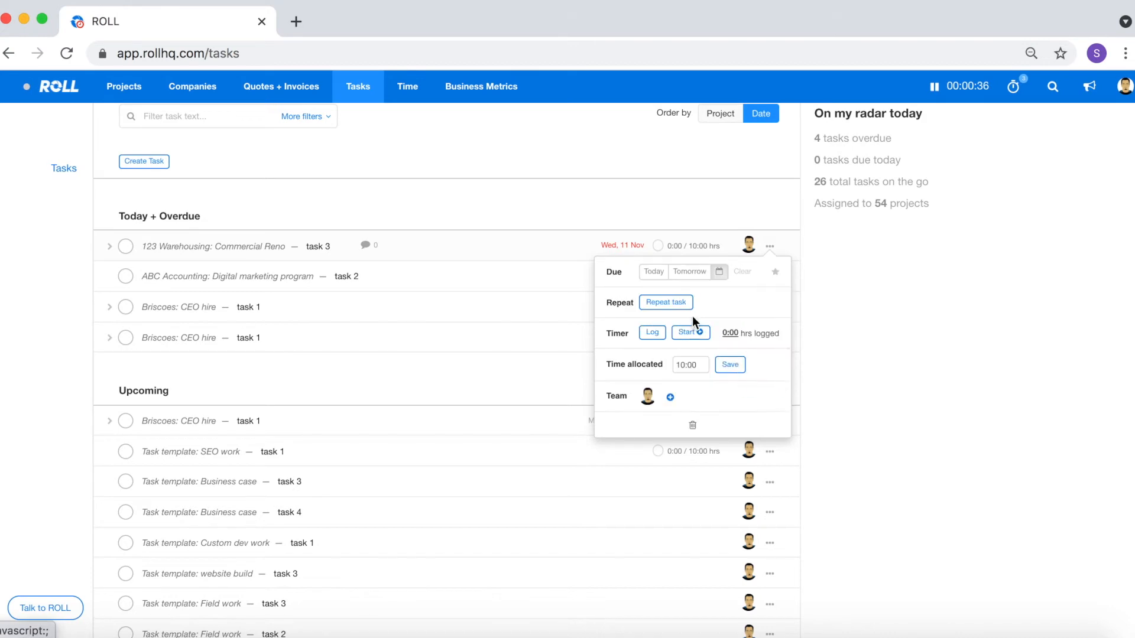
left_click(1014, 86)
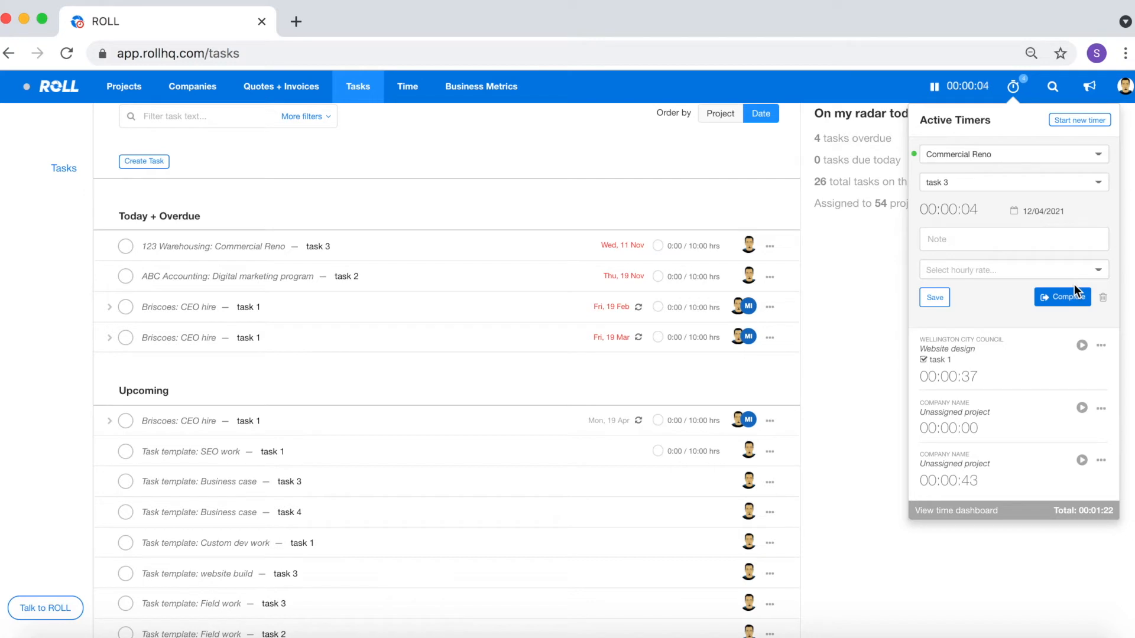
left_click(124, 86)
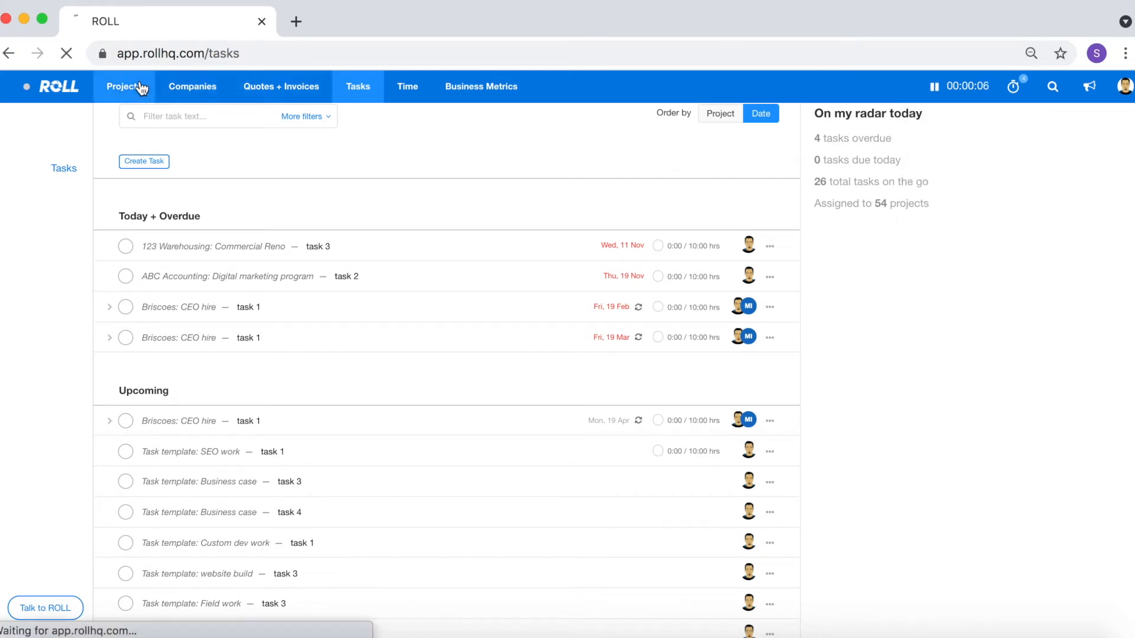
left_click(124, 86)
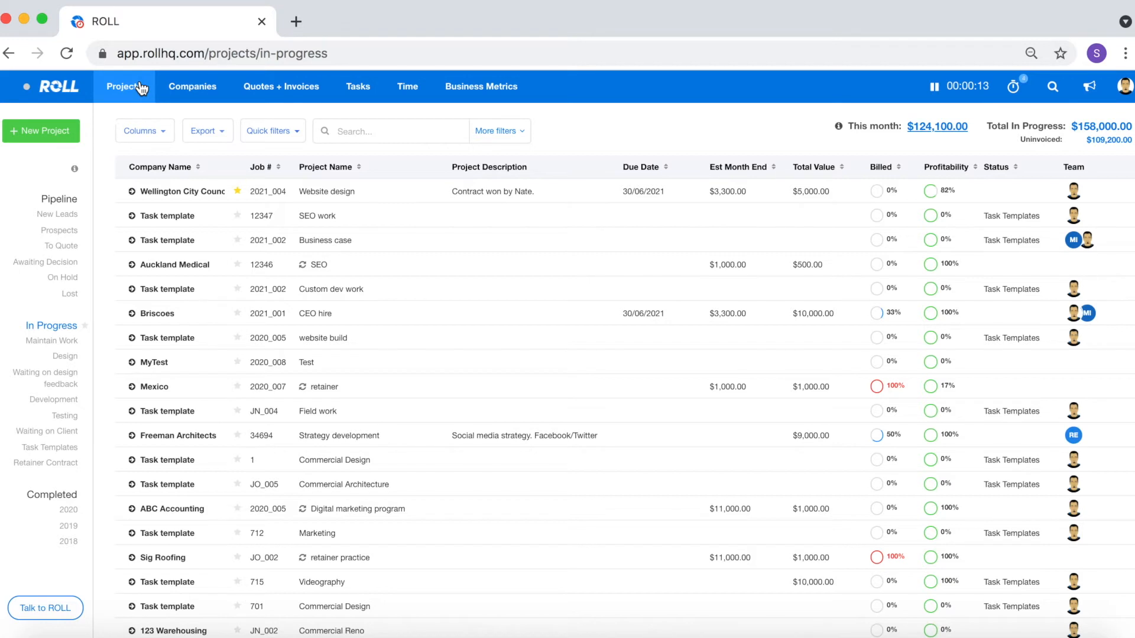
- Review the project's info: 18:00 hrs logged, $2,700.00 value, $2,300.00 remaining of $5,000.00
left_click(933, 85)
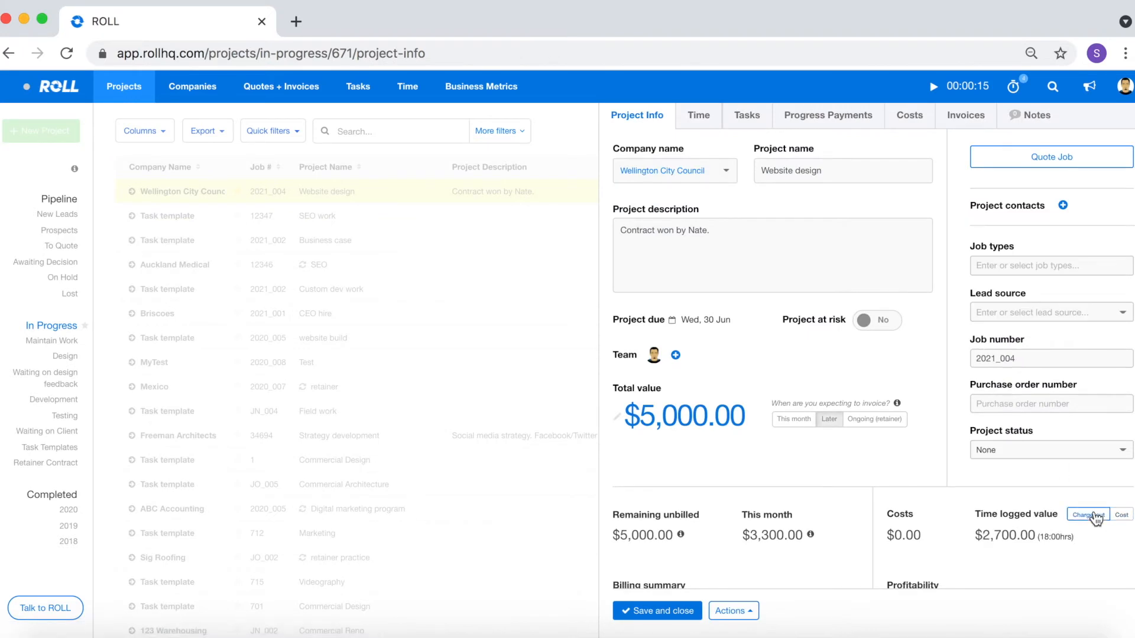
scroll("down", 3)
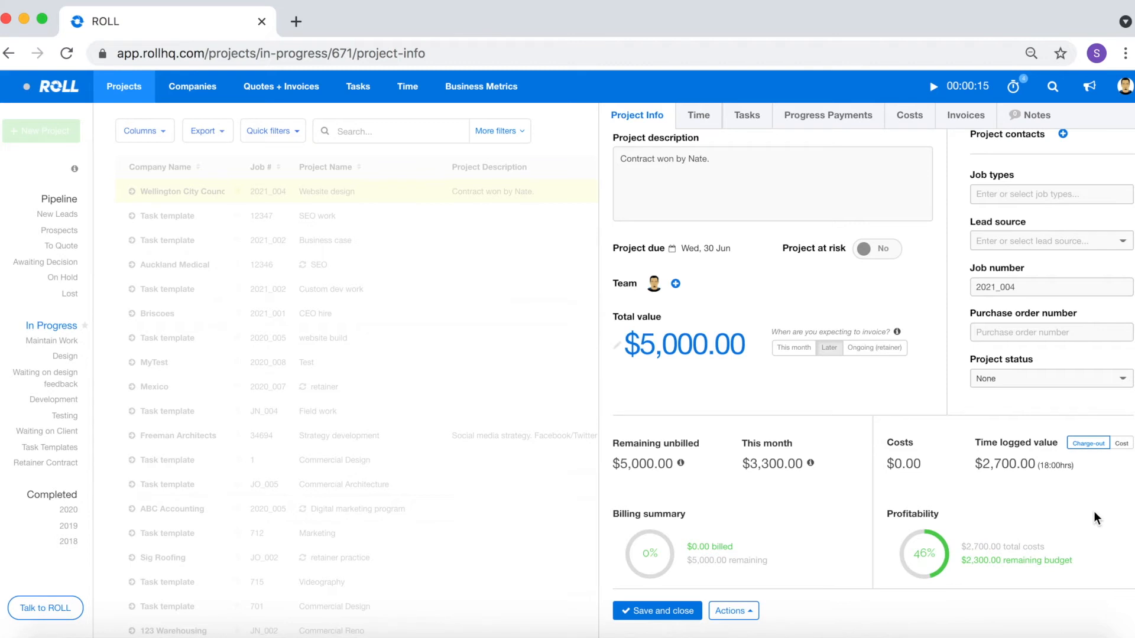
mouse_move(1088, 447)
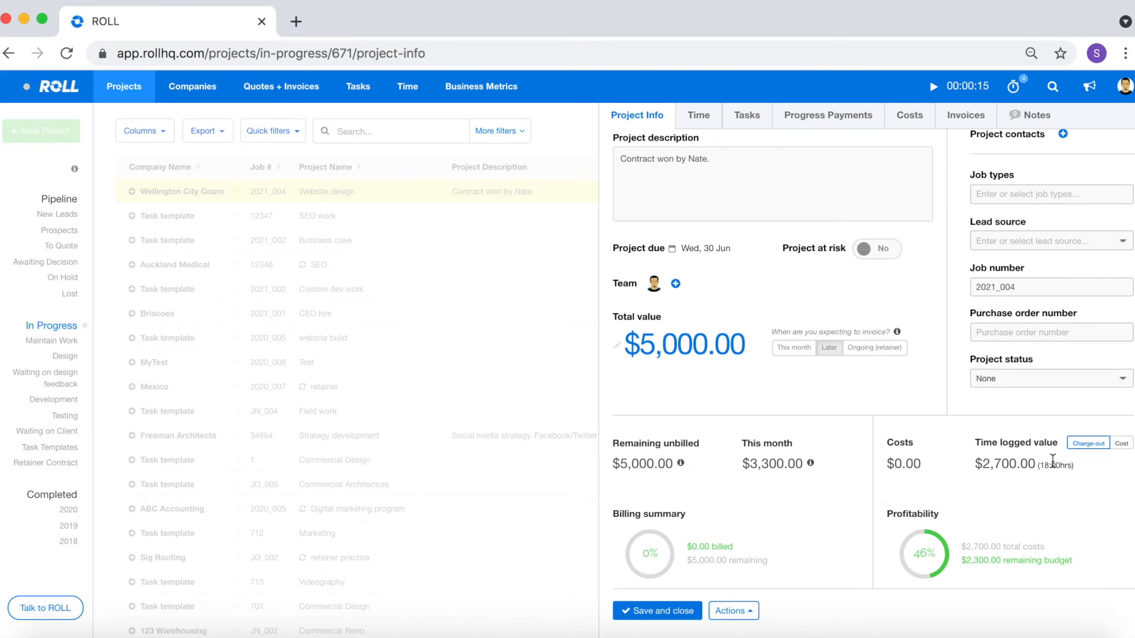
double_click(1053, 465)
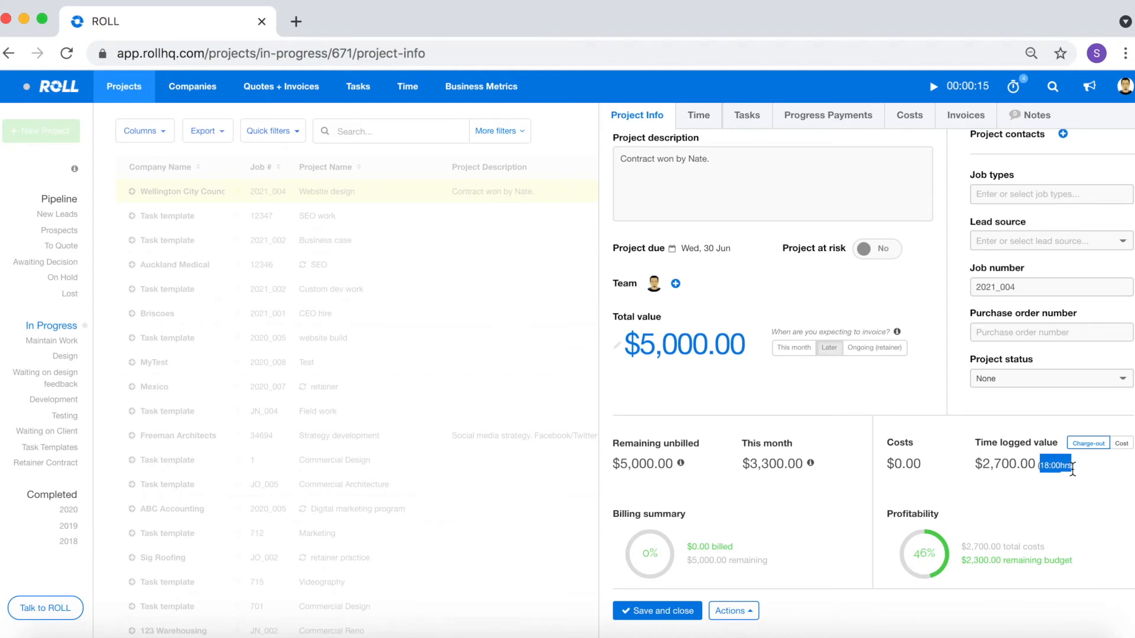
mouse_move(1089, 447)
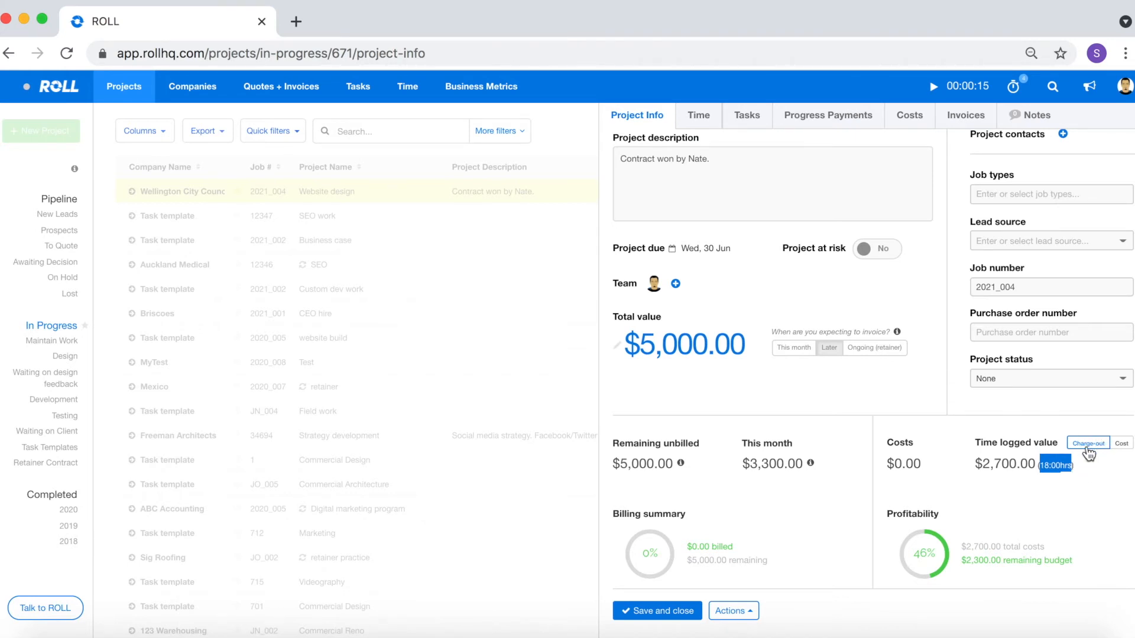
mouse_move(1038, 464)
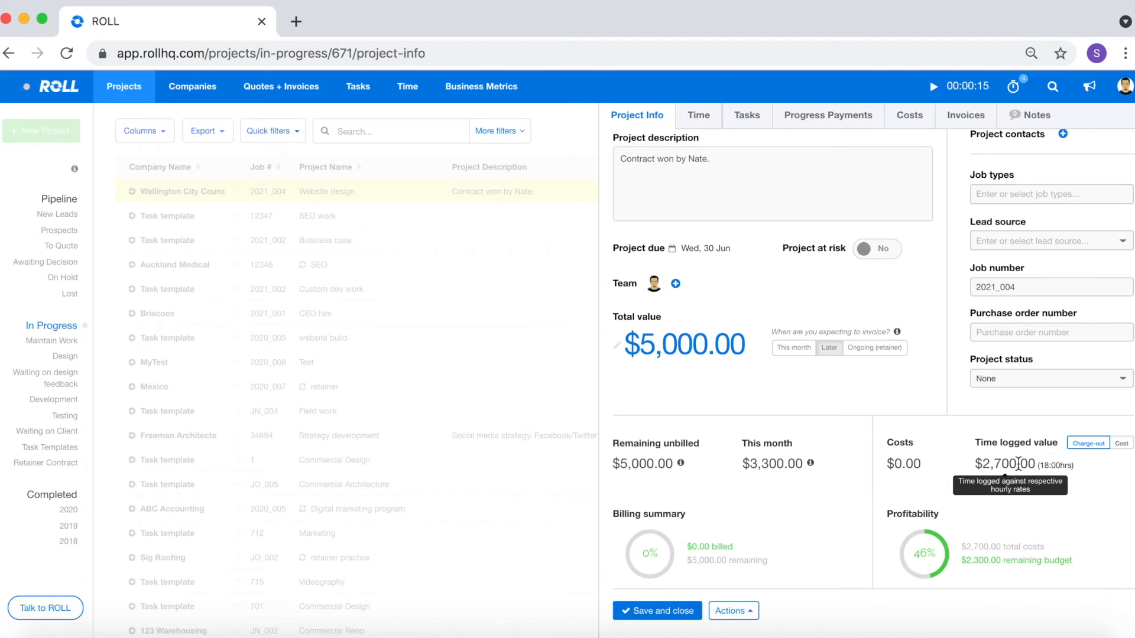
double_click(998, 466)
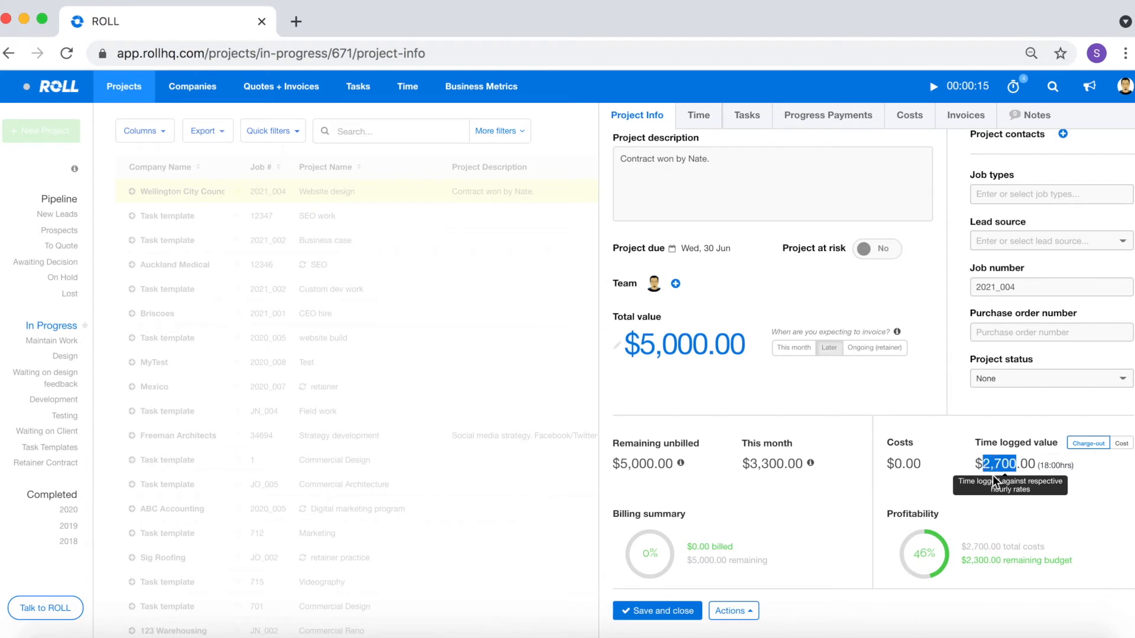
mouse_move(998, 501)
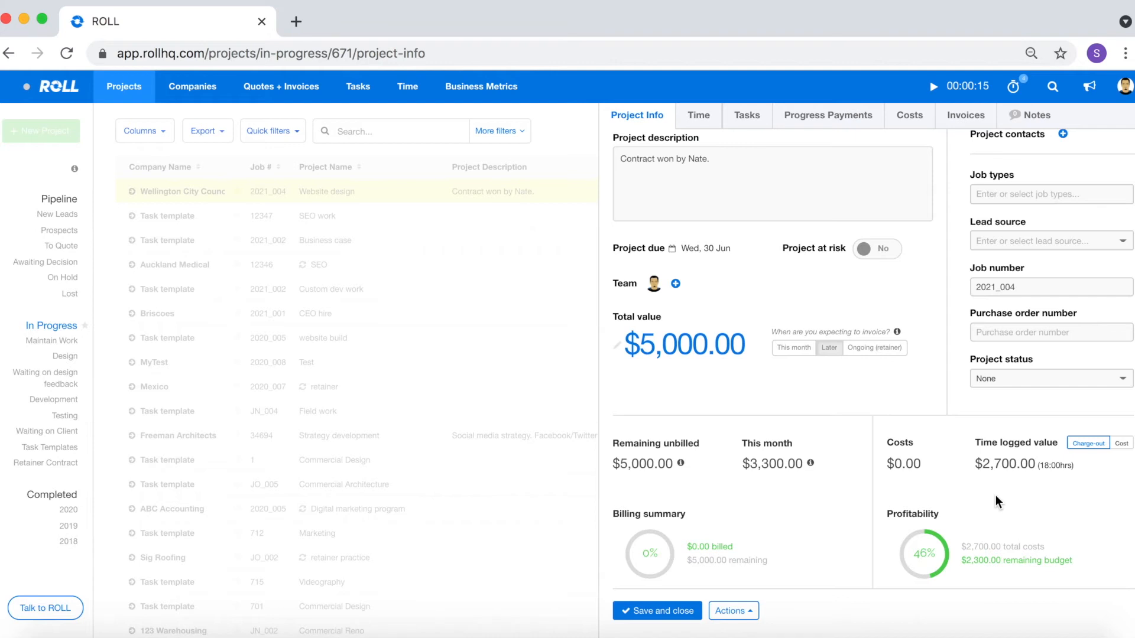
double_click(974, 561)
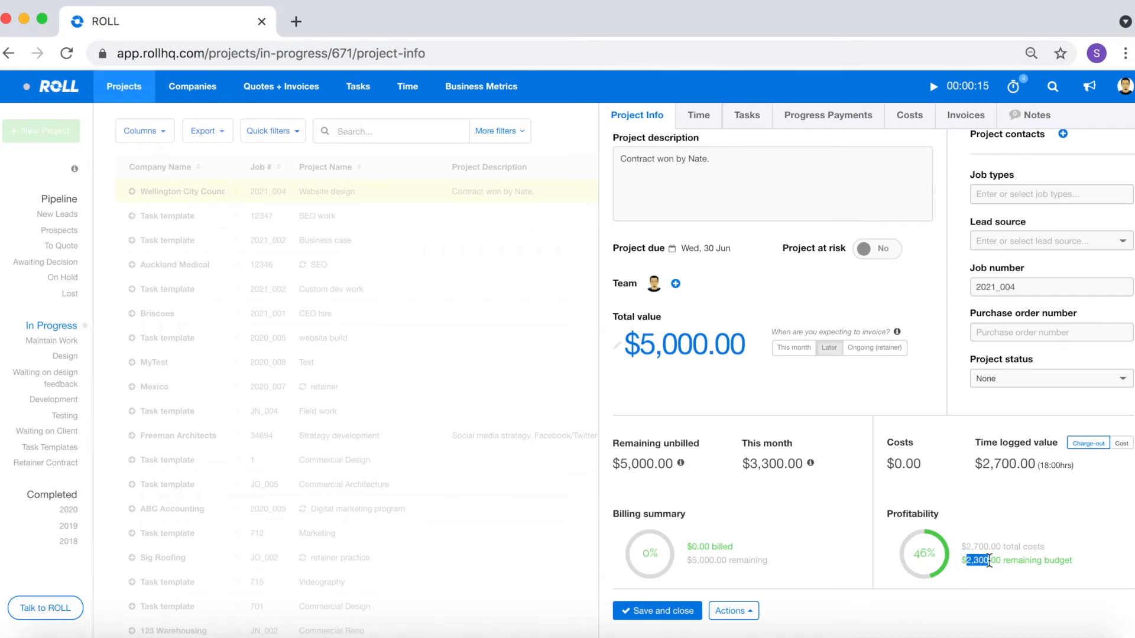
mouse_move(847, 383)
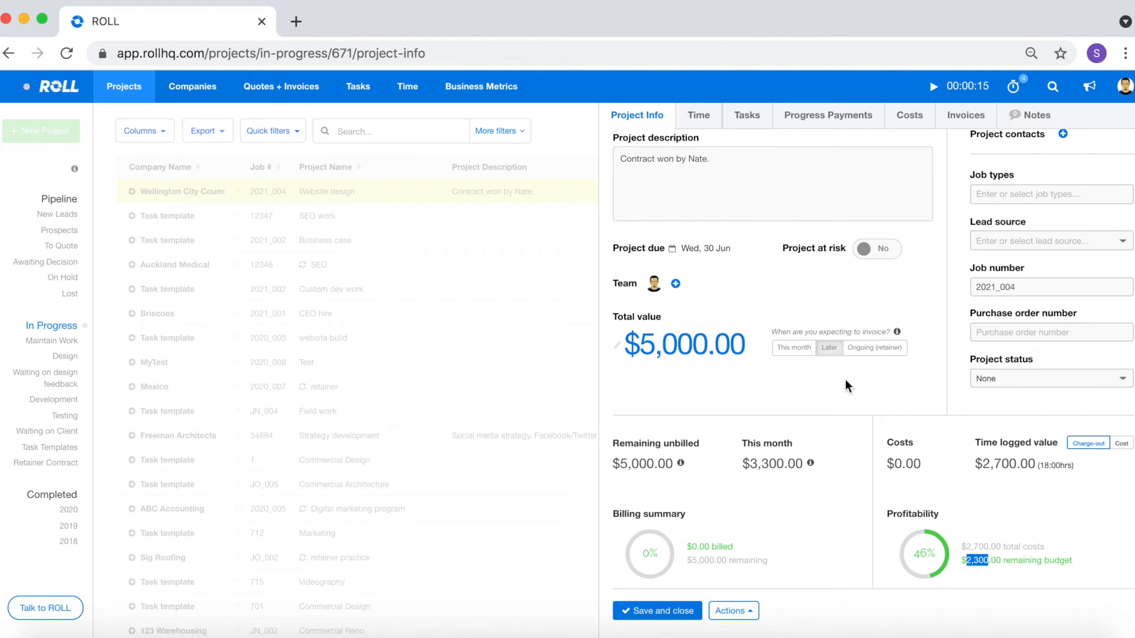
double_click(689, 344)
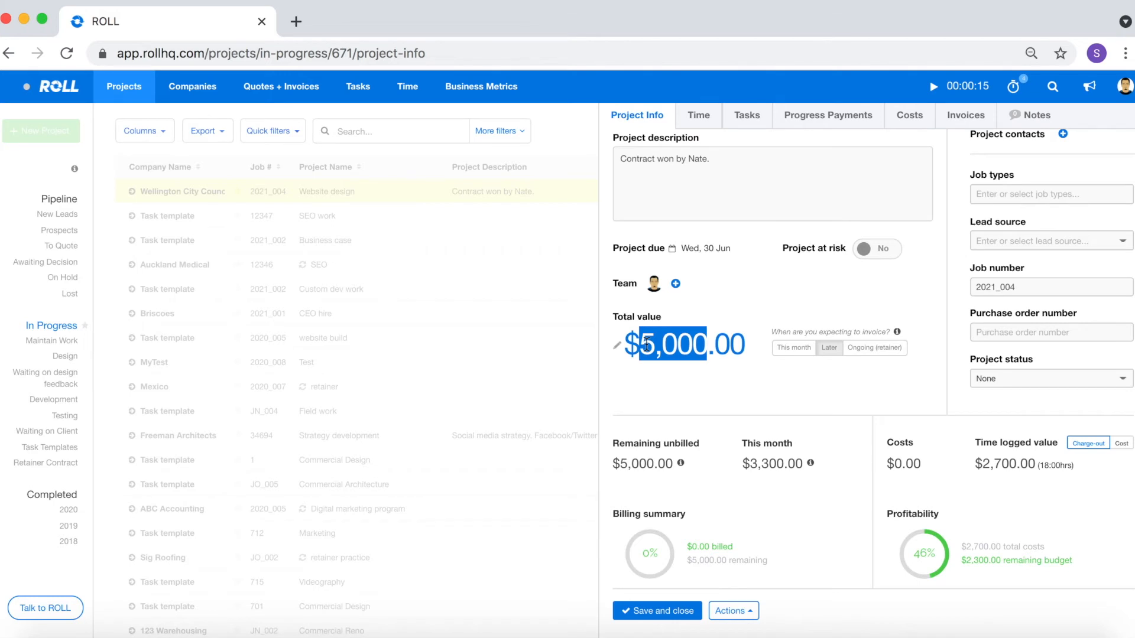
left_click(762, 395)
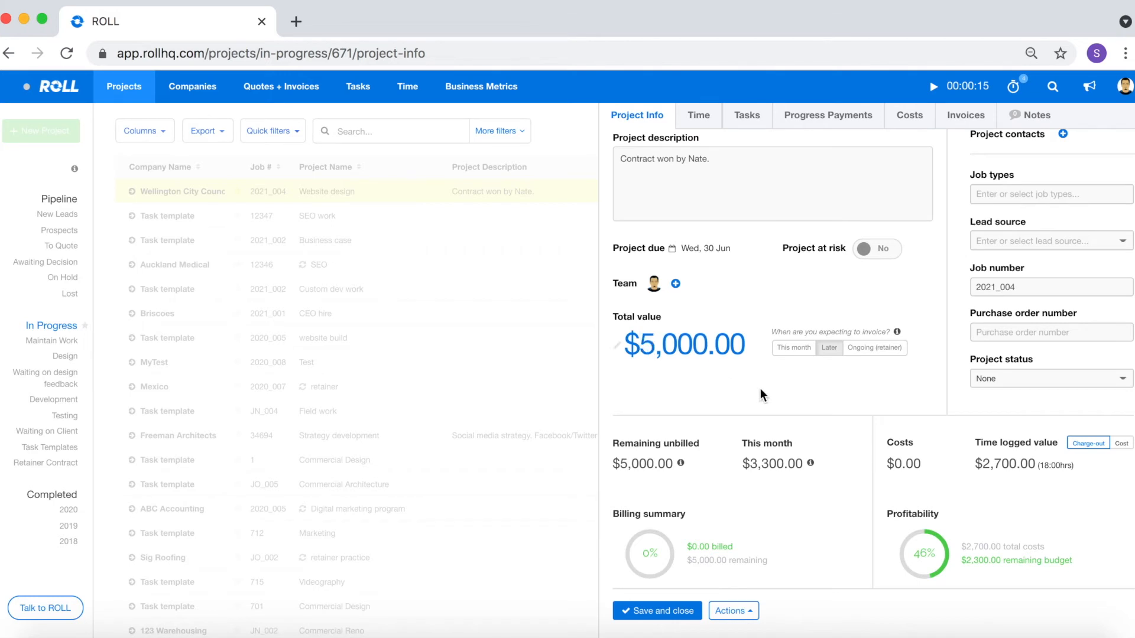
mouse_move(1121, 444)
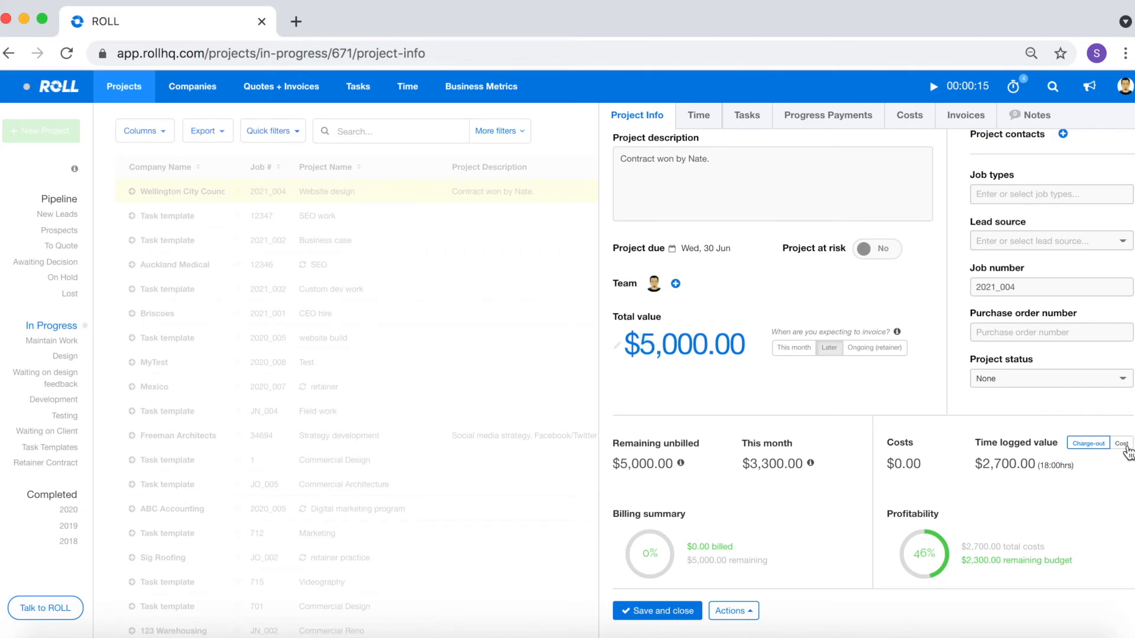
left_click(1124, 443)
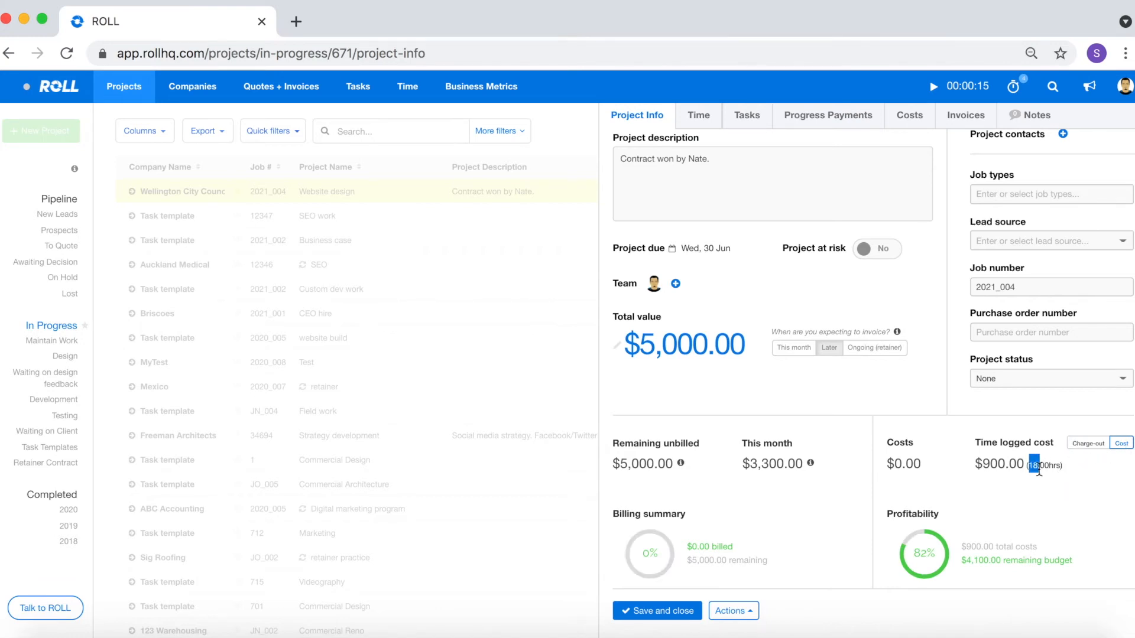
mouse_move(1044, 488)
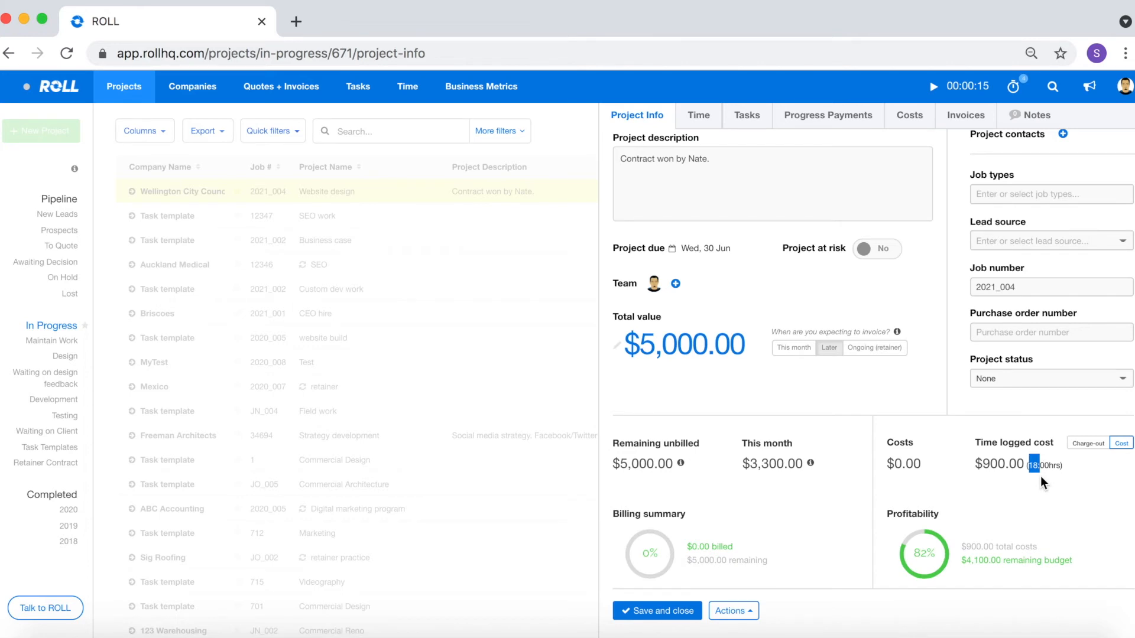
mouse_move(1123, 125)
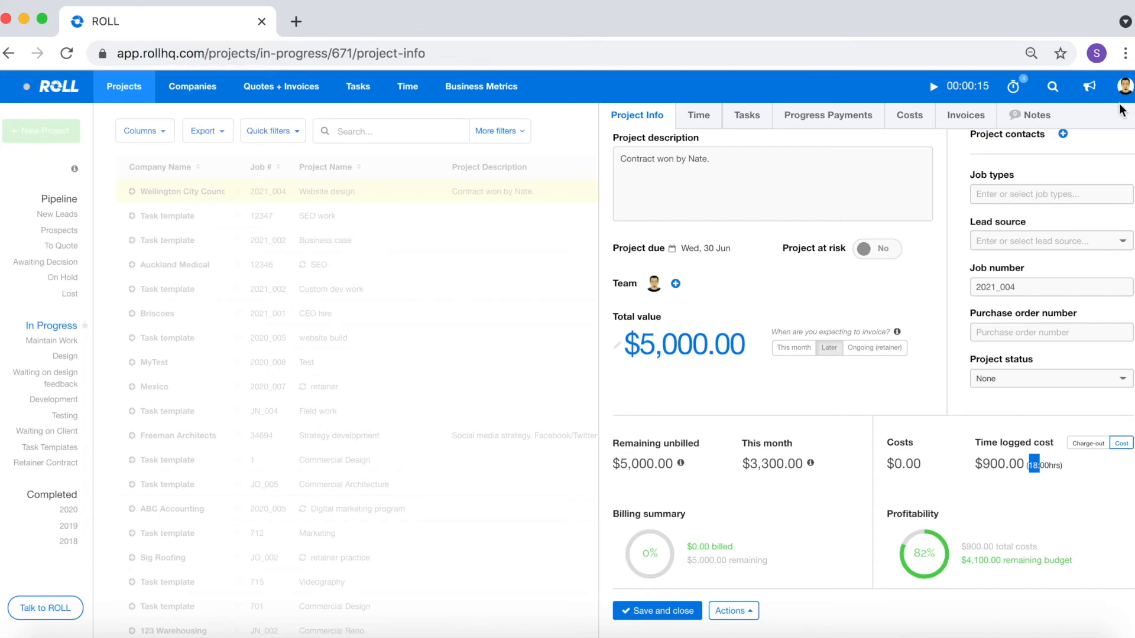
mouse_move(1114, 148)
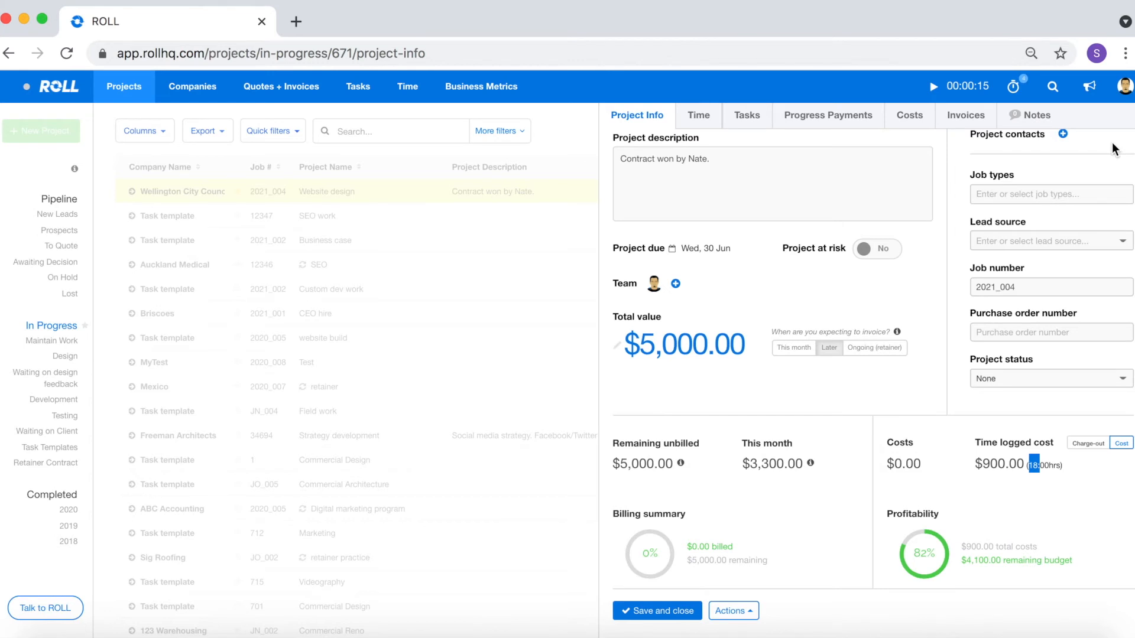
mouse_move(1022, 463)
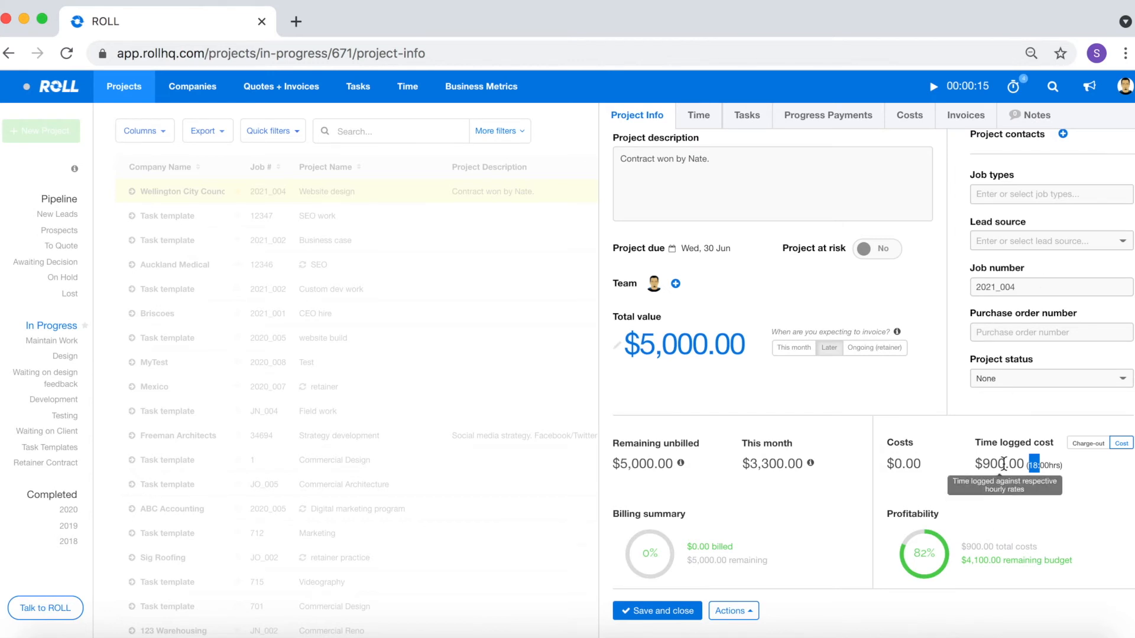
double_click(1000, 463)
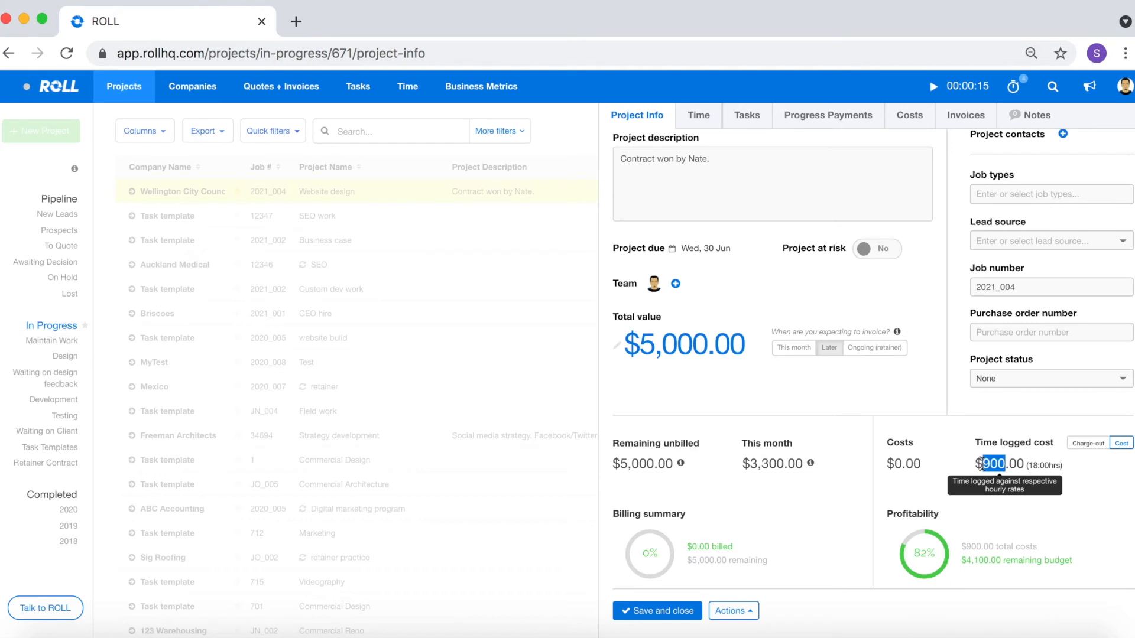
mouse_move(975, 544)
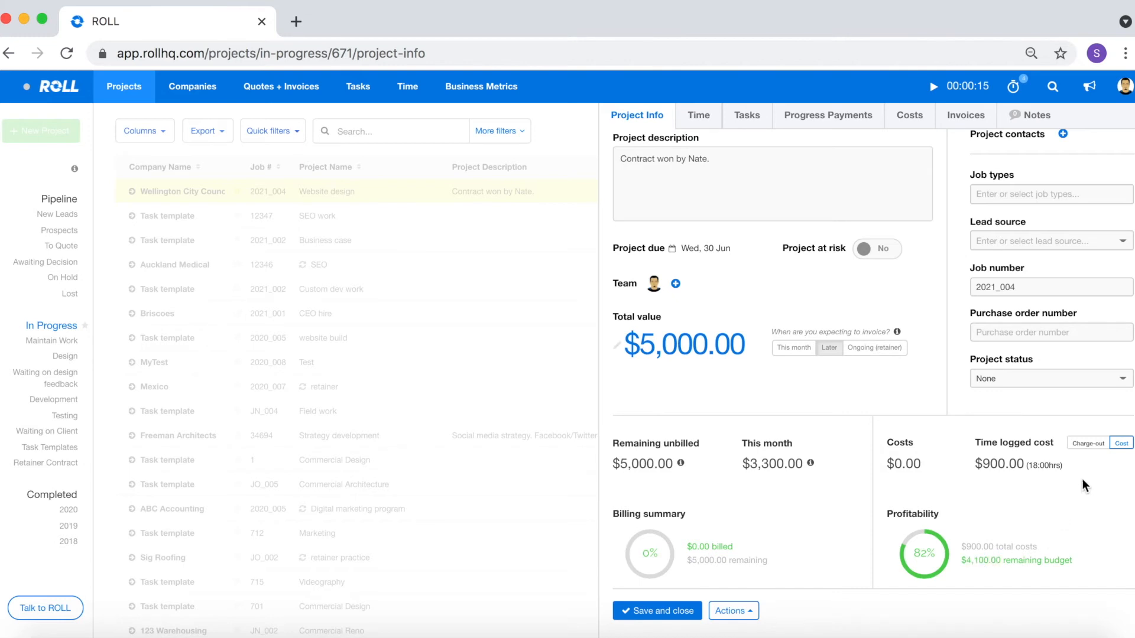
mouse_move(1088, 456)
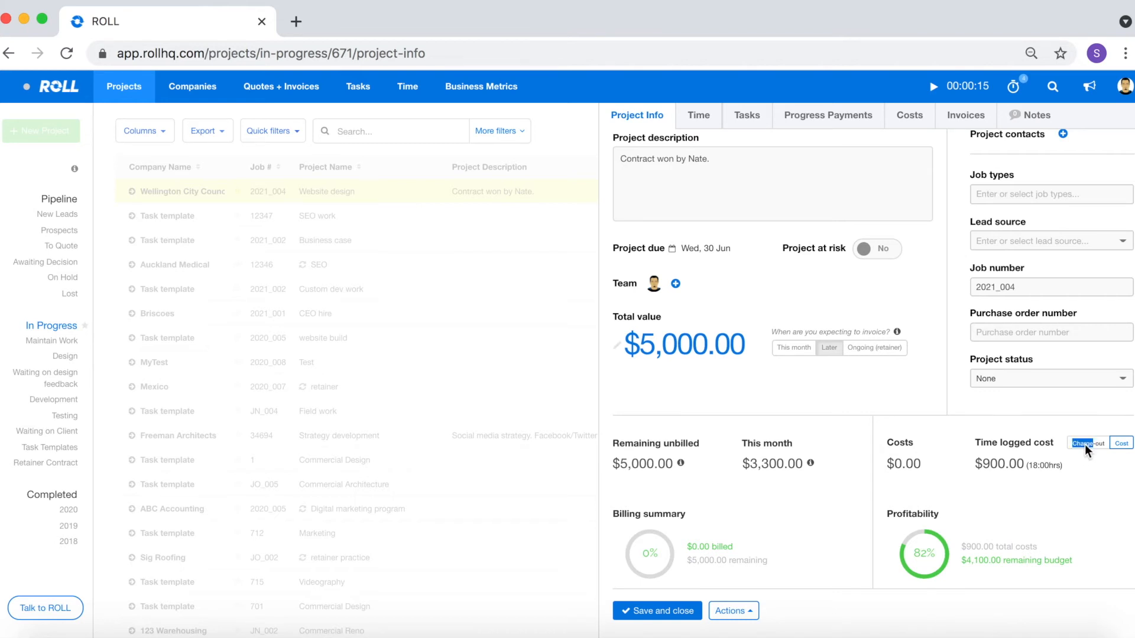
left_click(1088, 442)
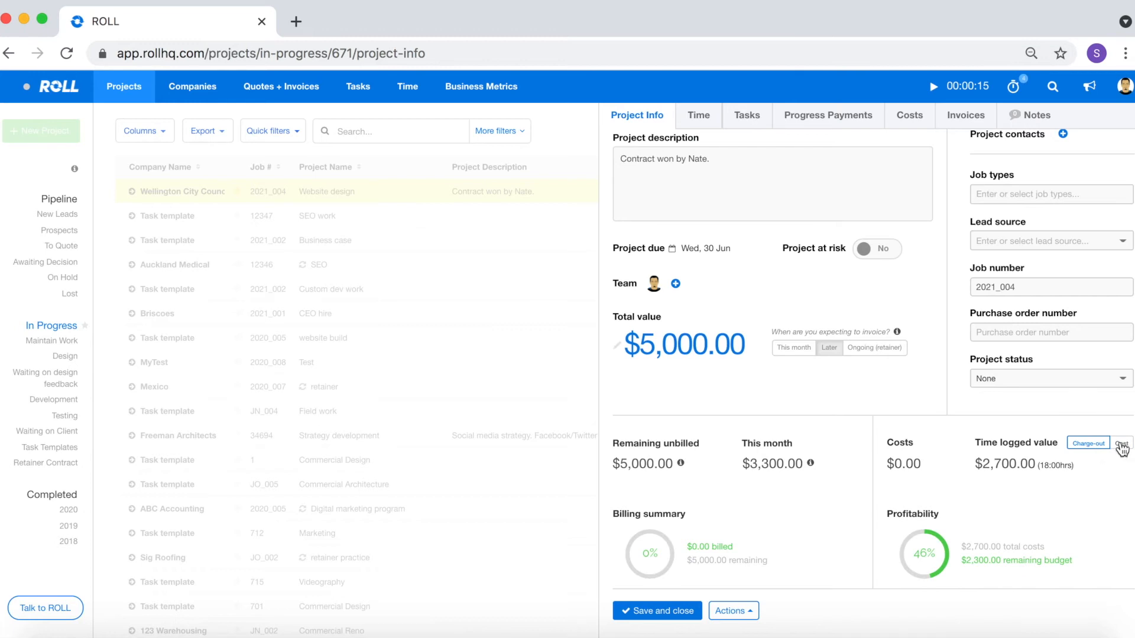
left_click(1118, 444)
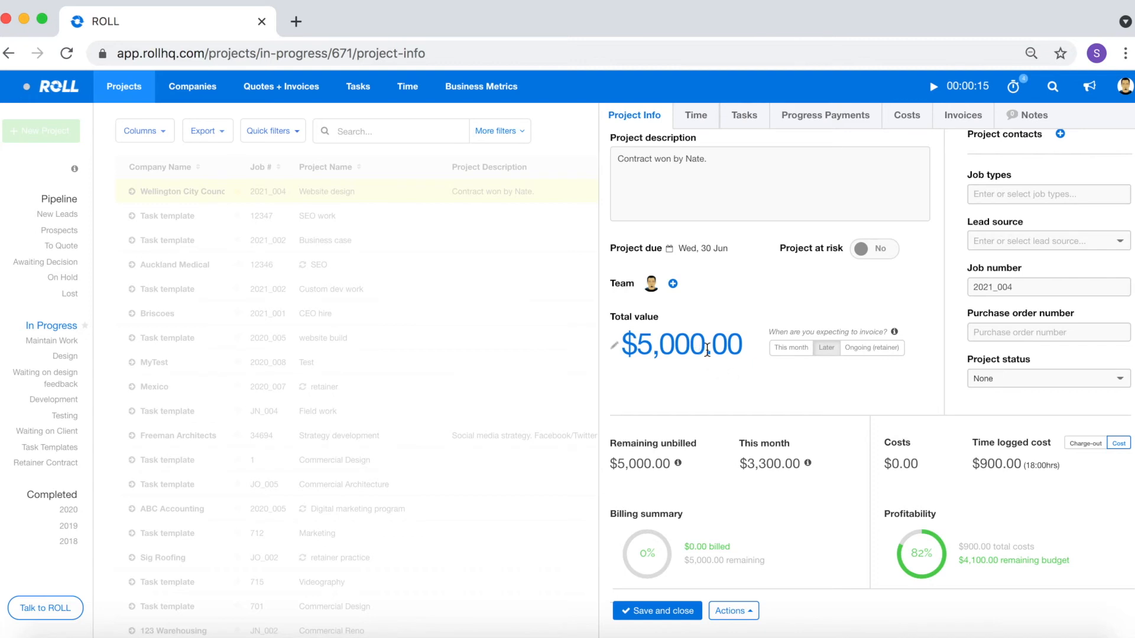
double_click(681, 346)
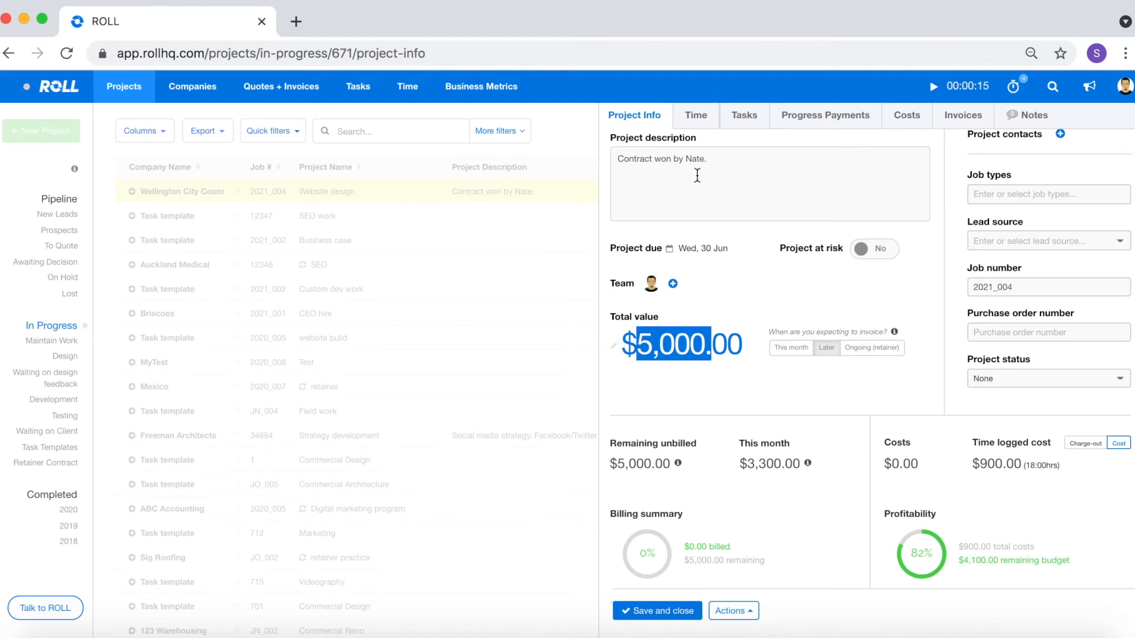
- Expand the employee's time records, then view the project's invoices with draft INV-1156 ($3,795)
left_click(695, 116)
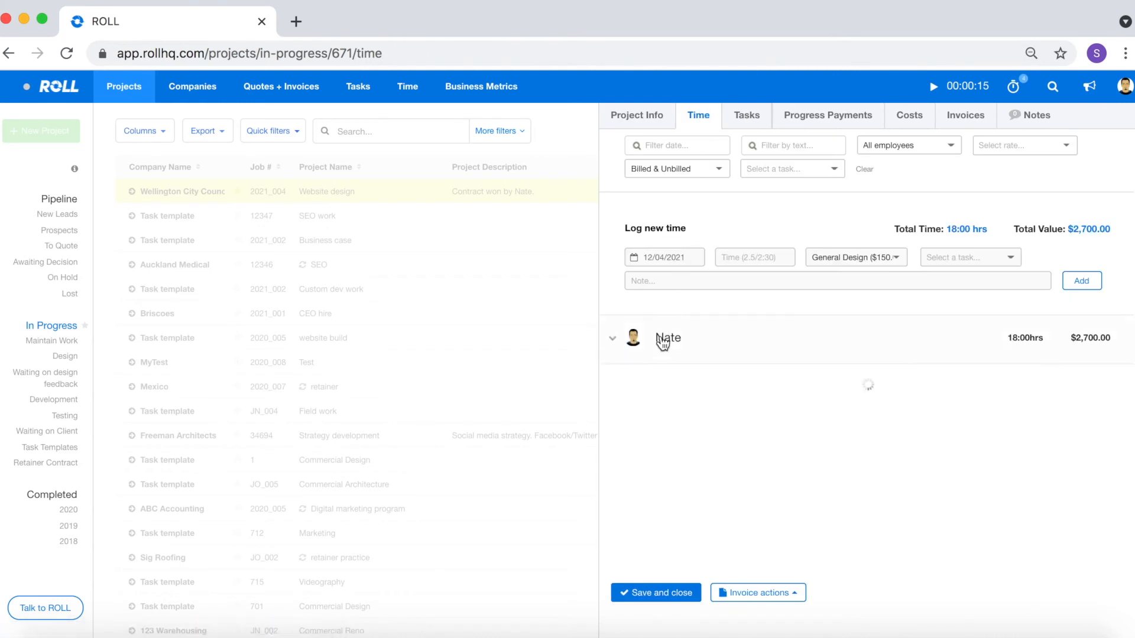
left_click(612, 339)
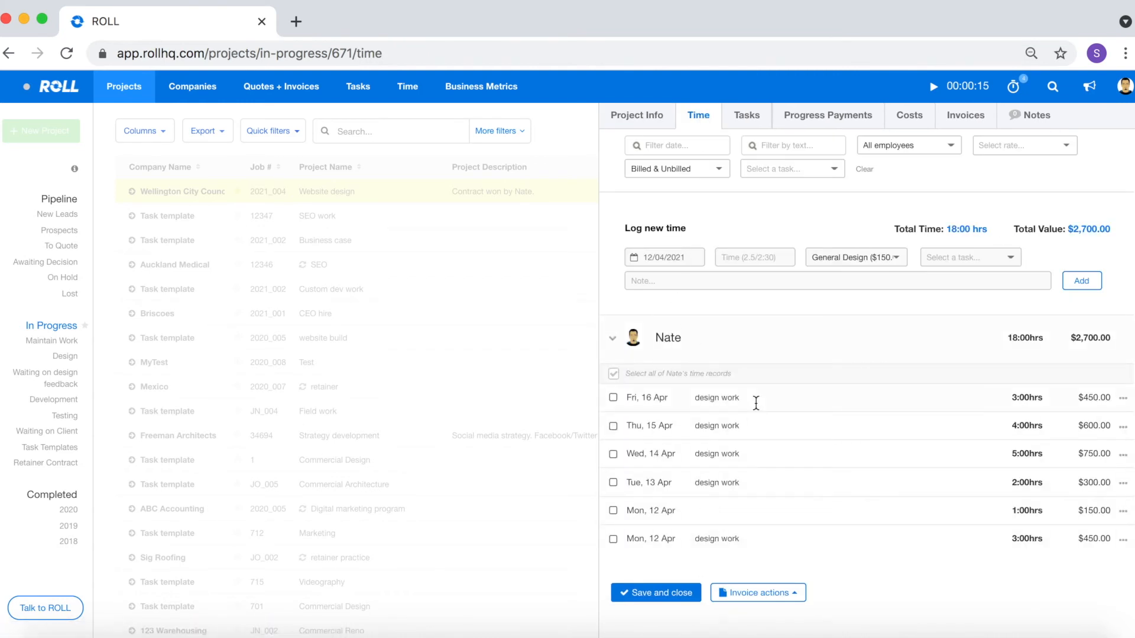
mouse_move(912, 111)
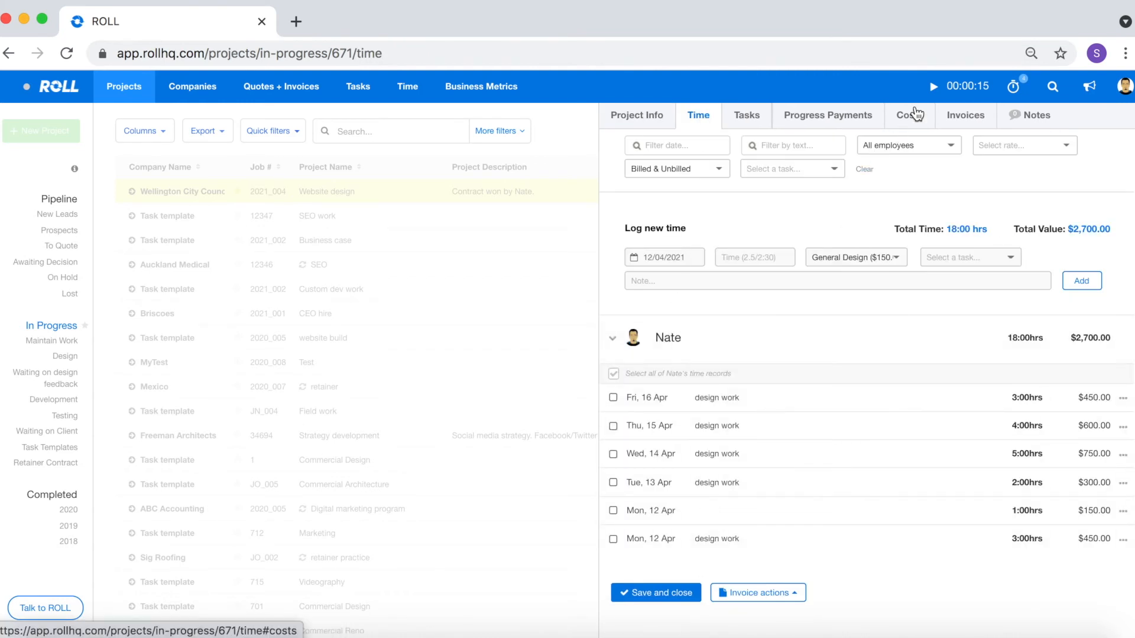
left_click(965, 116)
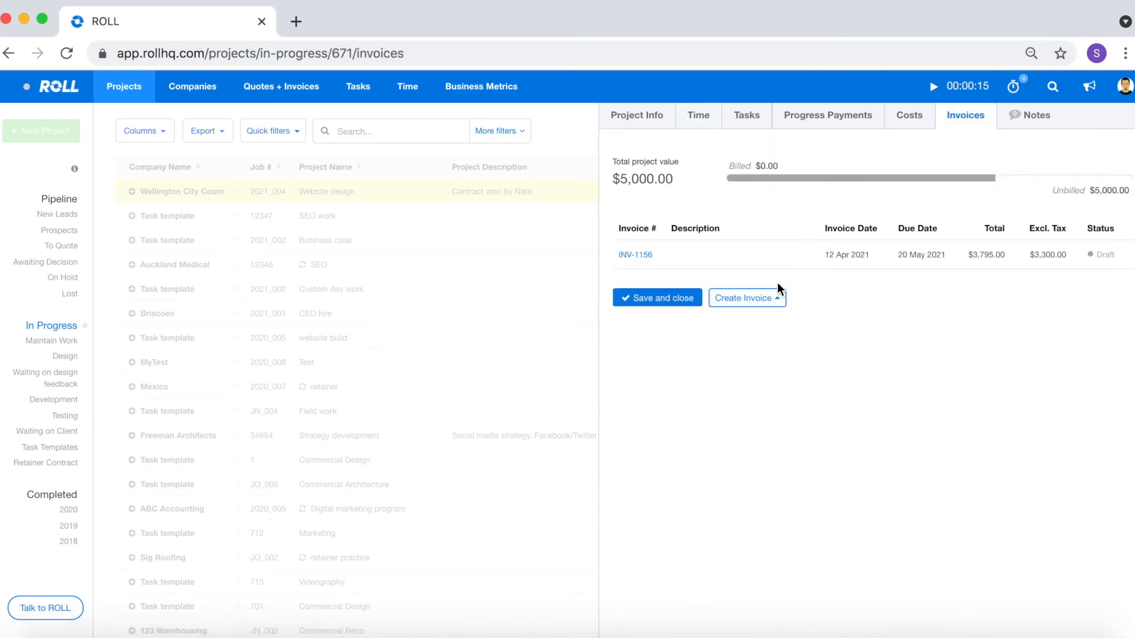
- Create a blank invoice for the Website design project, peek at Import time, and cancel it
left_click(747, 298)
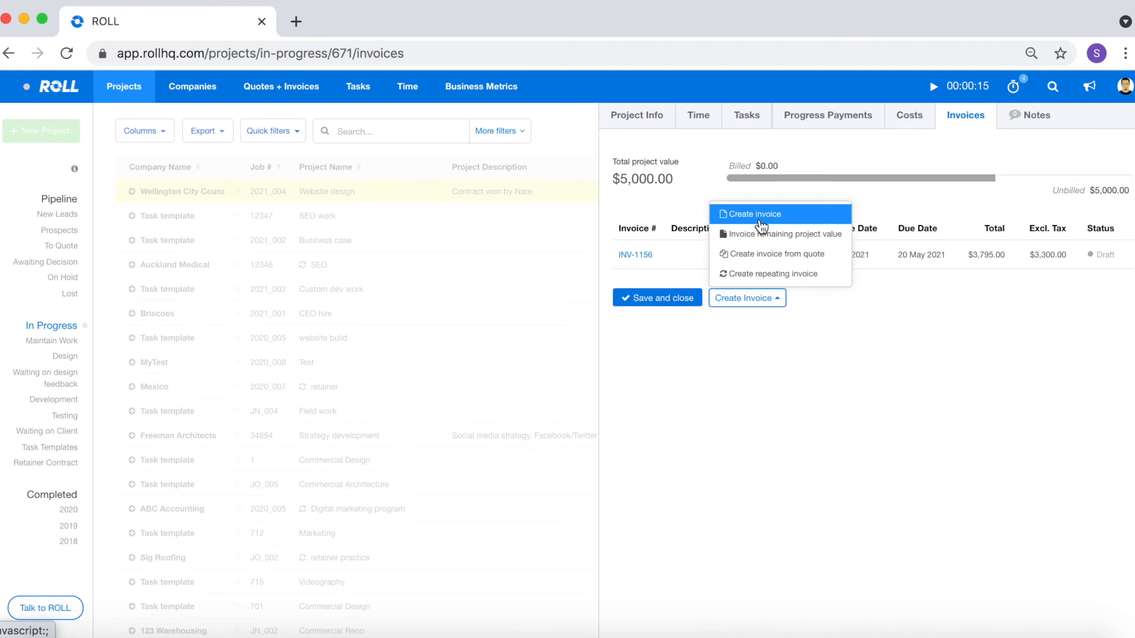
left_click(752, 214)
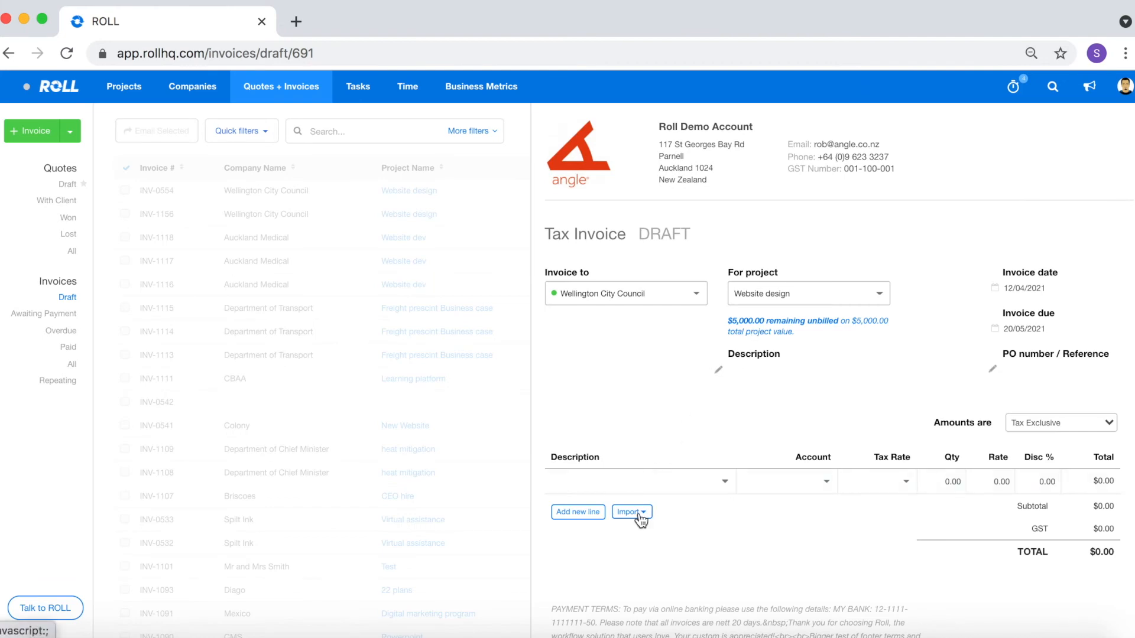
left_click(630, 512)
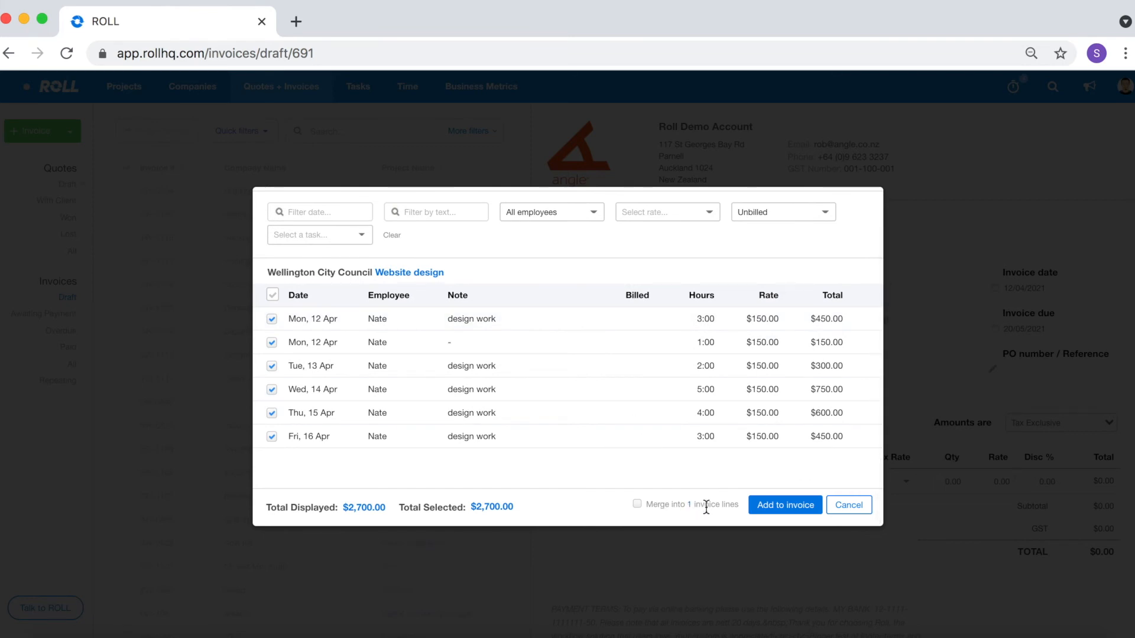
mouse_move(693, 505)
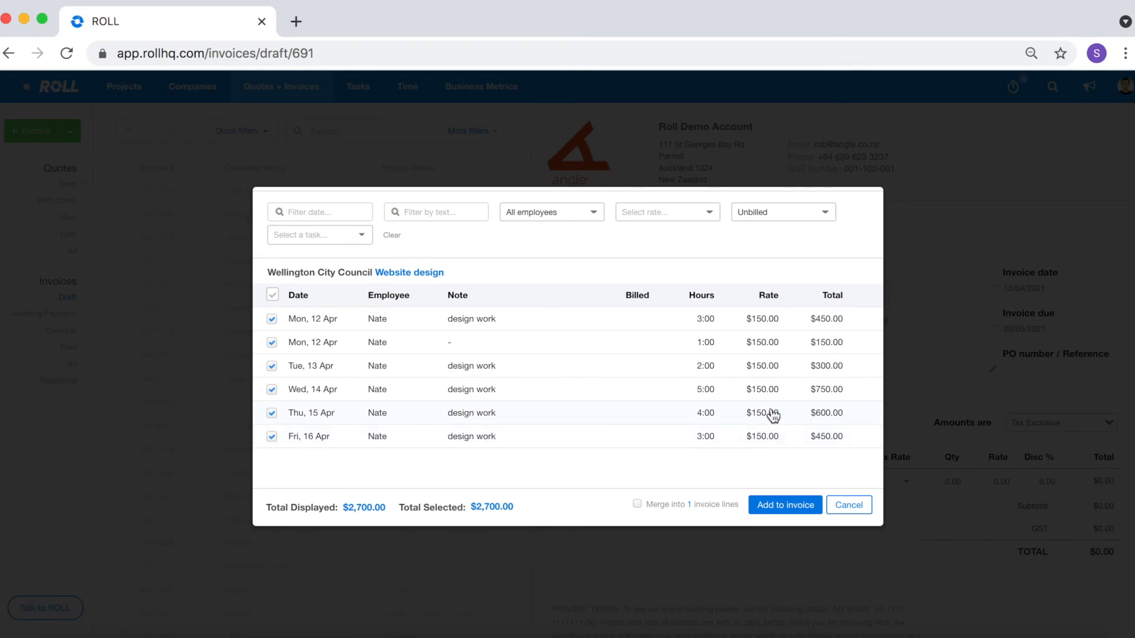
left_click(638, 503)
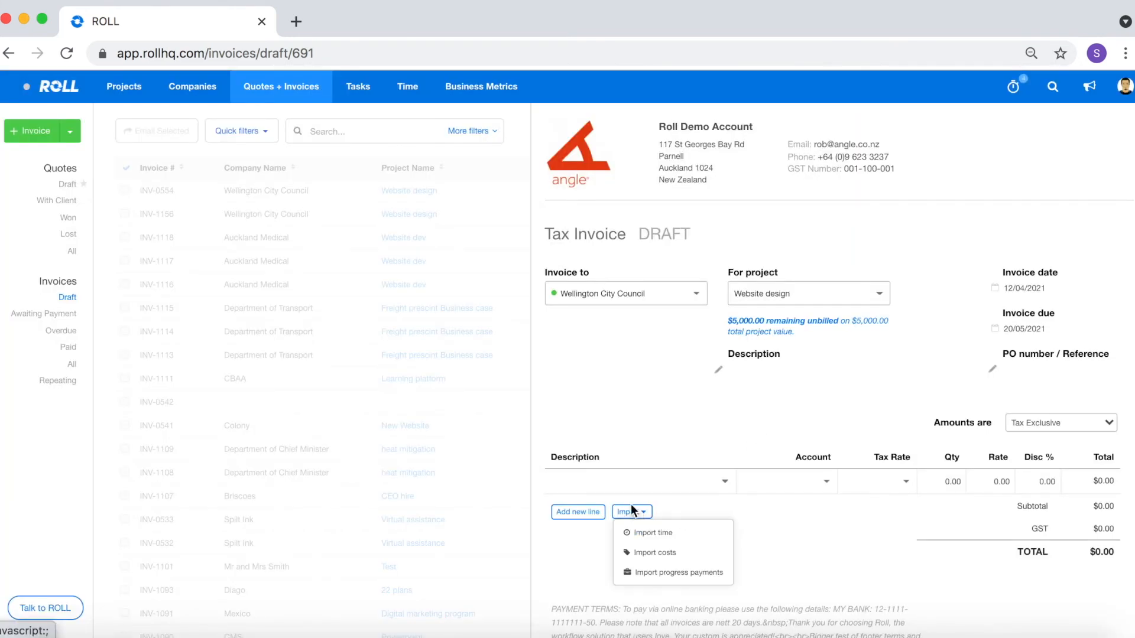
- Import all six unbilled time records merged into one 18-hour General Design line
left_click(654, 532)
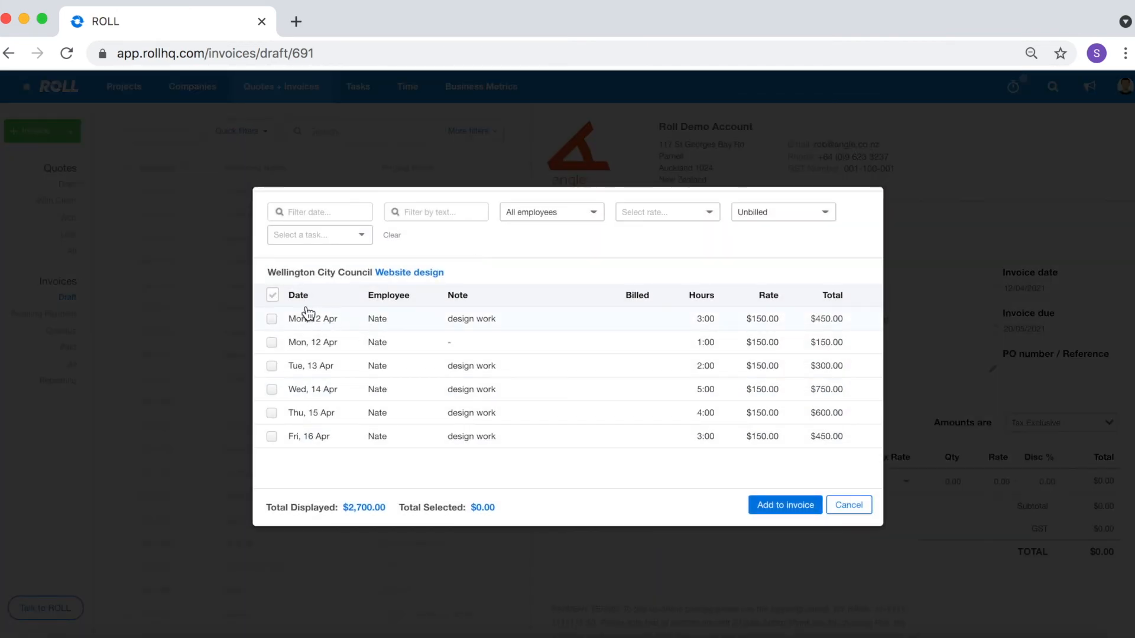
left_click(272, 295)
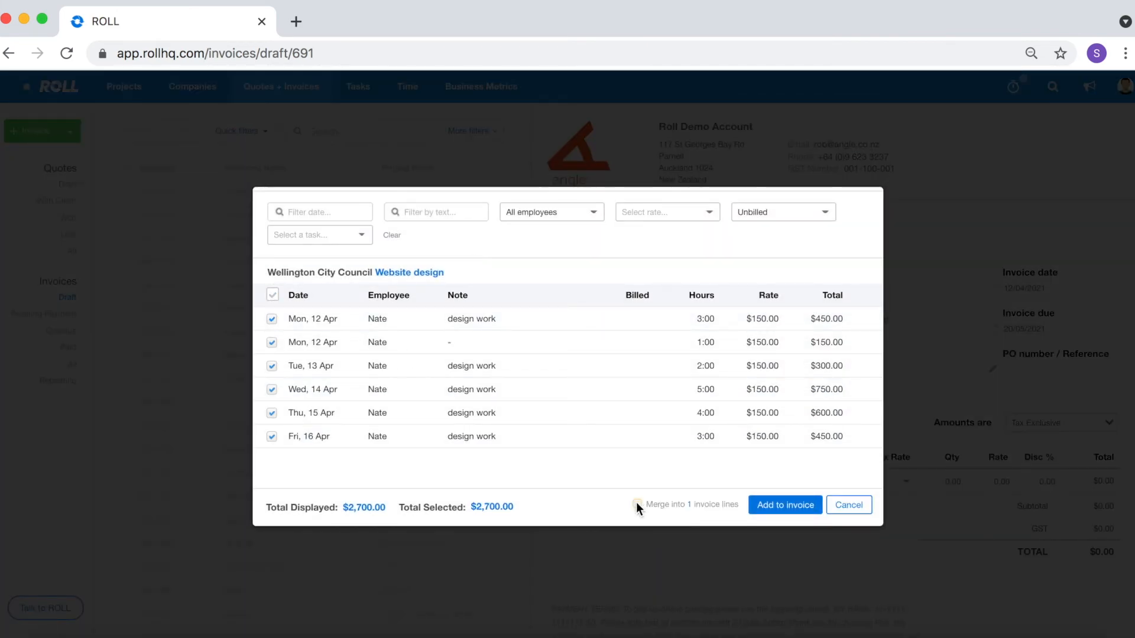
left_click(785, 505)
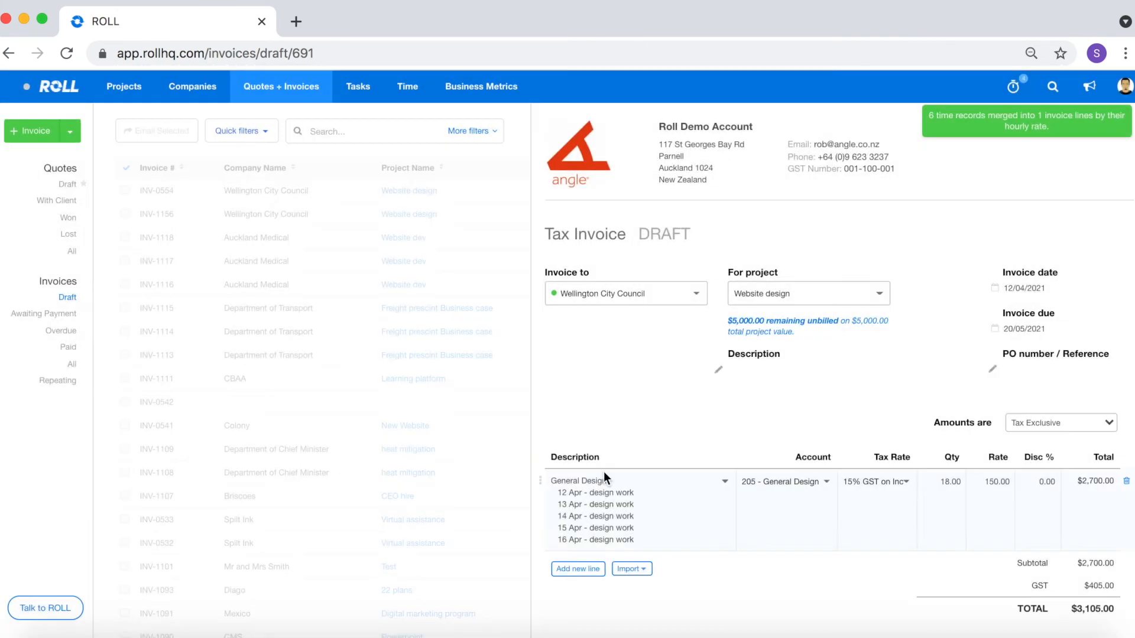
mouse_move(681, 505)
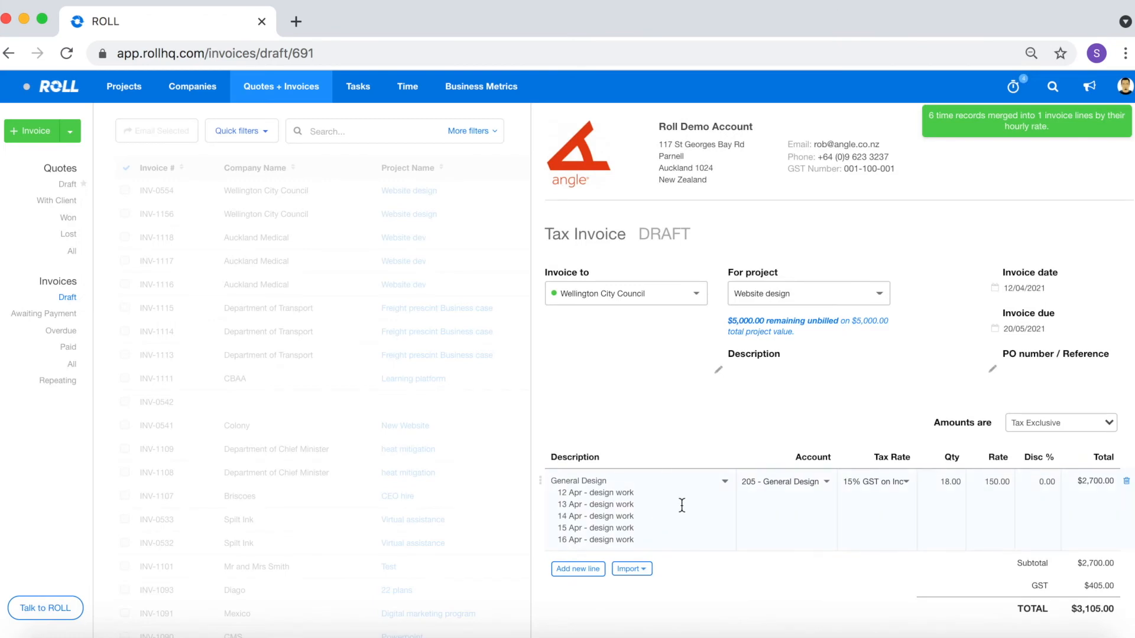
- Confirm the line's $150 rate and save draft invoice INV-0554 totalling $3,105.00
scroll("down", 3)
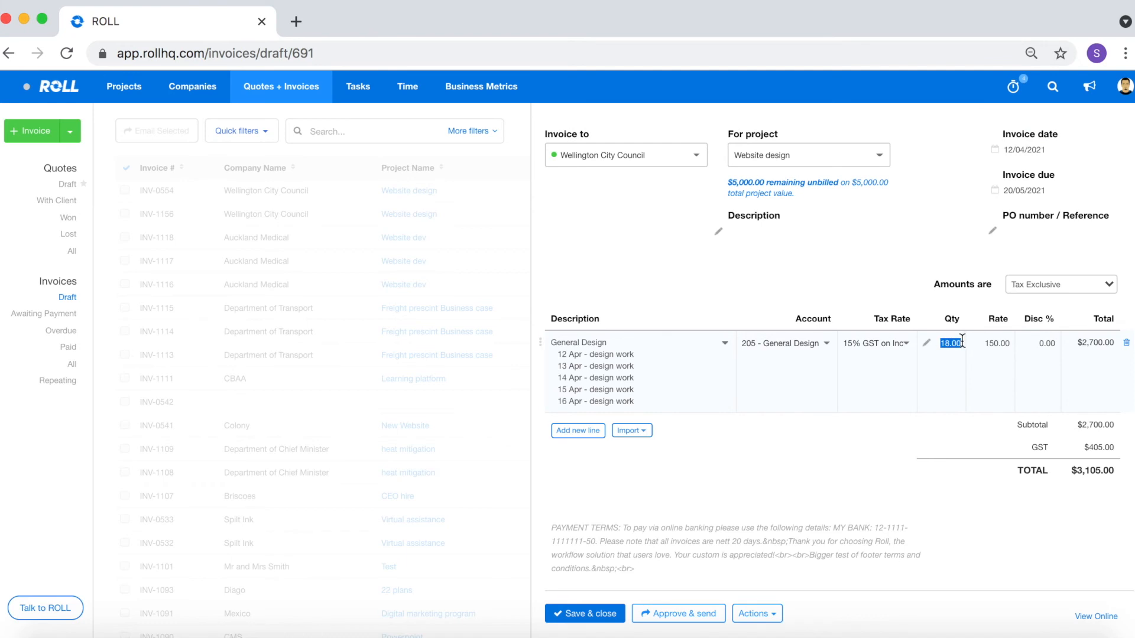
left_click(997, 343)
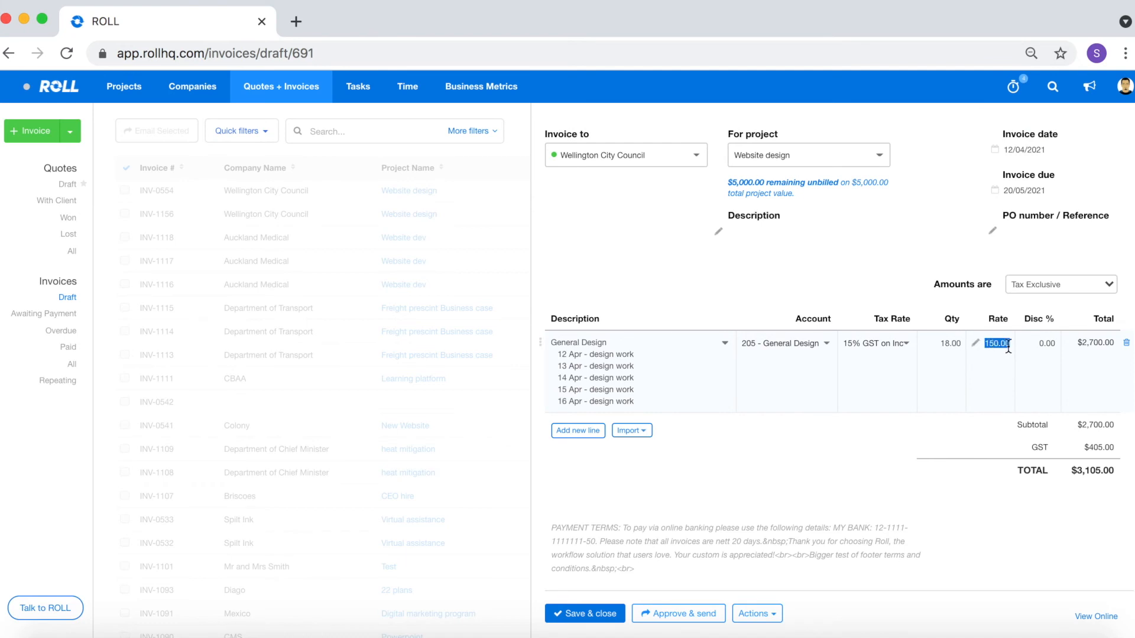
mouse_move(1090, 470)
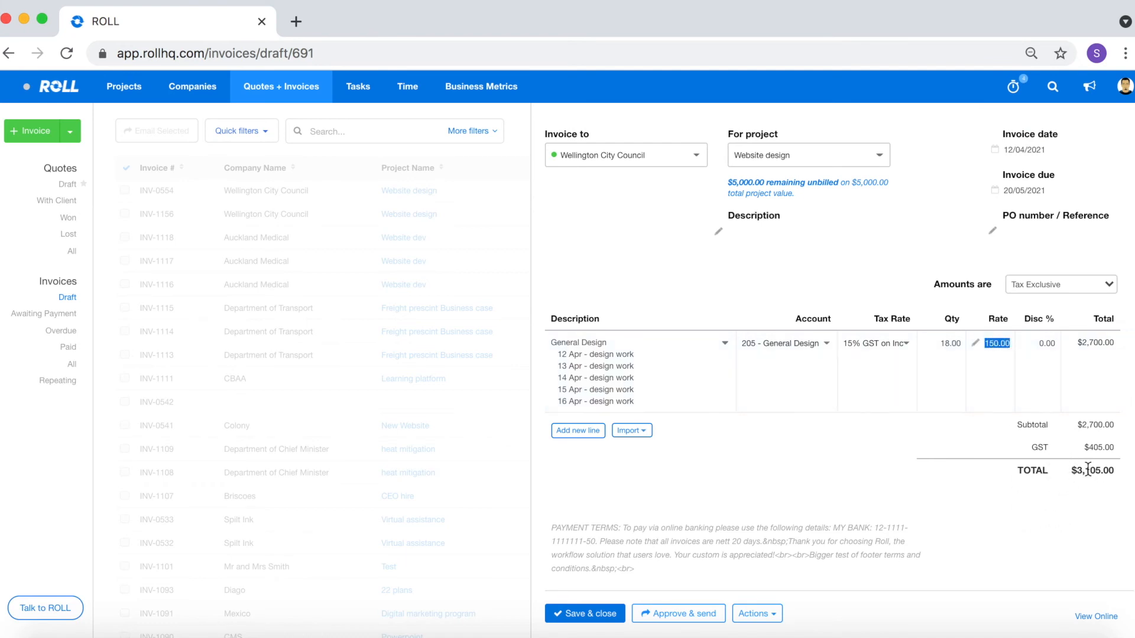
mouse_move(1079, 480)
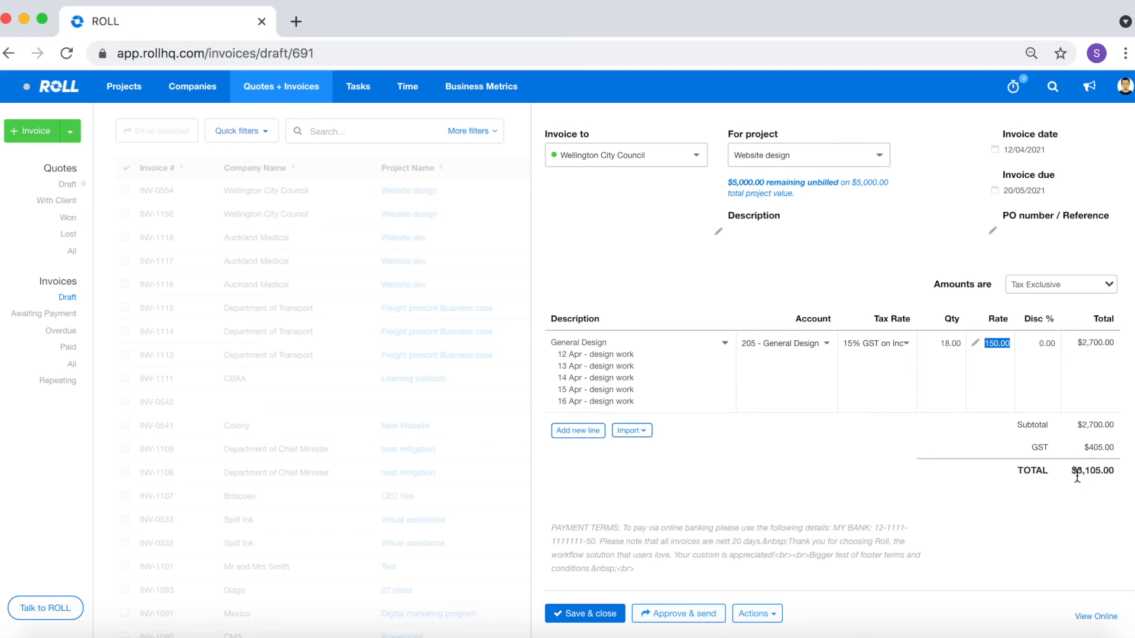
left_click(875, 466)
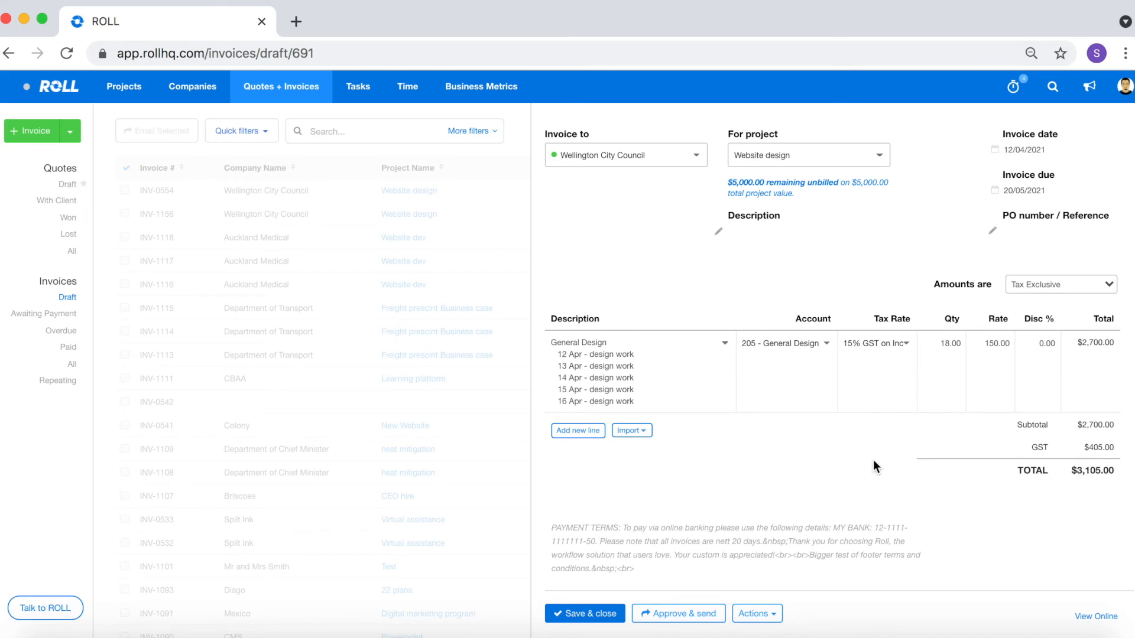
mouse_move(717, 485)
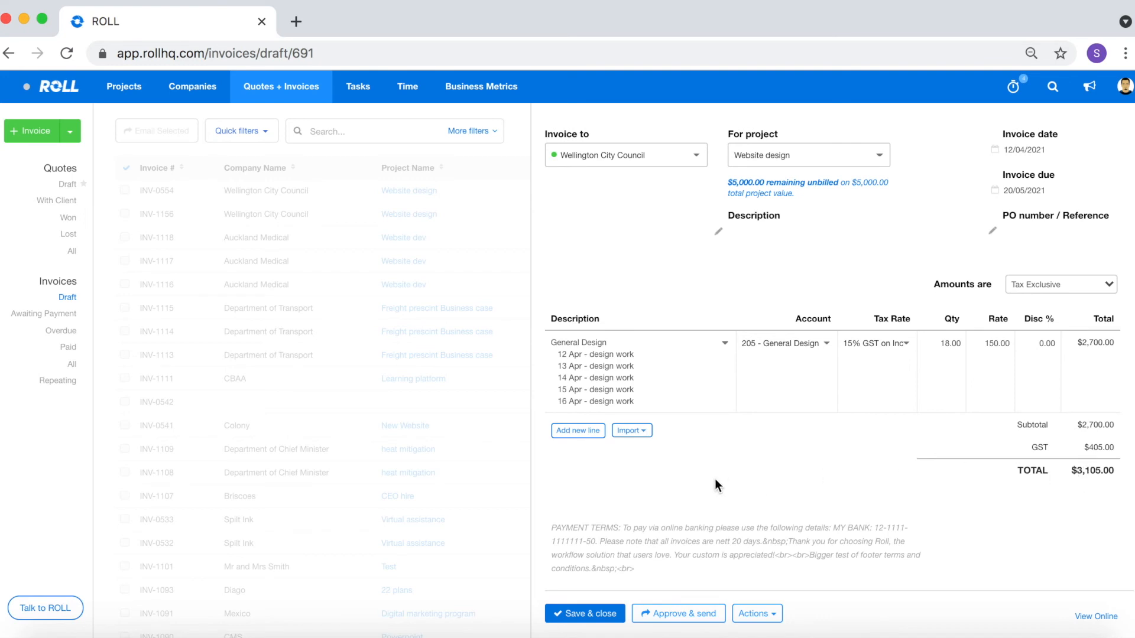
left_click(584, 614)
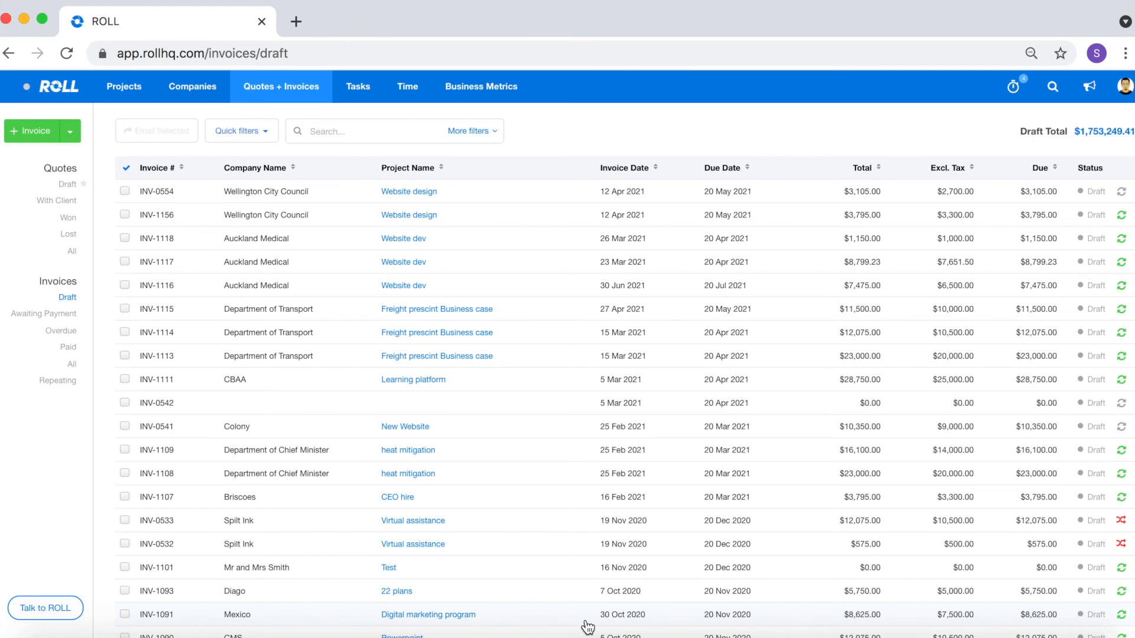
mouse_move(415, 87)
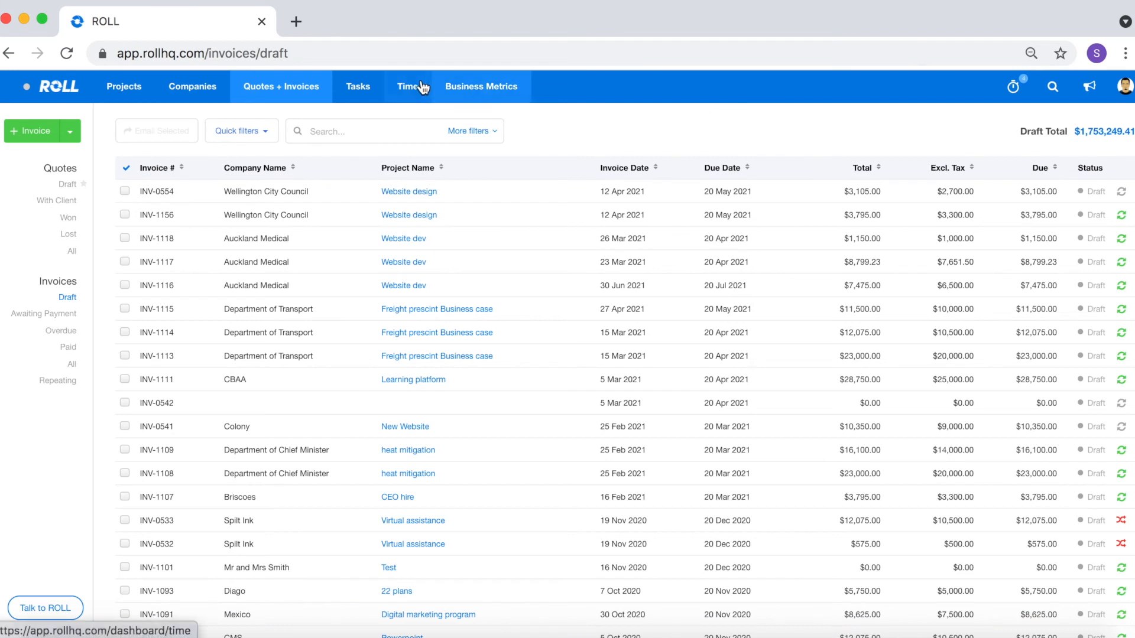
- Filter the Time Dashboard to My time records, showing 18.00 hrs for Apr 12–18
left_click(407, 87)
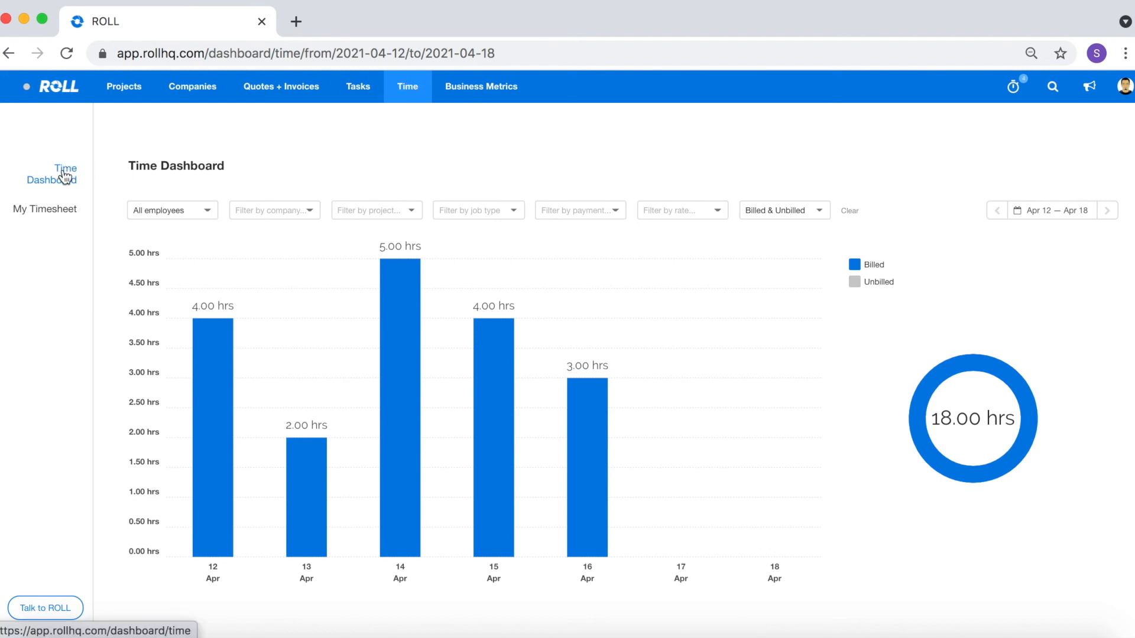
mouse_move(298, 163)
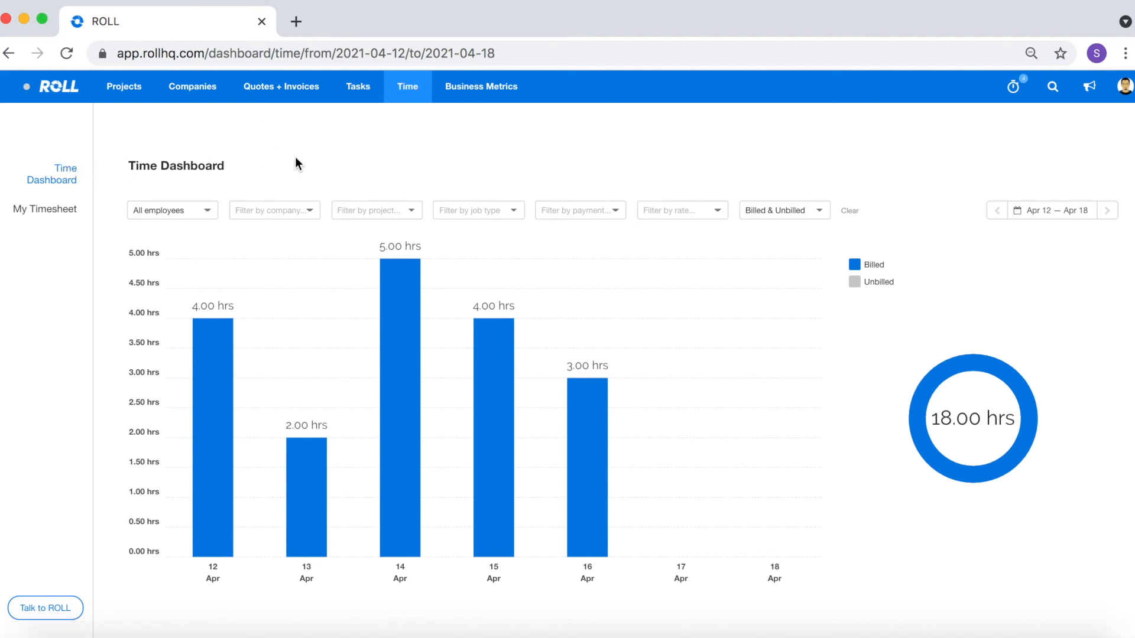
mouse_move(186, 212)
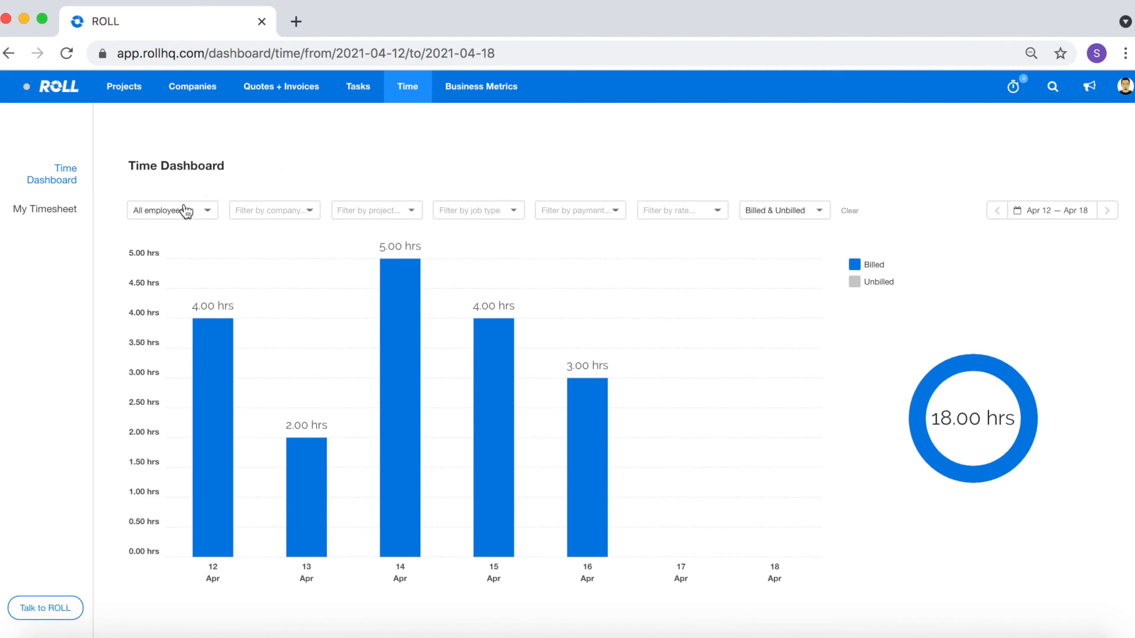
mouse_move(347, 190)
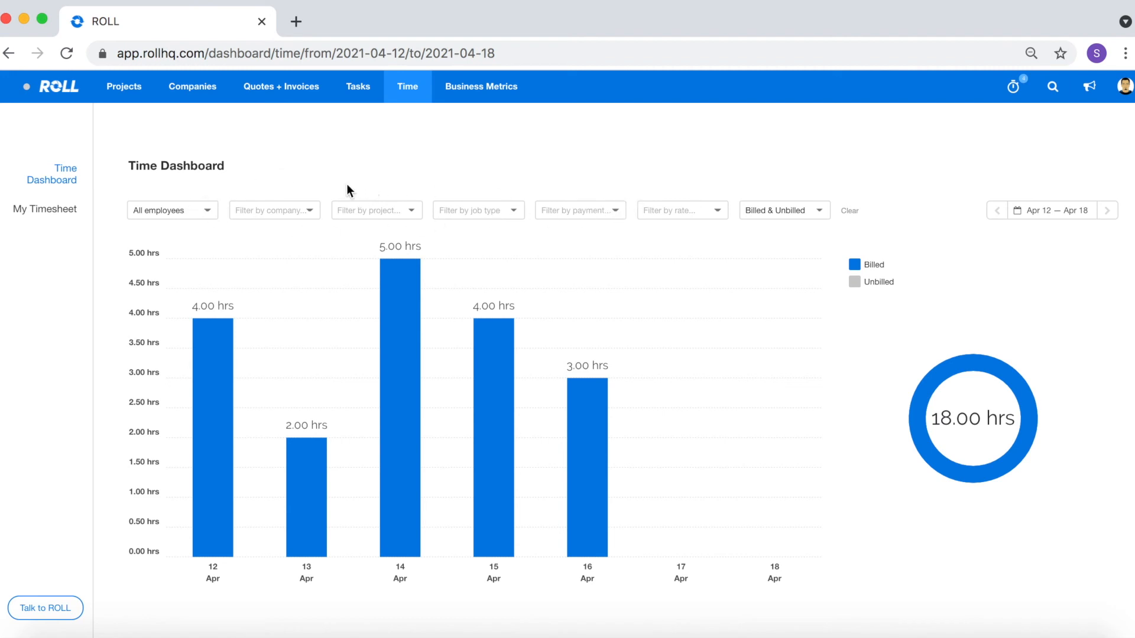
left_click(273, 210)
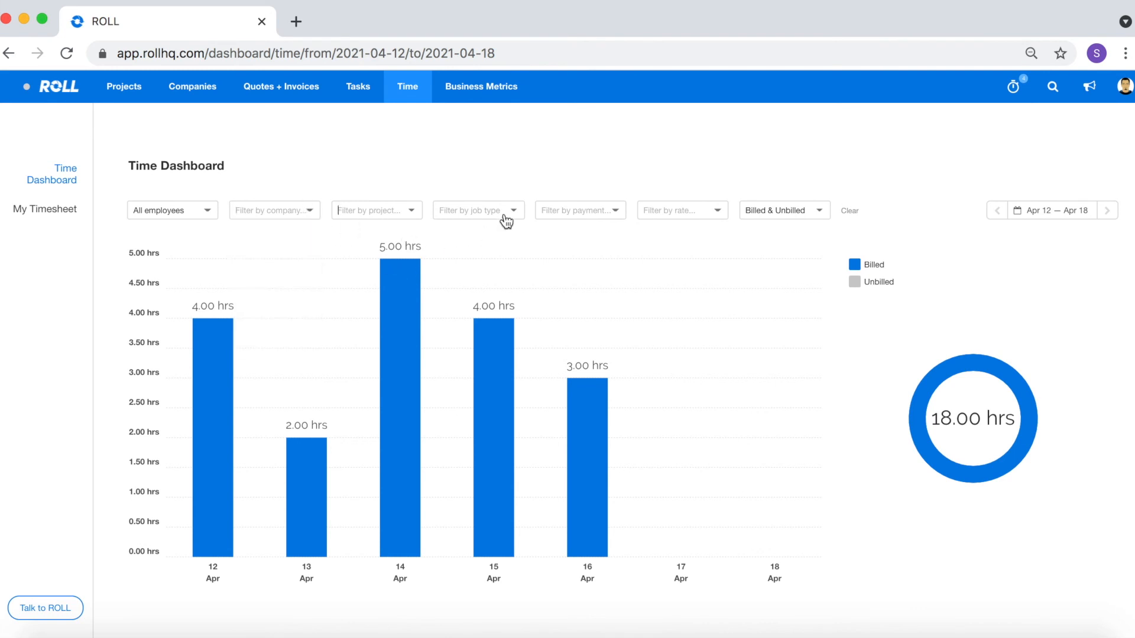
mouse_move(682, 218)
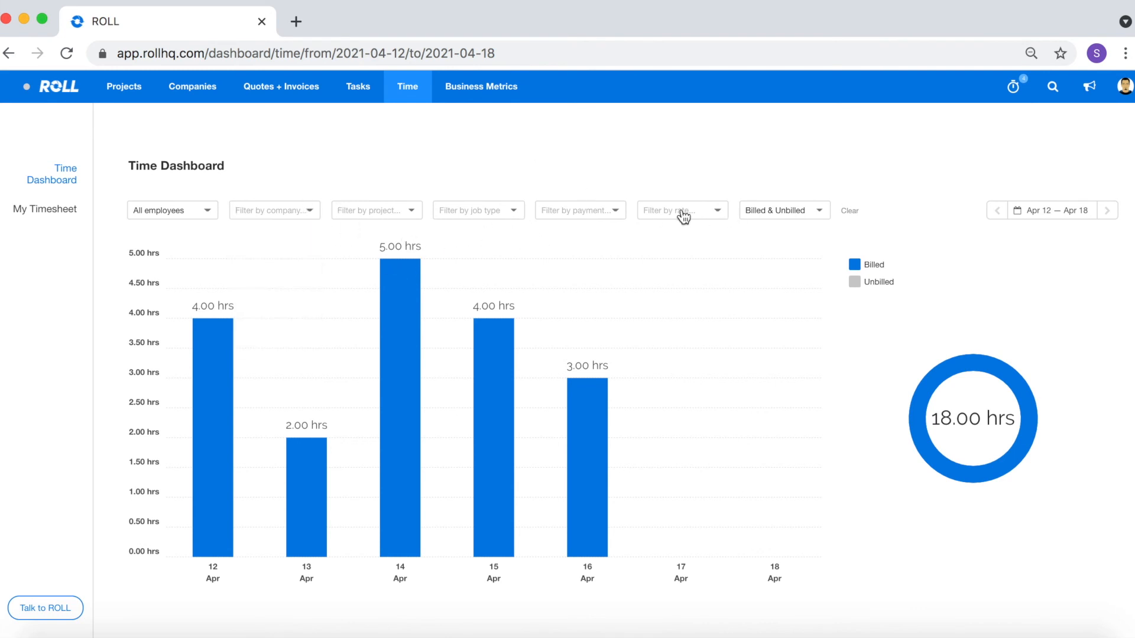
mouse_move(913, 172)
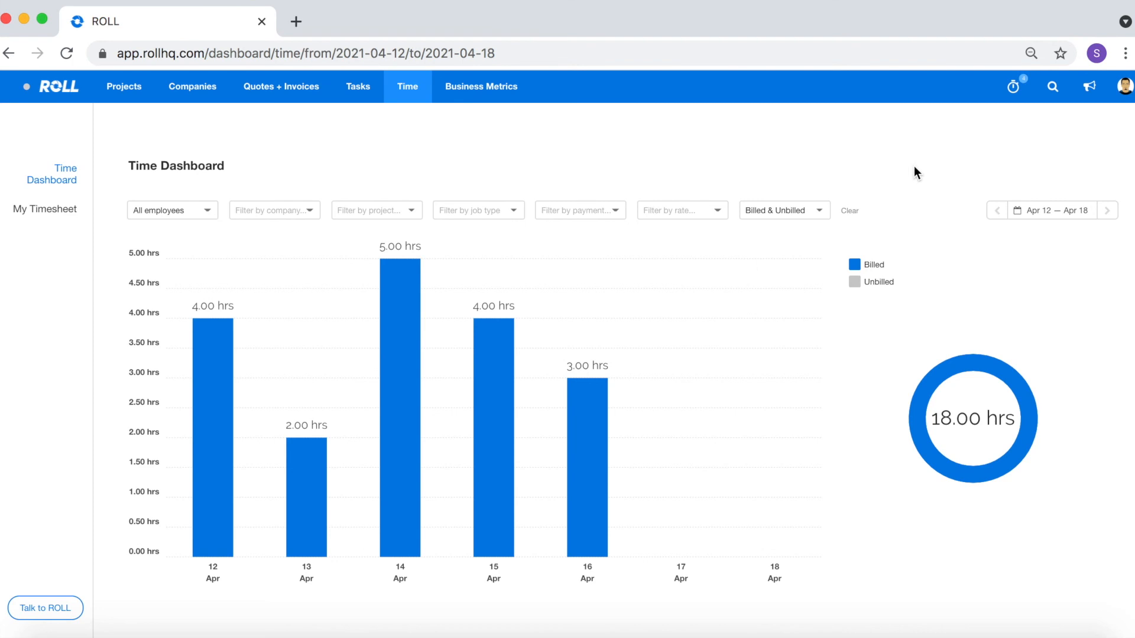
left_click(172, 211)
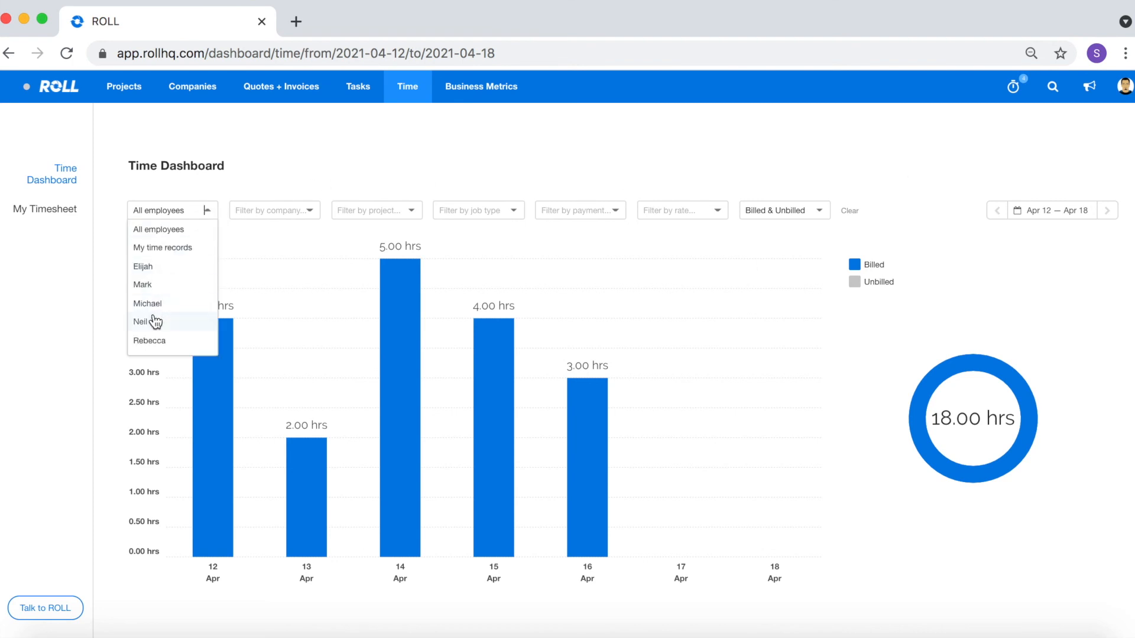
mouse_move(169, 285)
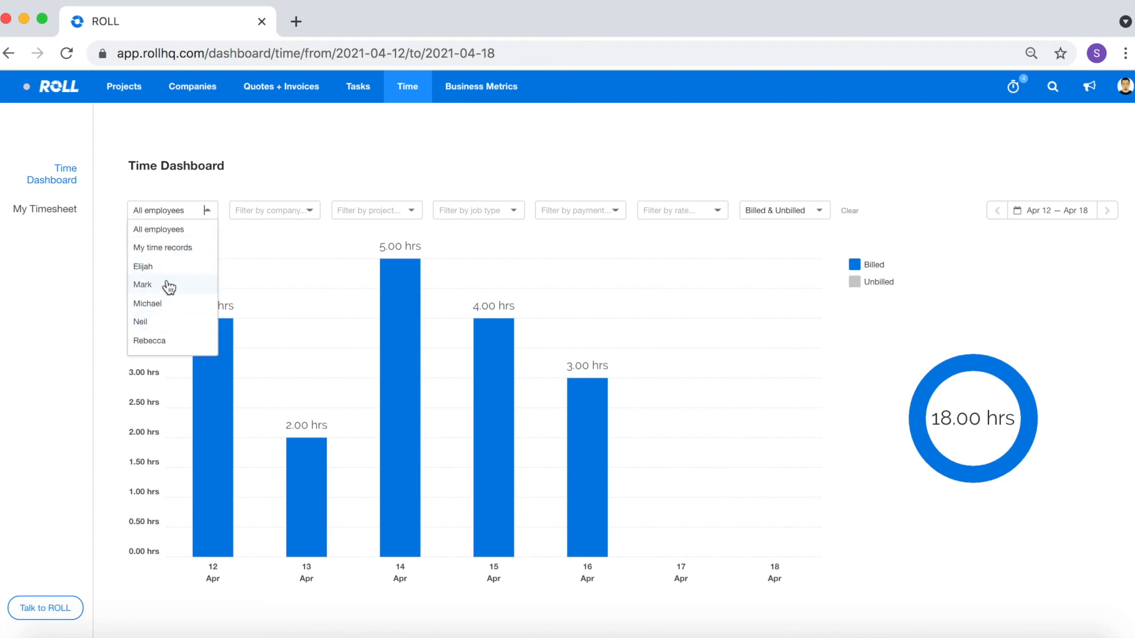
left_click(163, 248)
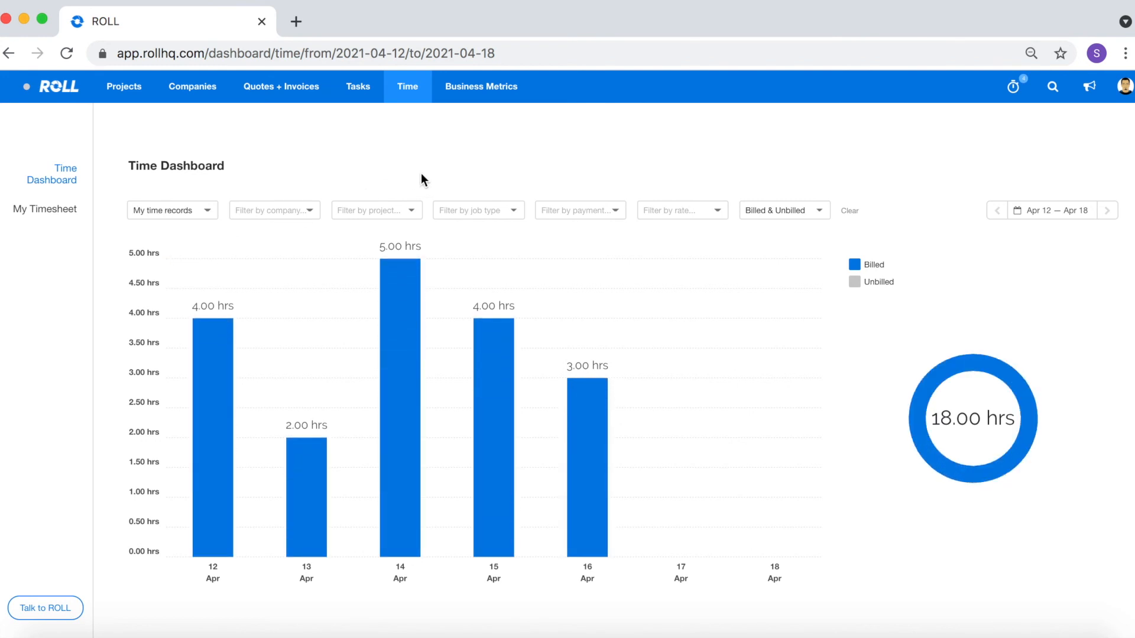
- Set the dashboard date range to Feb 1 – Apr 29, totalling 53.00 hrs
left_click(1053, 211)
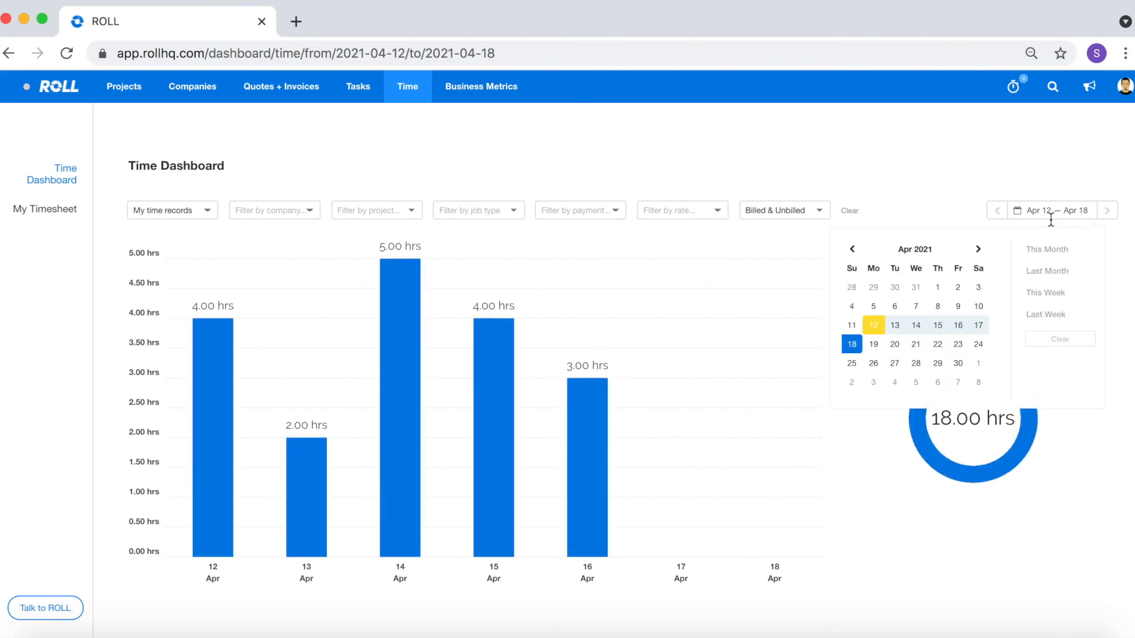
mouse_move(1047, 249)
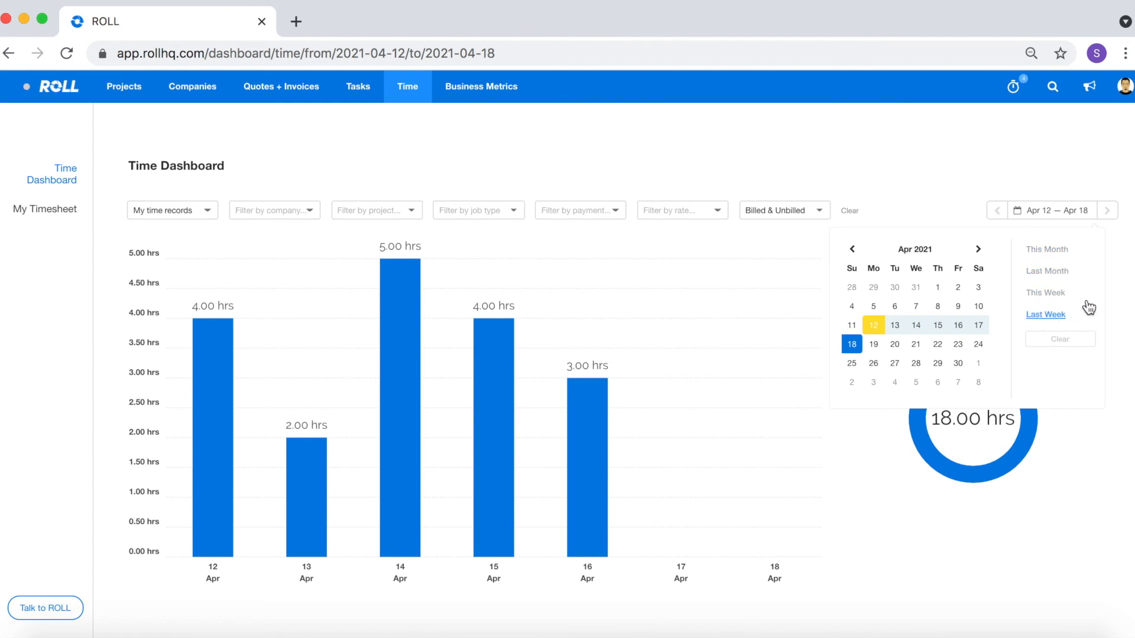
mouse_move(1068, 273)
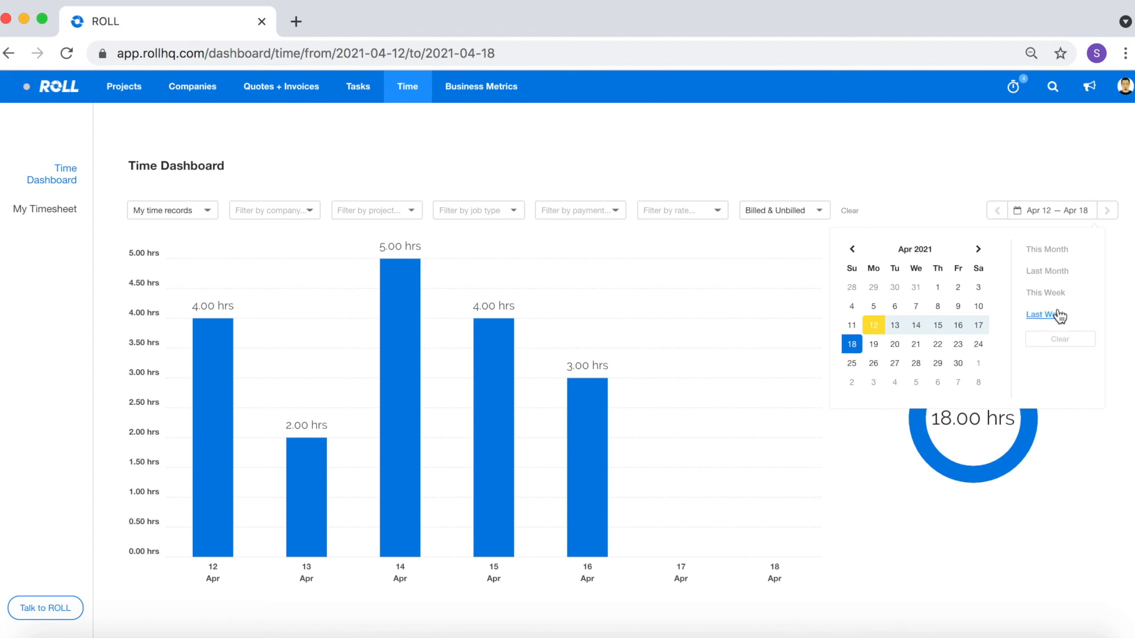
mouse_move(852, 251)
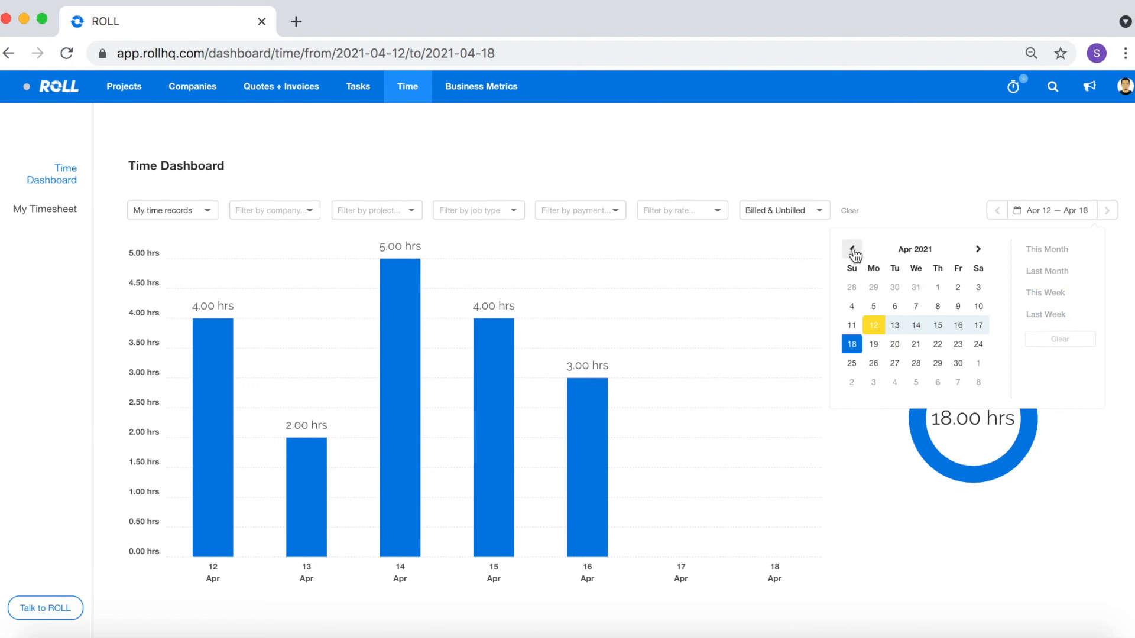
left_click(851, 251)
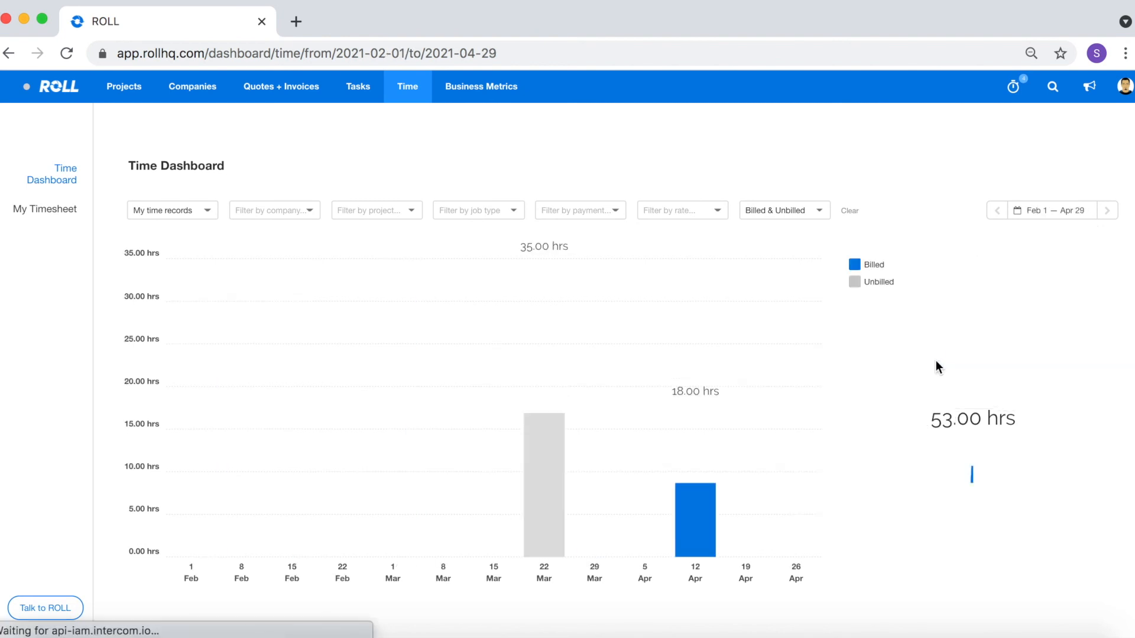
- Expand Reception (35 hrs), Website design (18 hrs) and Nate's entries in Project Time Breakdown
scroll("down", 3)
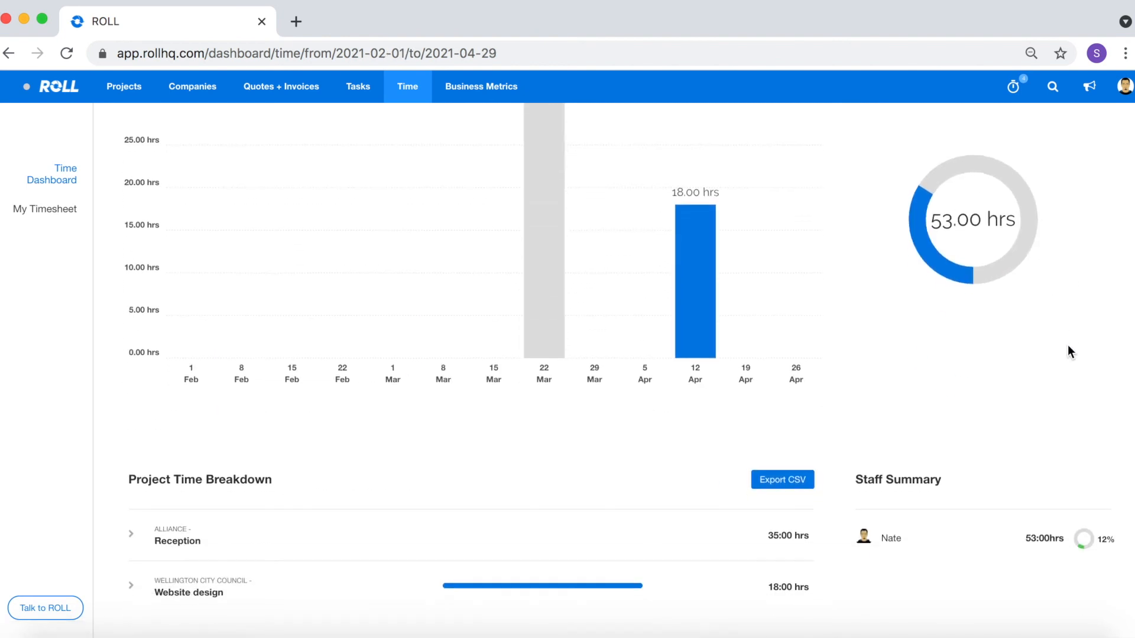
scroll("down", 3)
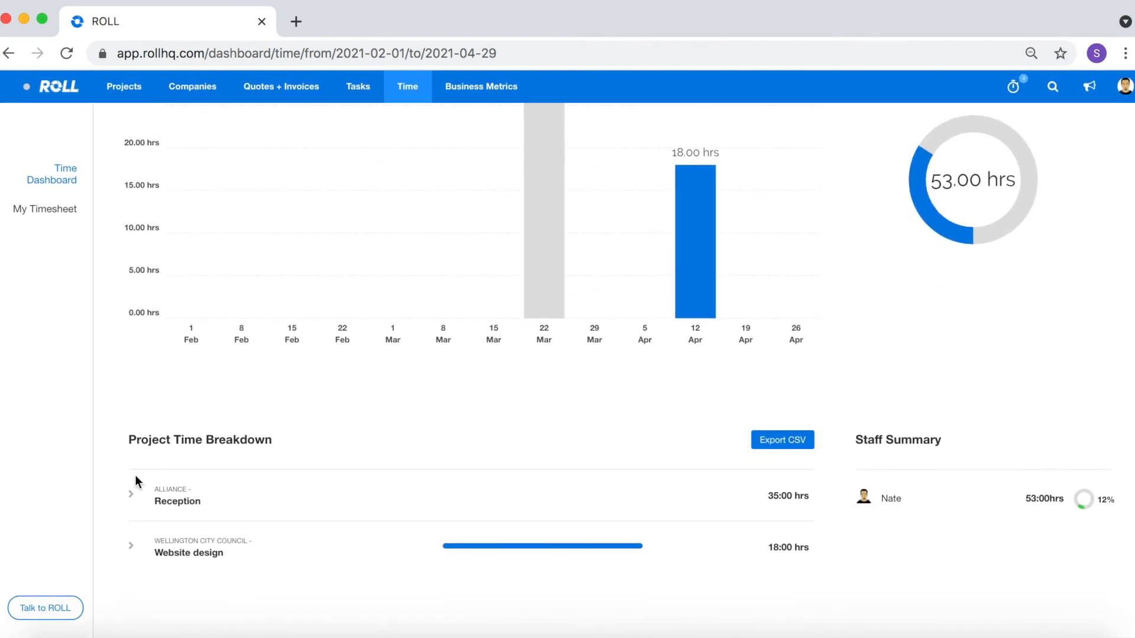
left_click(130, 495)
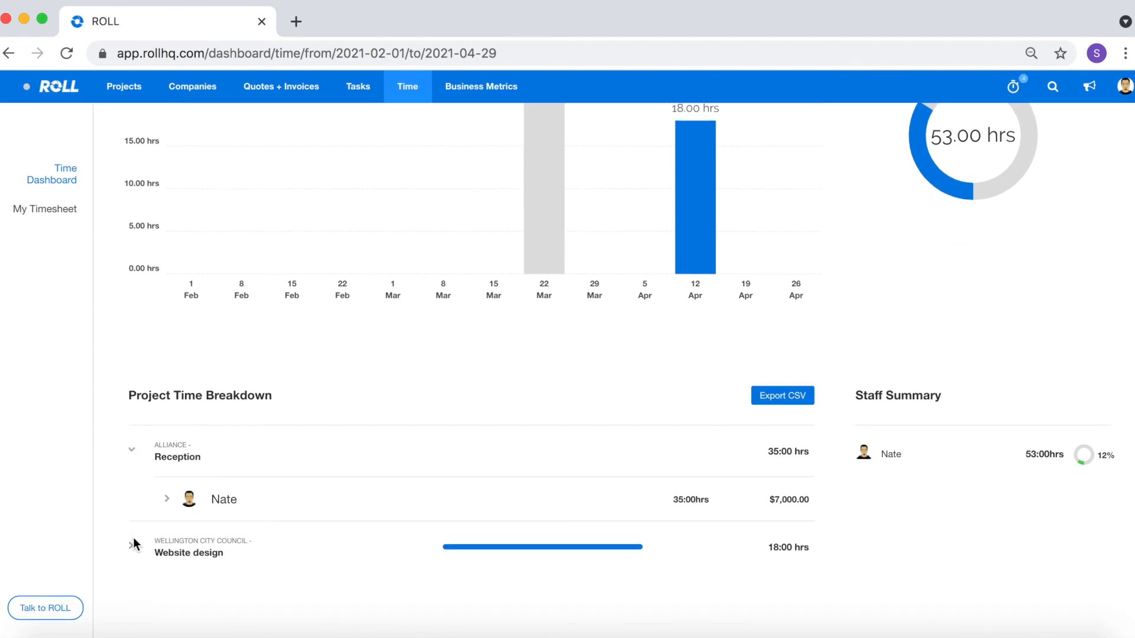
left_click(165, 499)
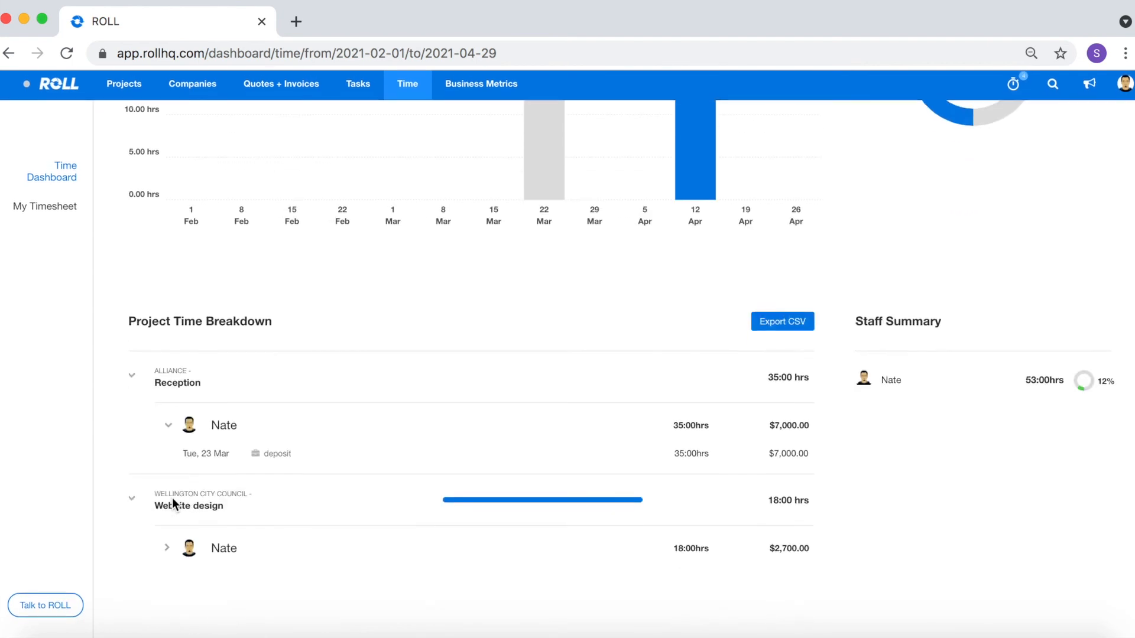
left_click(168, 547)
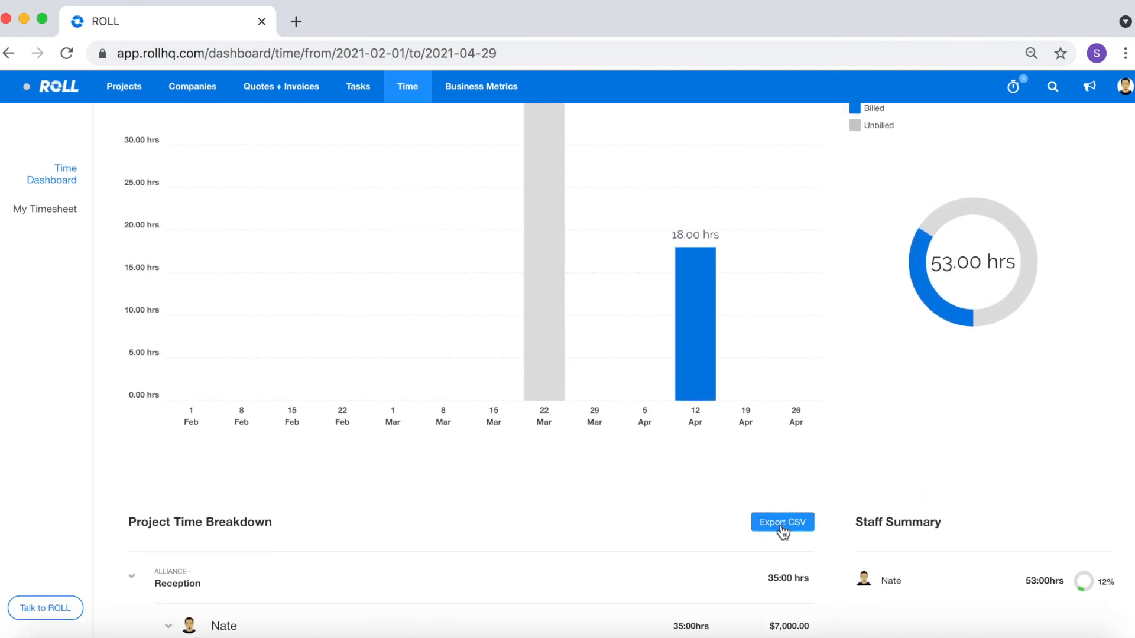
mouse_move(823, 496)
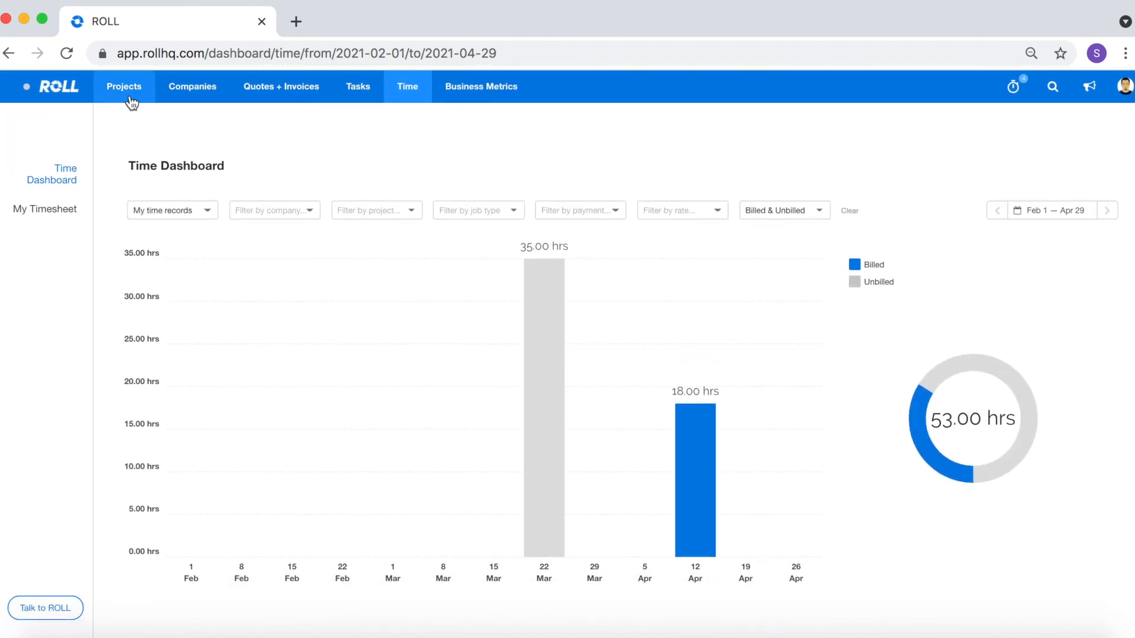
- Go to the in-progress projects list with Website design first
left_click(124, 86)
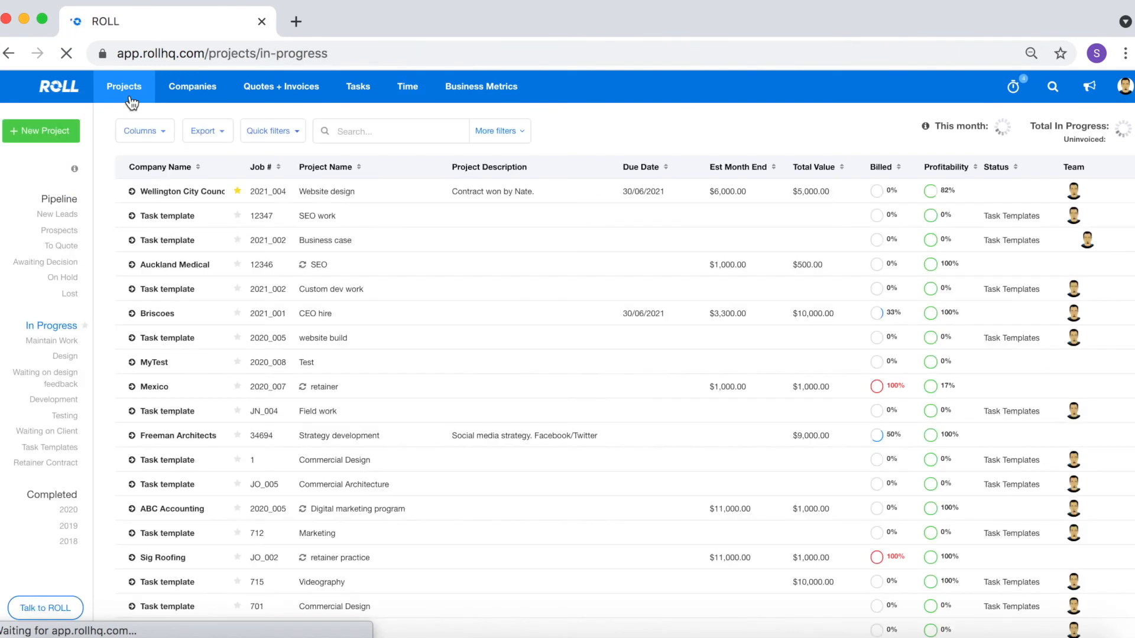